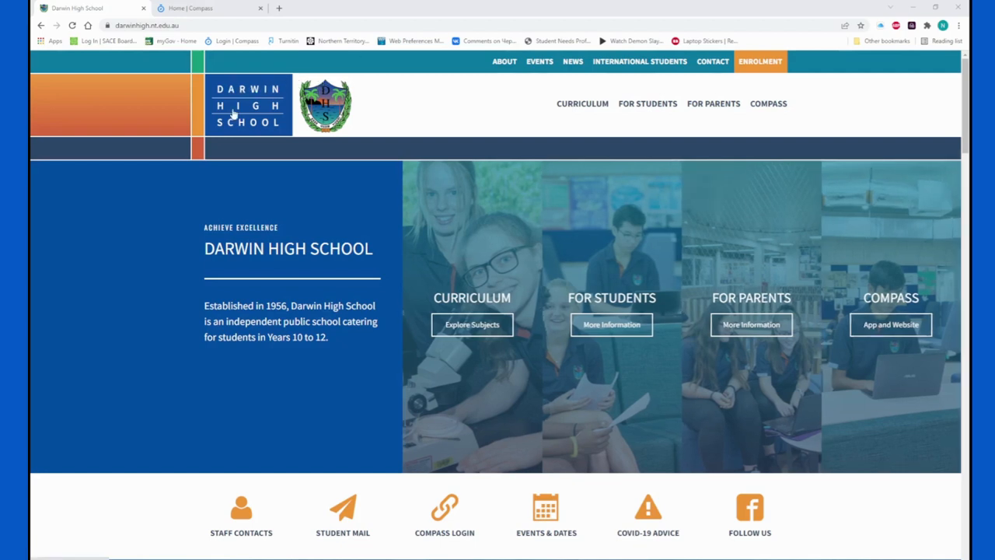
{"action": "mouse_move", "coordinate": [124, 101]}
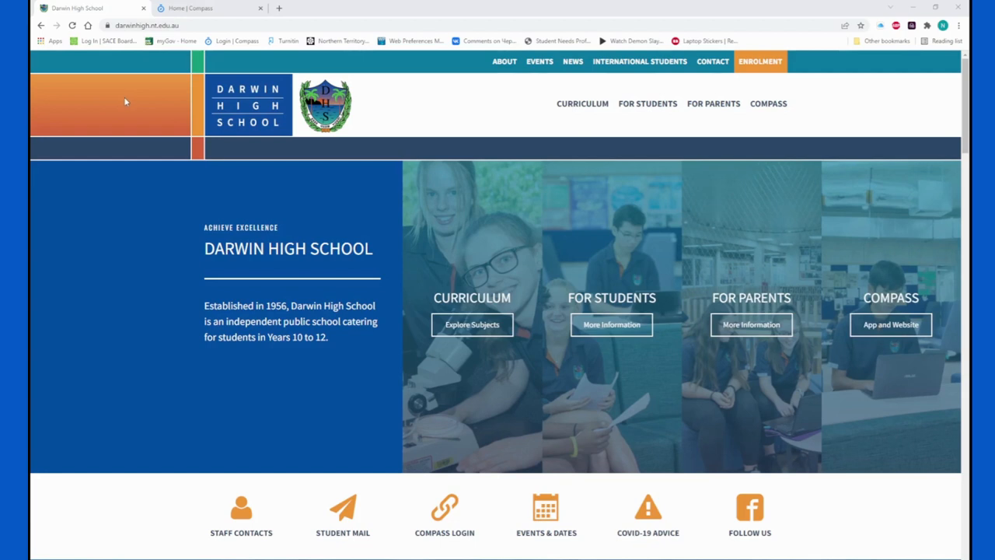
{"action": "mouse_move", "coordinate": [128, 67]}
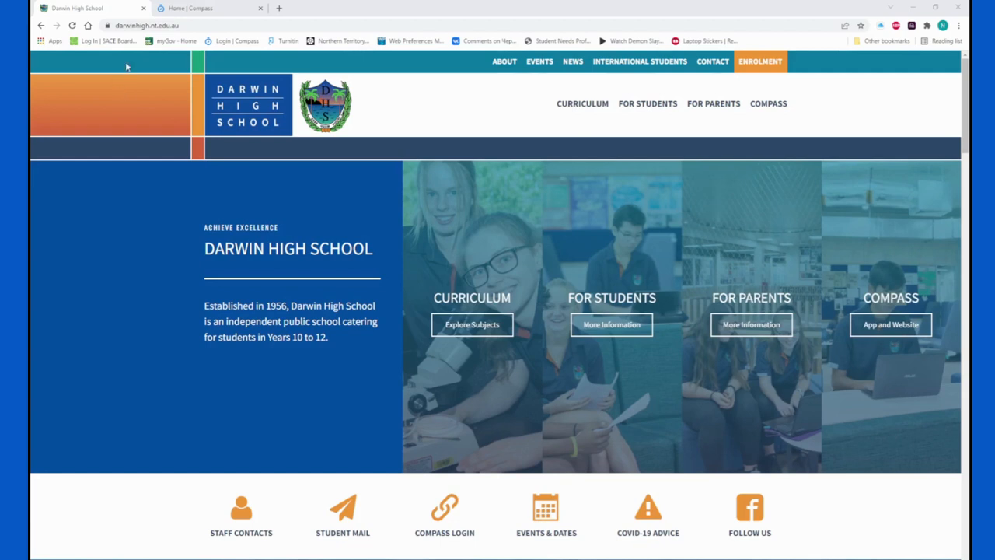
{"action": "mouse_move", "coordinate": [112, 41]}
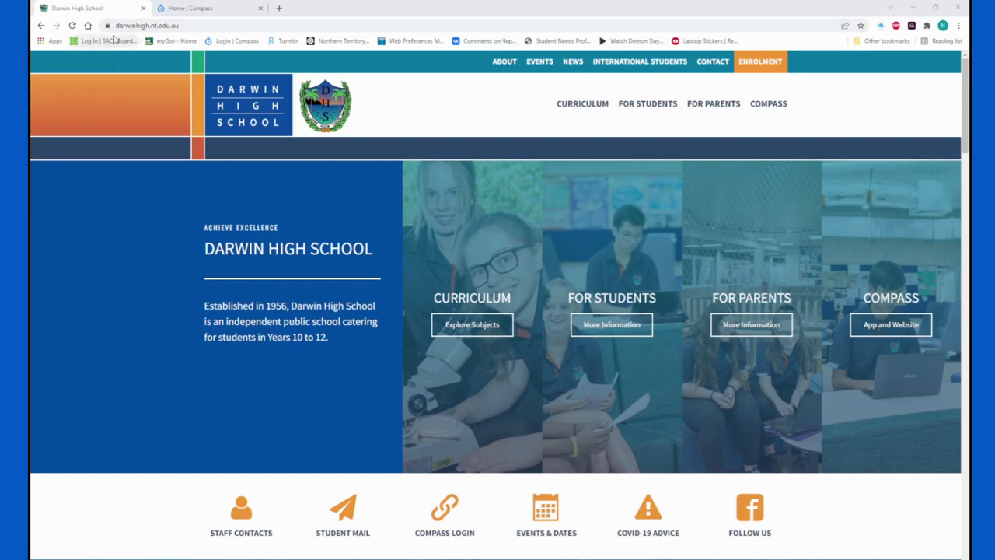
Return to the Compass home page and dismiss the Logged Out warning to show the Darwin High School dashboard
{"action": "scroll", "scroll_direction": "down", "scroll_amount": 3}
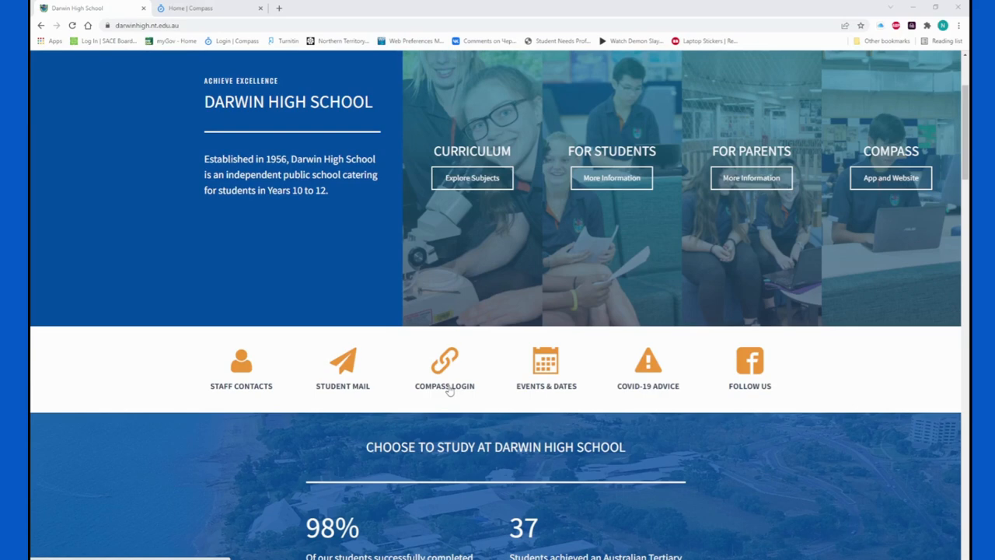
{"action": "left_click", "coordinate": [444, 366]}
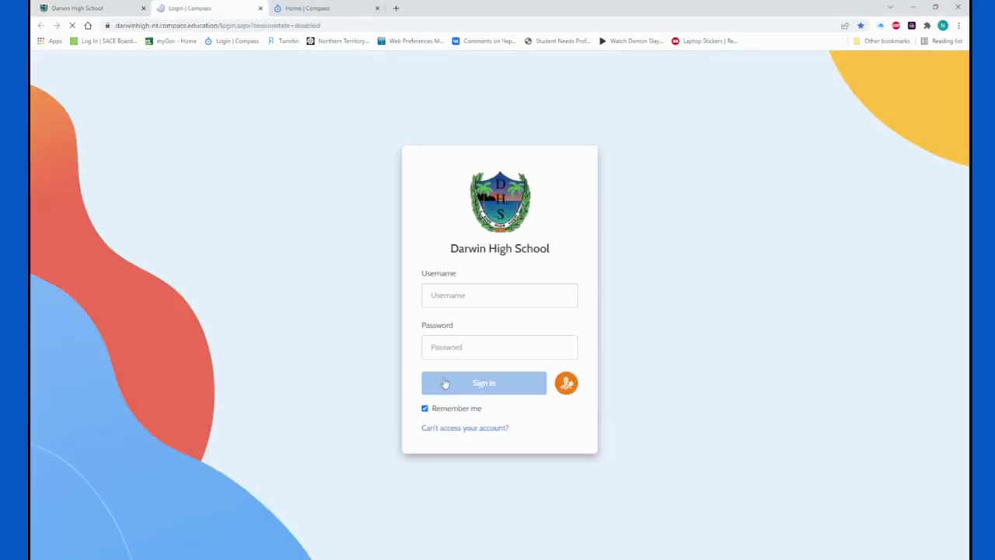
{"action": "left_click", "coordinate": [499, 296]}
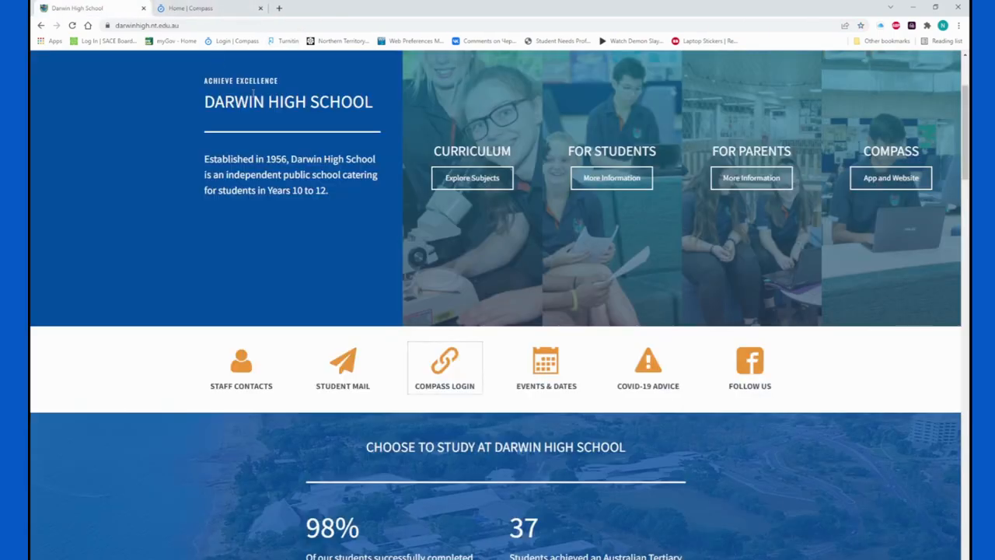
{"action": "mouse_move", "coordinate": [218, 118]}
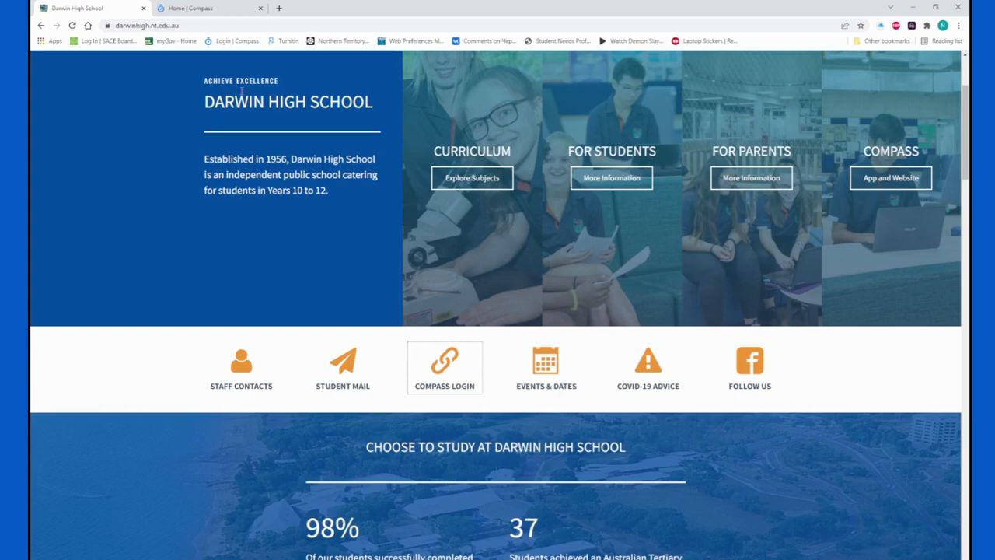
{"action": "left_click", "coordinate": [445, 367]}
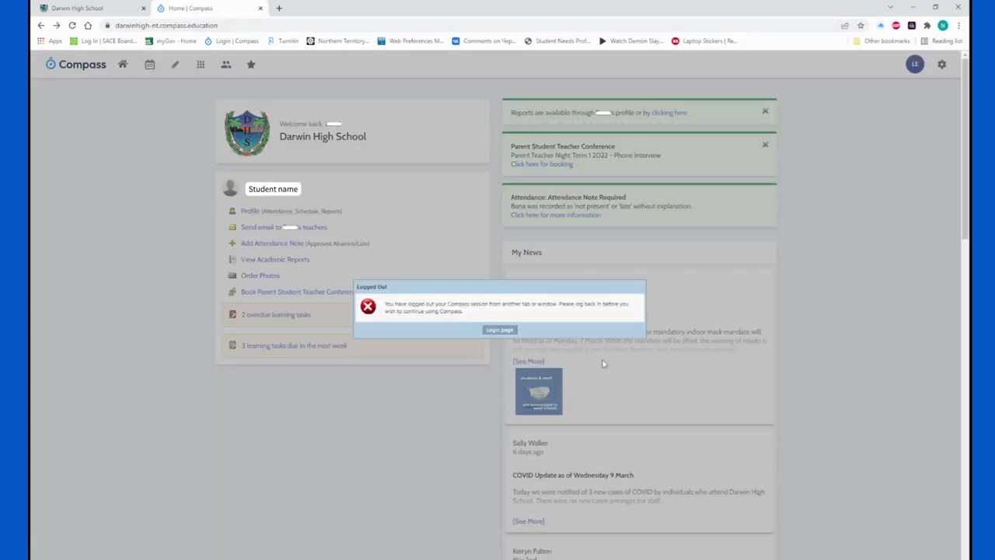
{"action": "left_click", "coordinate": [499, 330]}
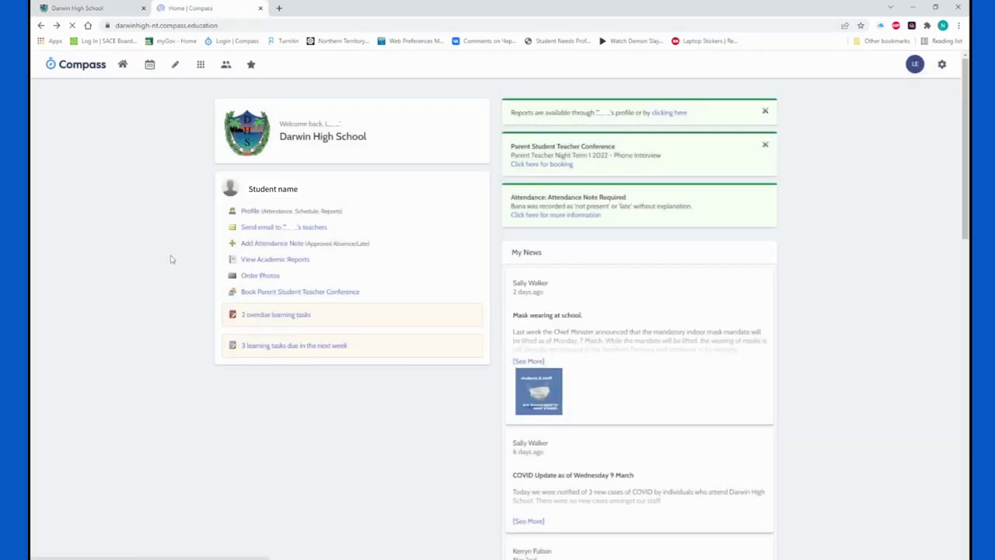
{"action": "left_click", "coordinate": [71, 25]}
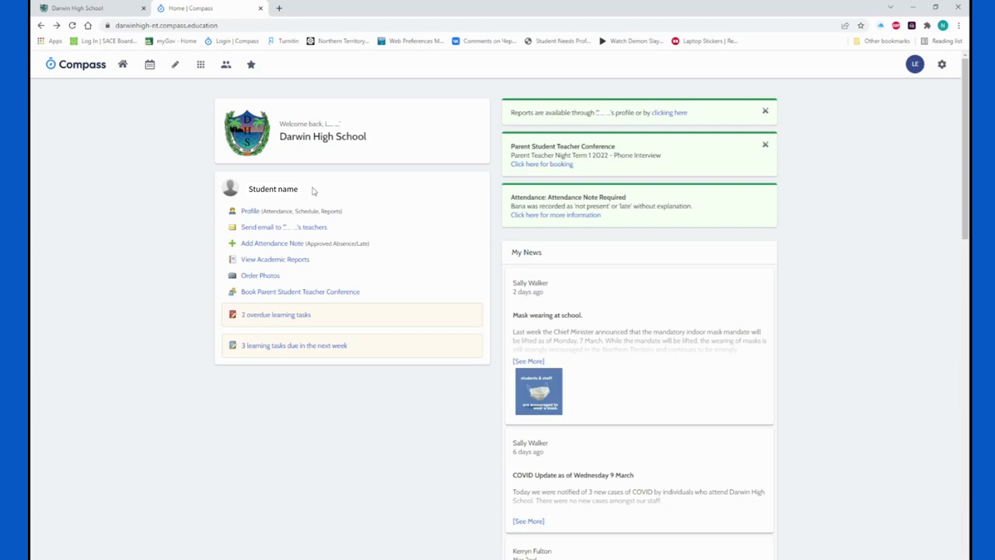
{"action": "mouse_move", "coordinate": [224, 213]}
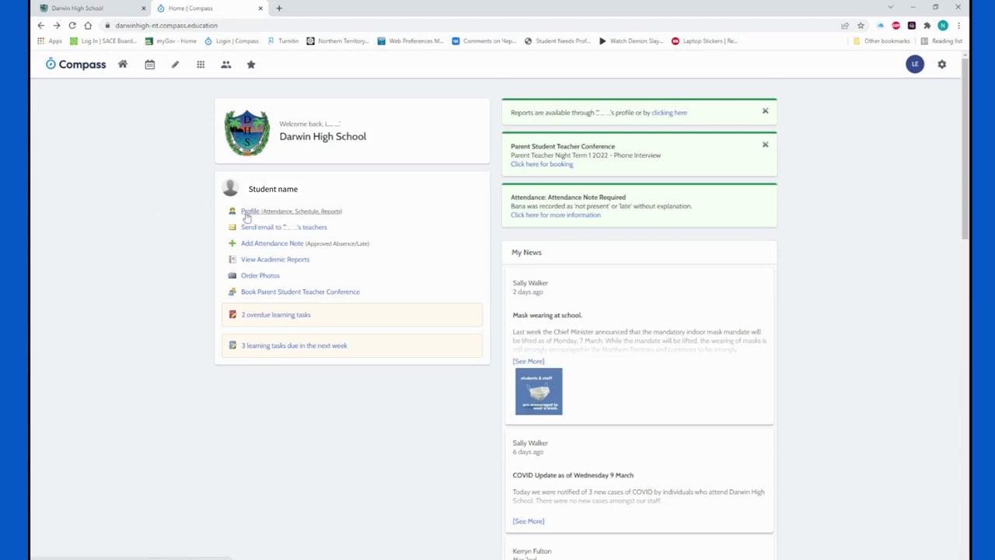
Open the student's profile from the home page, showing today's attendance and timetable
{"action": "left_click", "coordinate": [292, 212]}
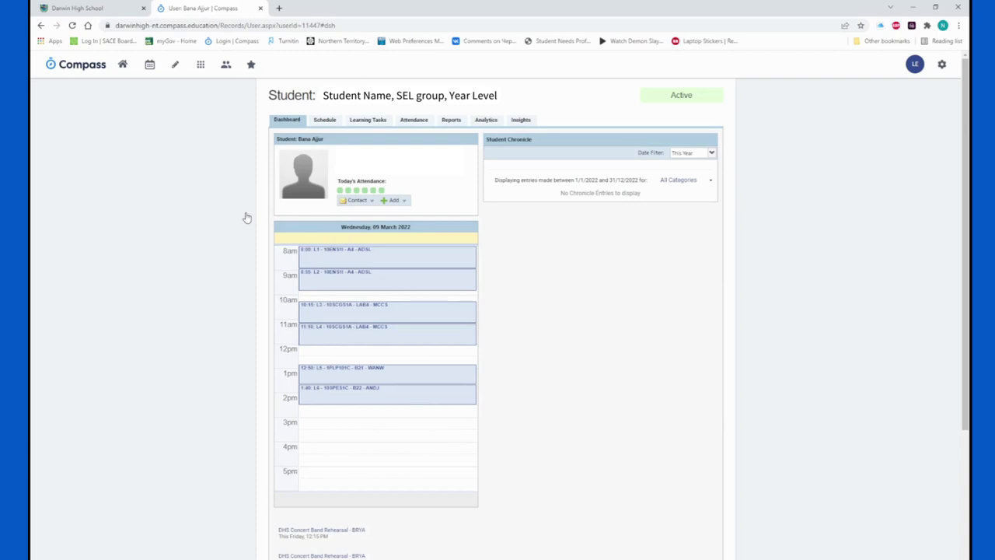
{"action": "mouse_move", "coordinate": [252, 147]}
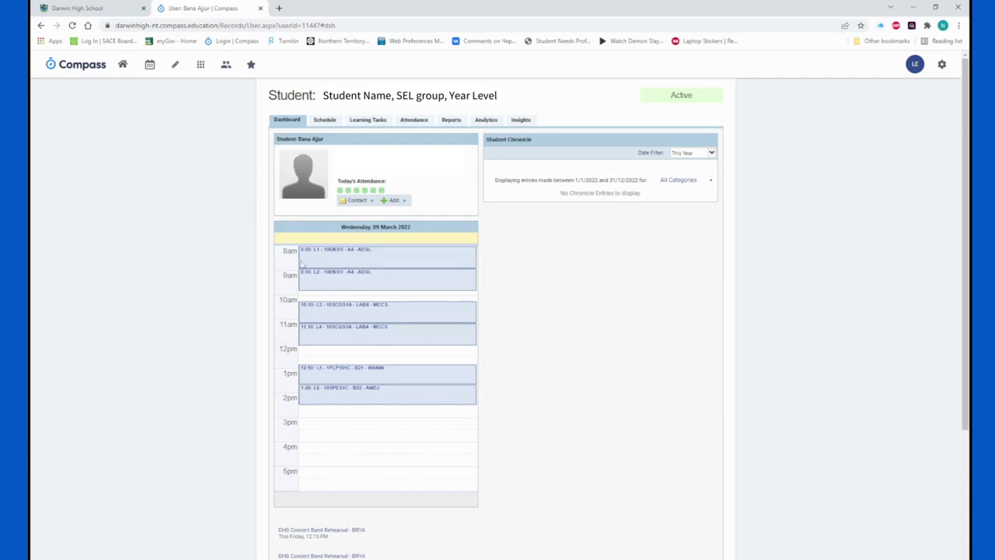
{"action": "mouse_move", "coordinate": [231, 180]}
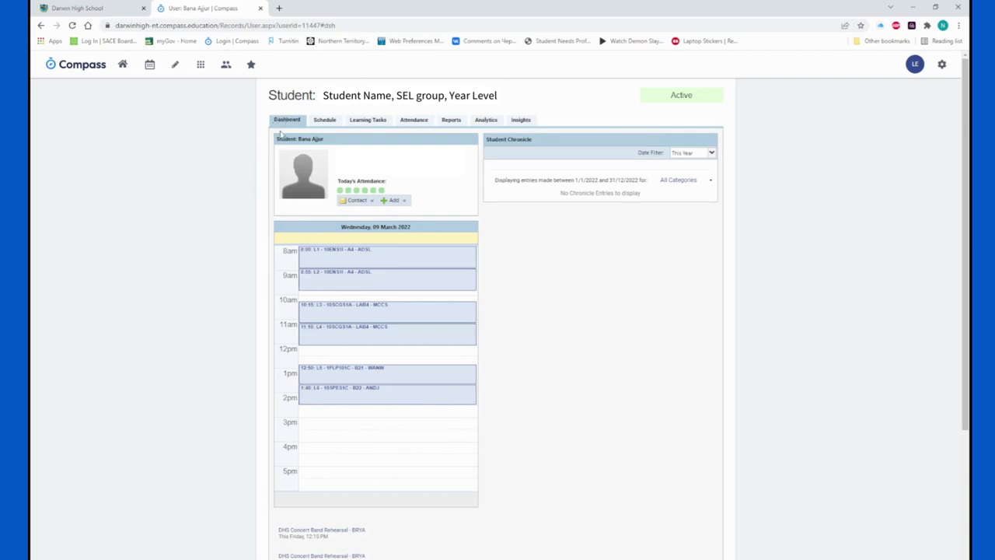
{"action": "mouse_move", "coordinate": [364, 286]}
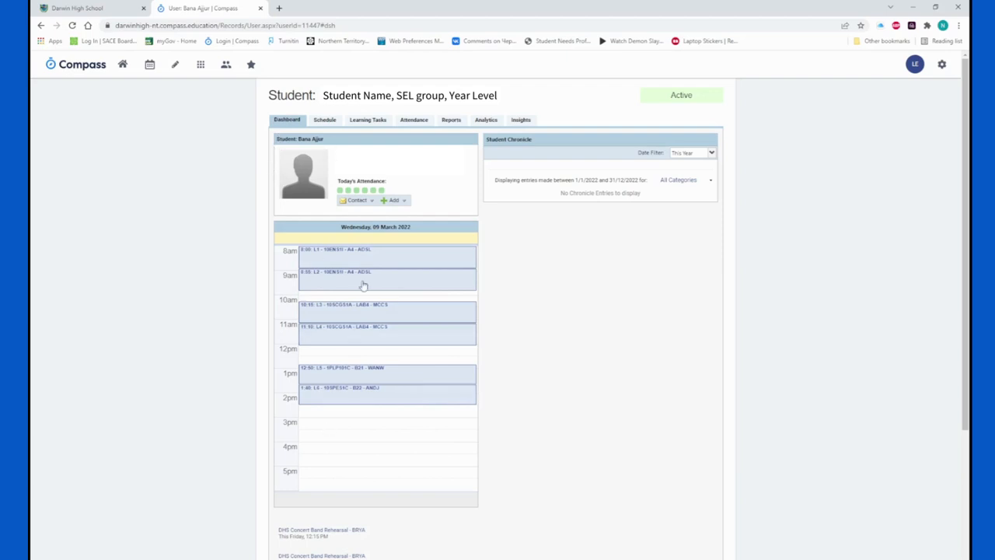
{"action": "mouse_move", "coordinate": [292, 261]}
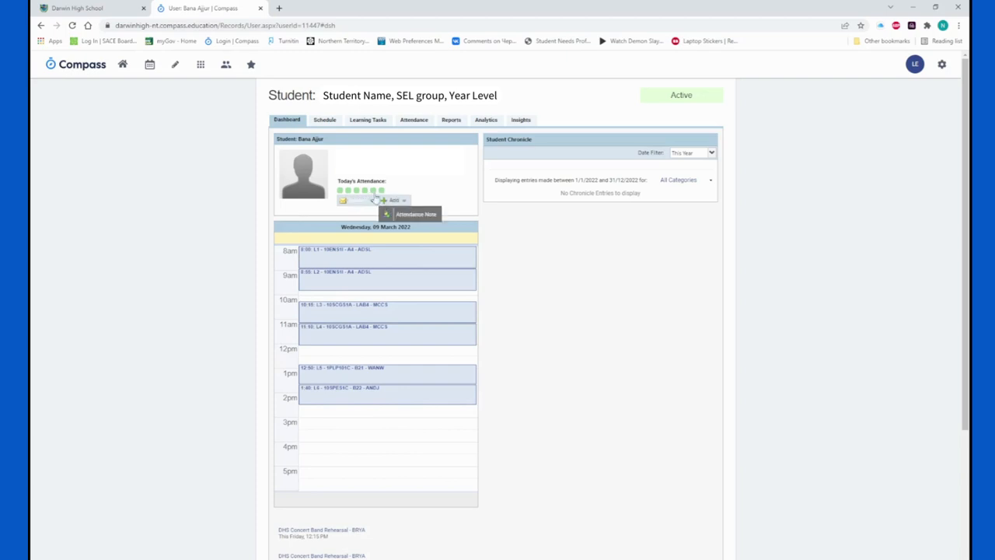
Show the student's weekly schedule of classes for the week of 9 March 2022
{"action": "left_click", "coordinate": [323, 120]}
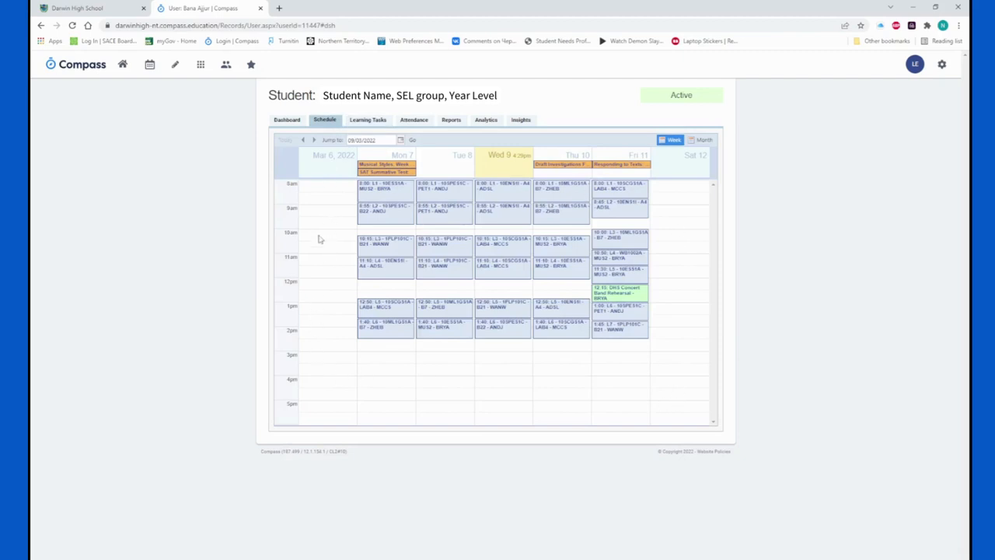
{"action": "mouse_move", "coordinate": [372, 216]}
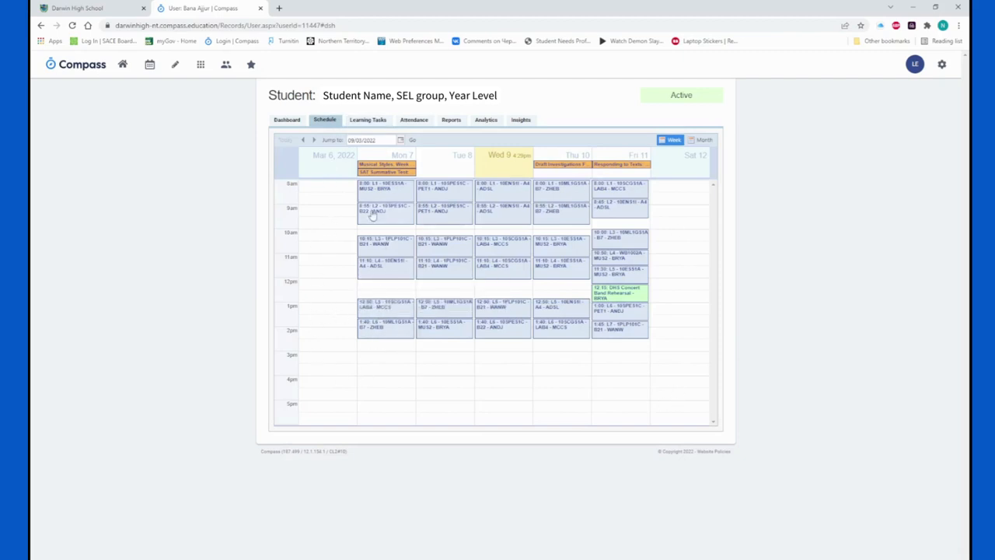
{"action": "mouse_move", "coordinate": [352, 333]}
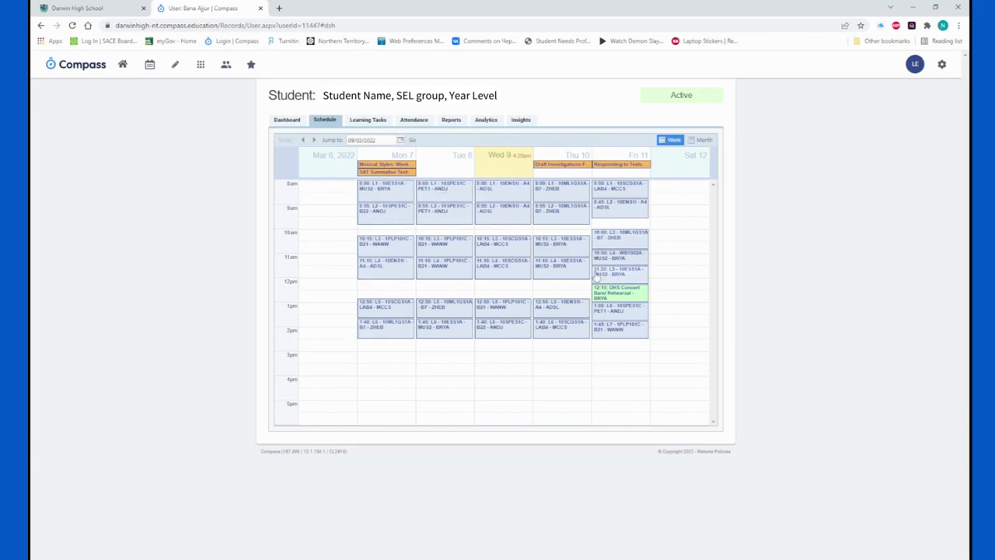
{"action": "mouse_move", "coordinate": [346, 246]}
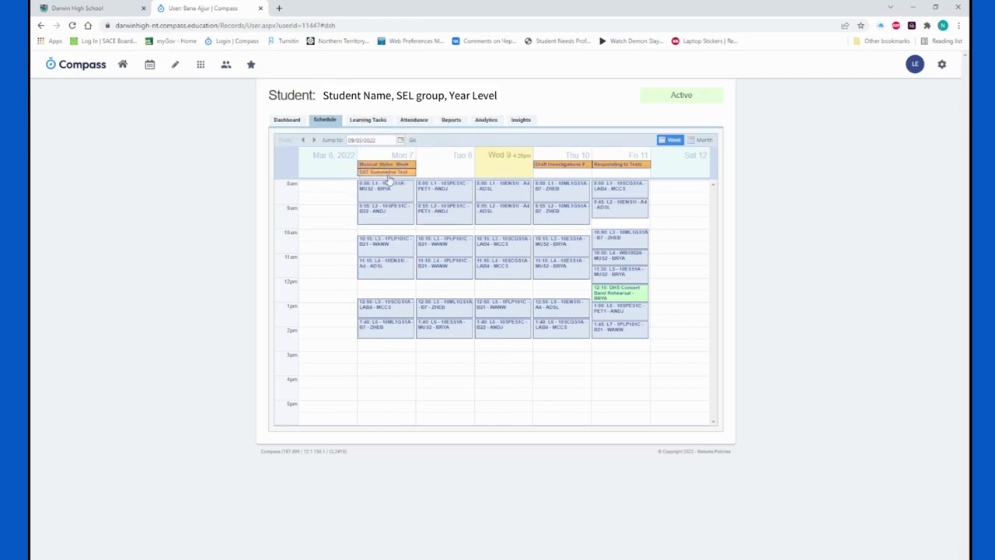
{"action": "mouse_move", "coordinate": [386, 165]}
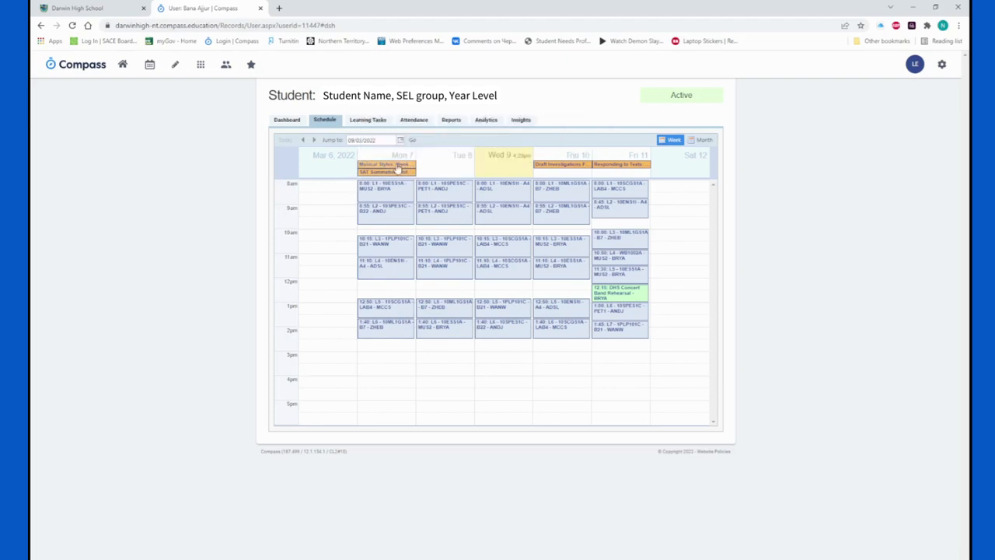
{"action": "mouse_move", "coordinate": [386, 164]}
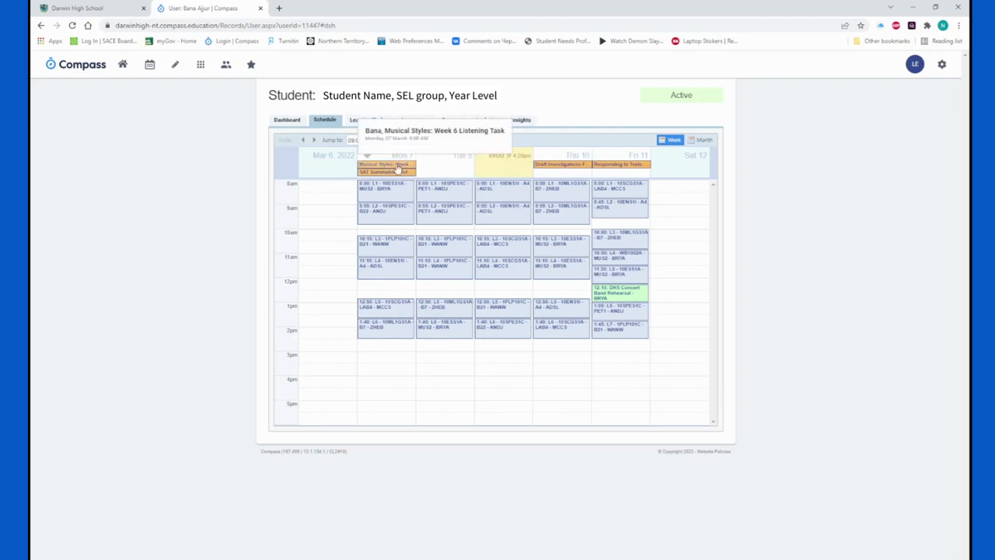
{"action": "mouse_move", "coordinate": [395, 178]}
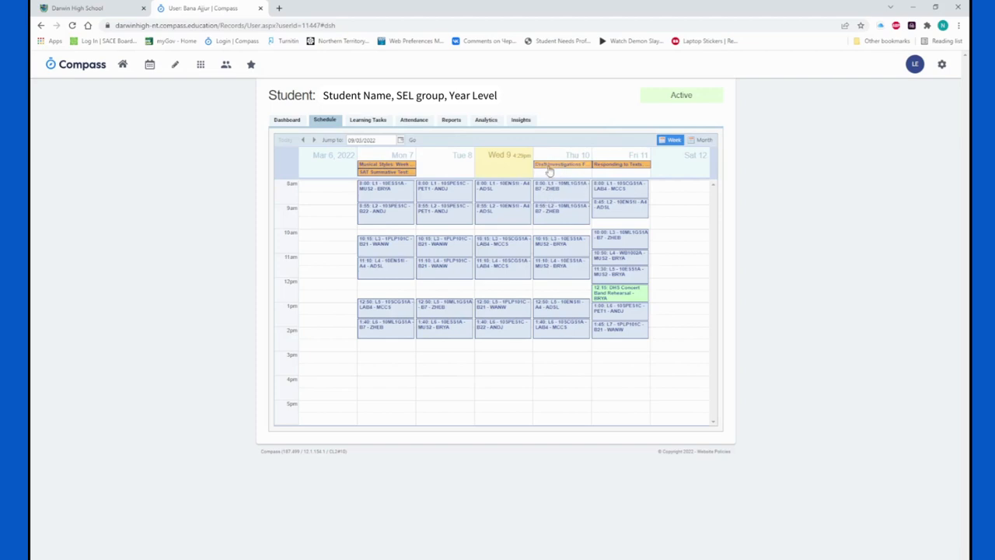
{"action": "mouse_move", "coordinate": [375, 183]}
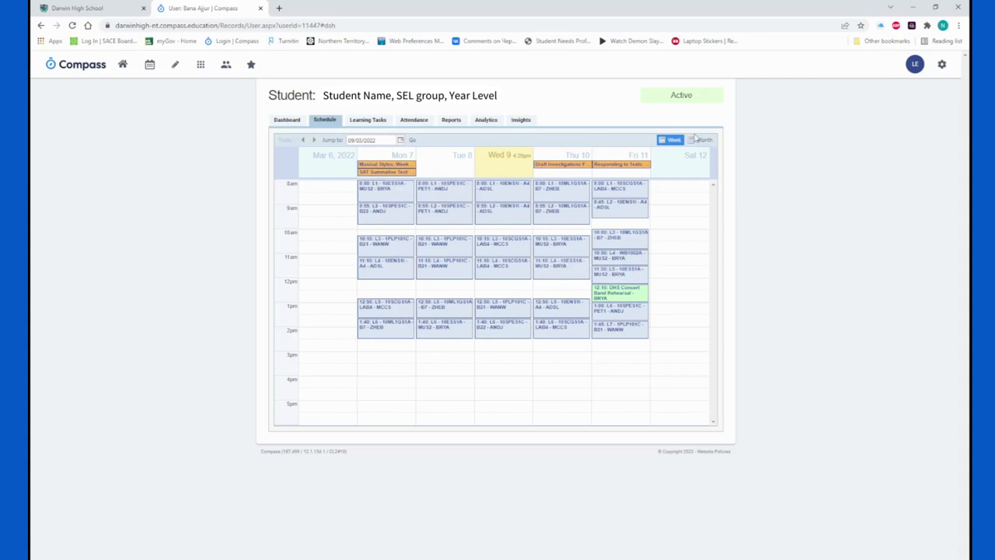
View the schedule as a full-month calendar, then return it to the single-week view
{"action": "left_click", "coordinate": [703, 140]}
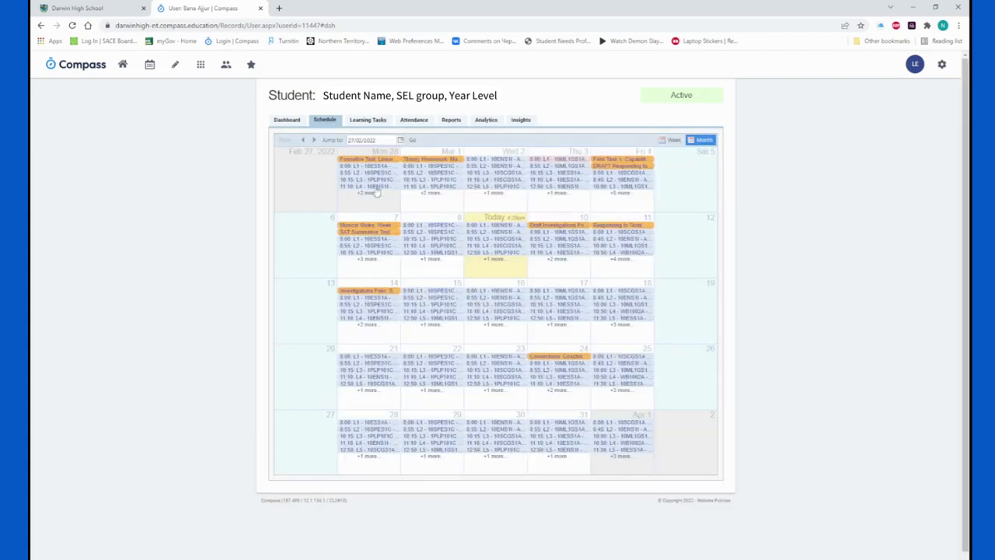
{"action": "mouse_move", "coordinate": [535, 210]}
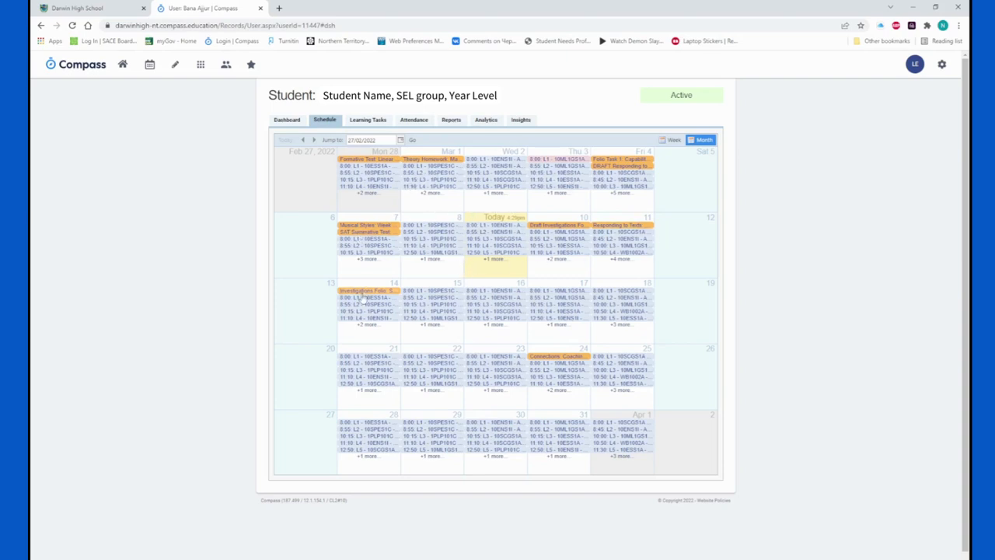
{"action": "left_click", "coordinate": [672, 140]}
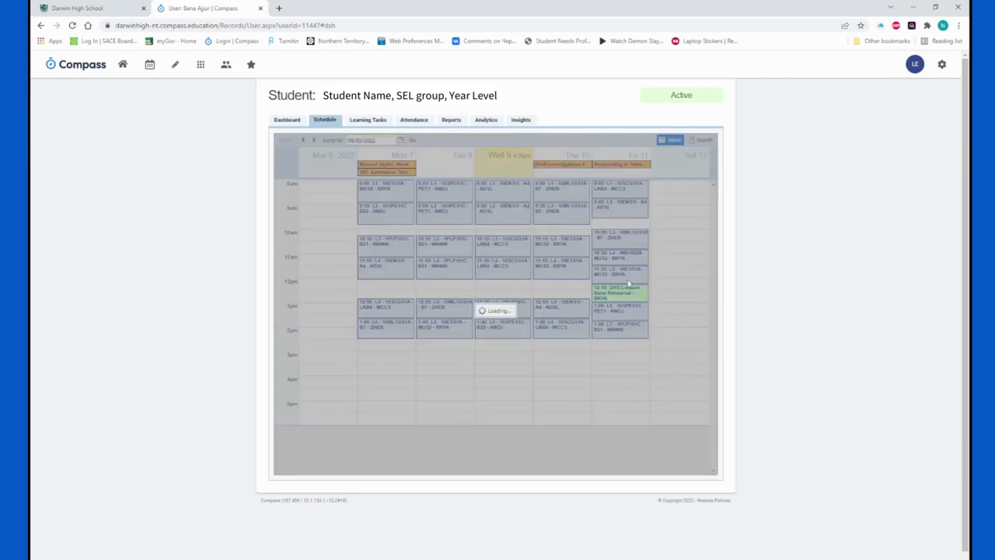
{"action": "mouse_move", "coordinate": [619, 298]}
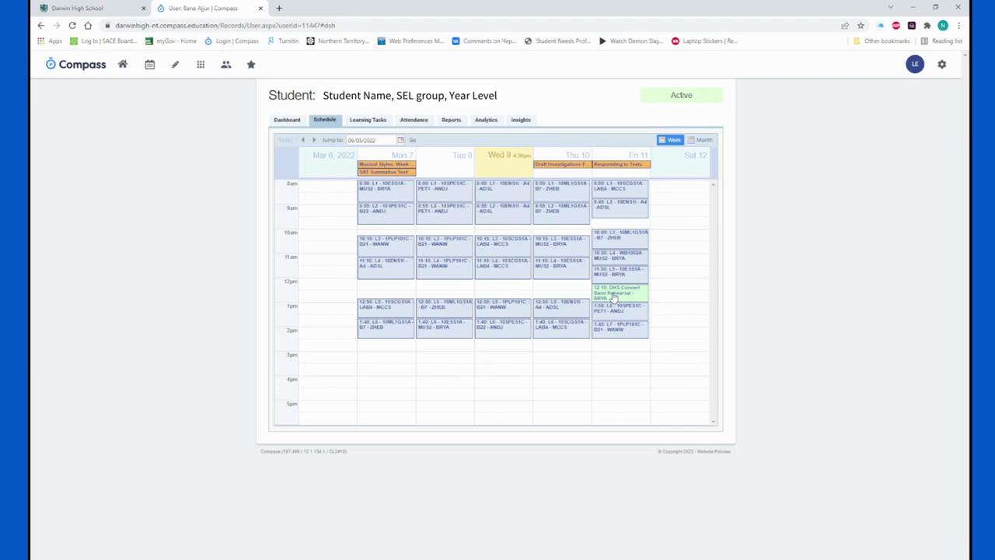
{"action": "mouse_move", "coordinate": [615, 294]}
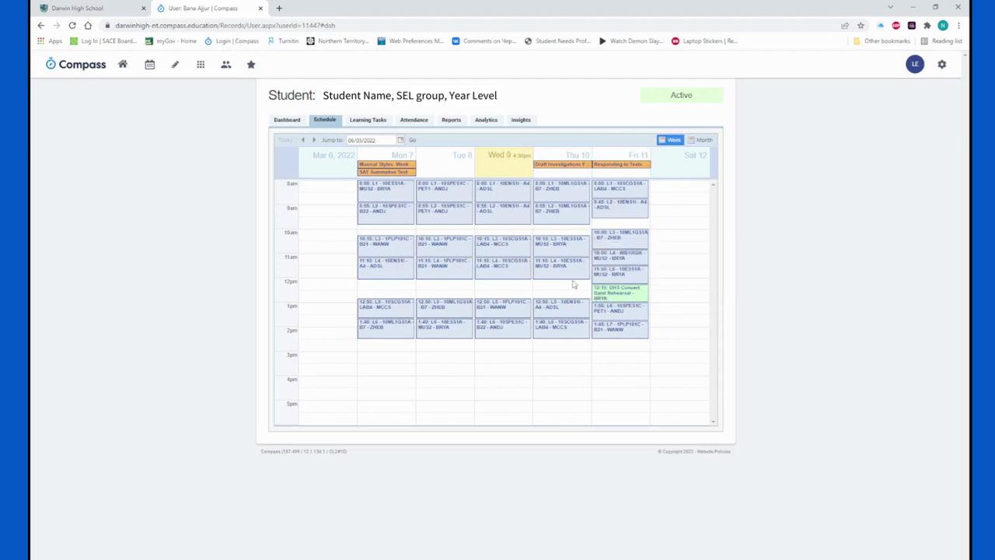
{"action": "mouse_move", "coordinate": [367, 120]}
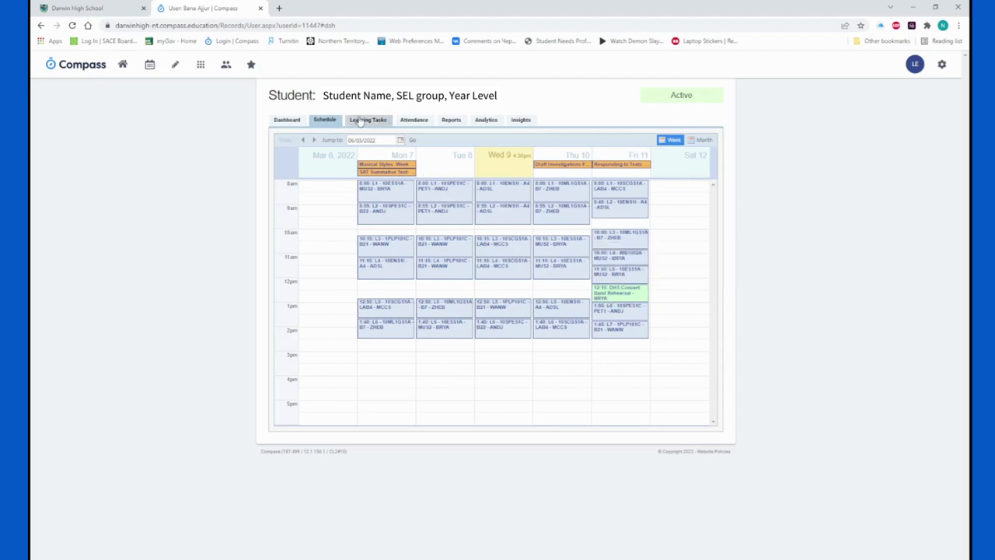
Open the student's Learning Tasks and group them by subject code
{"action": "left_click", "coordinate": [367, 120]}
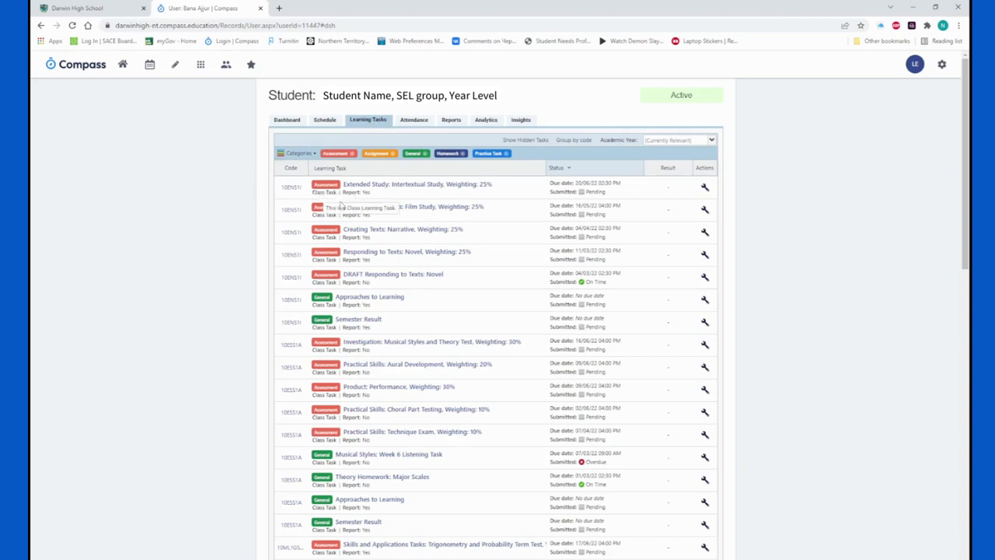
{"action": "scroll", "scroll_direction": "down", "scroll_amount": 3}
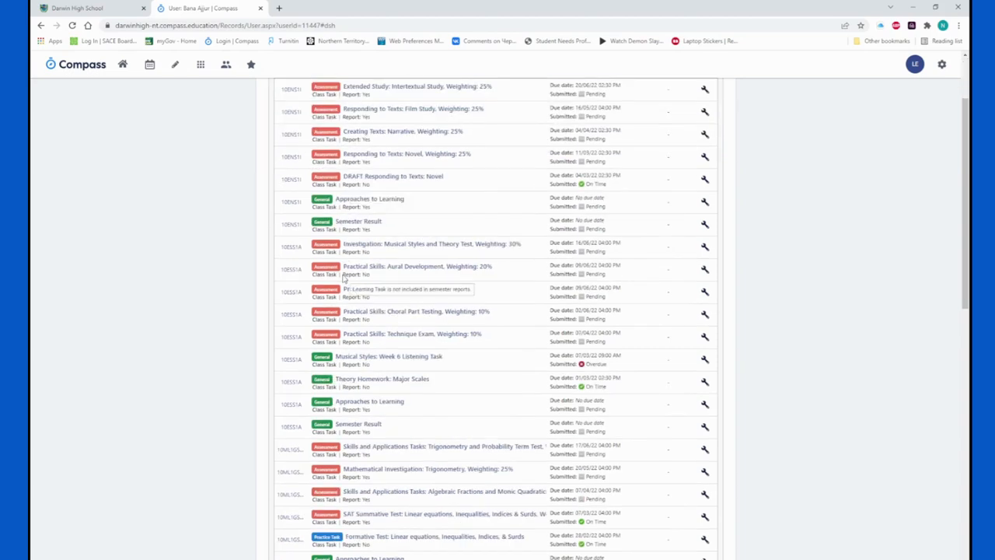
{"action": "scroll", "scroll_direction": "up", "scroll_amount": 3}
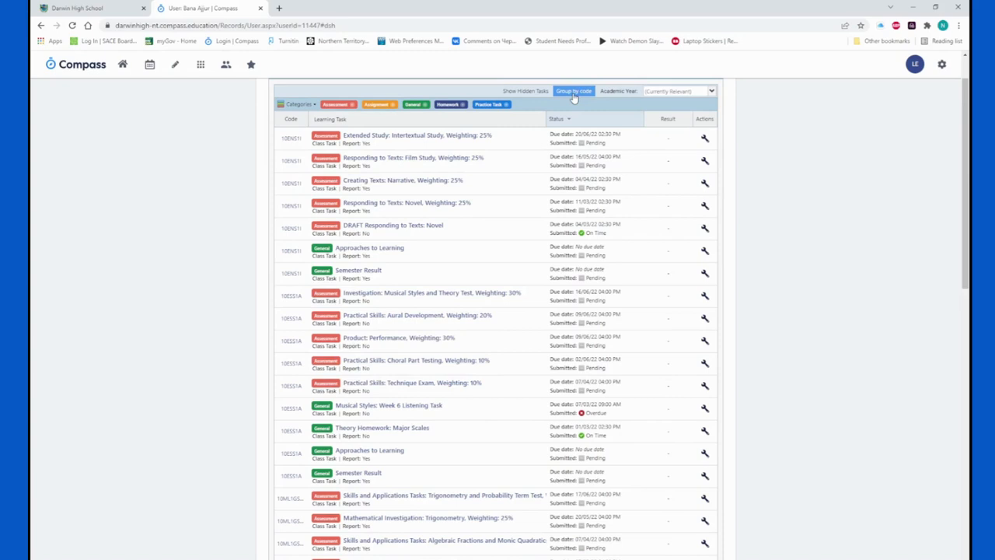
{"action": "left_click", "coordinate": [574, 90]}
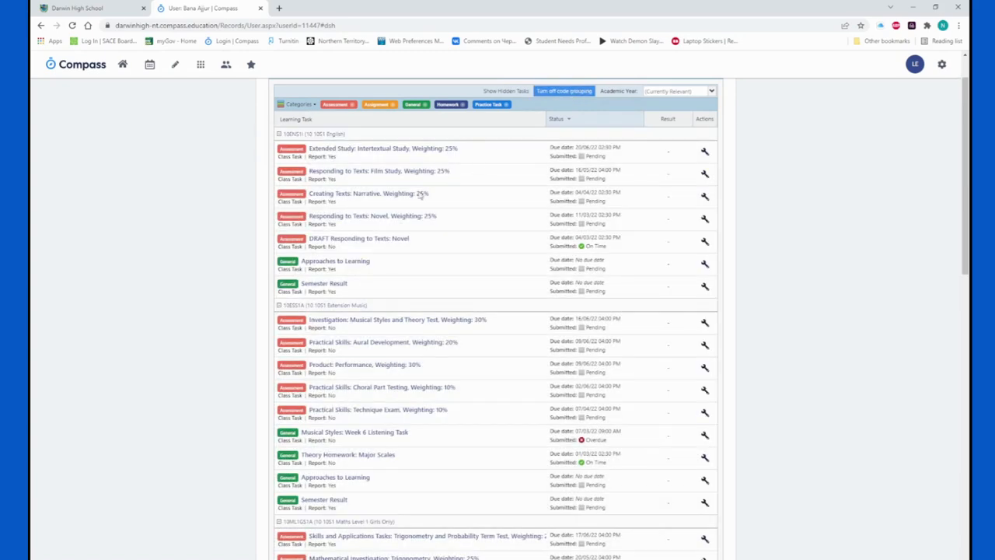
{"action": "mouse_move", "coordinate": [420, 137]}
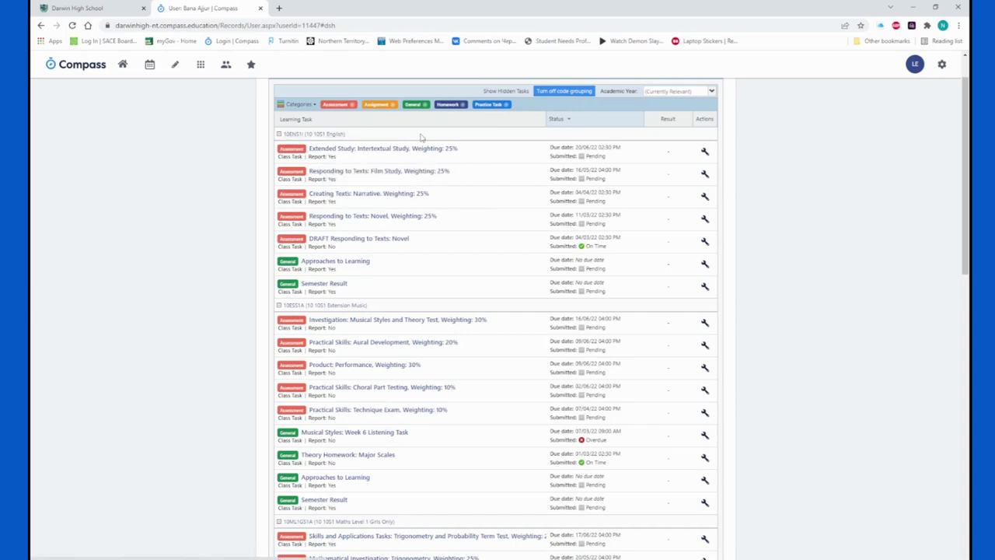
{"action": "mouse_move", "coordinate": [260, 212]}
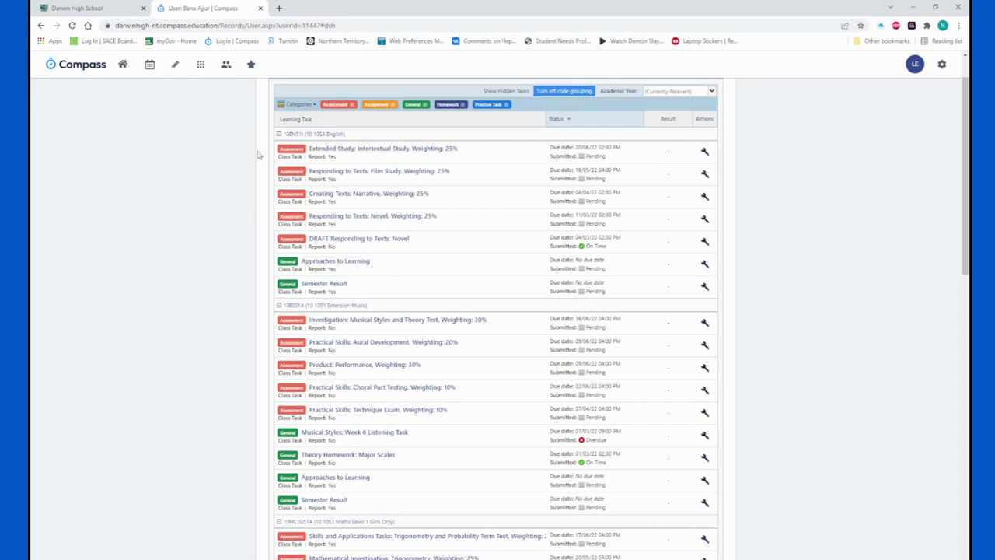
{"action": "mouse_move", "coordinate": [463, 174]}
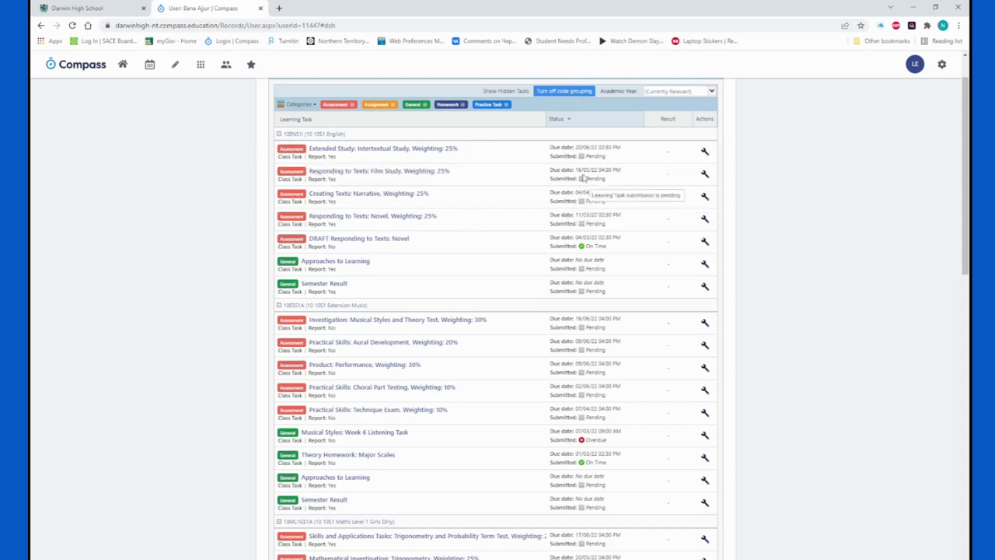
{"action": "mouse_move", "coordinate": [619, 147]}
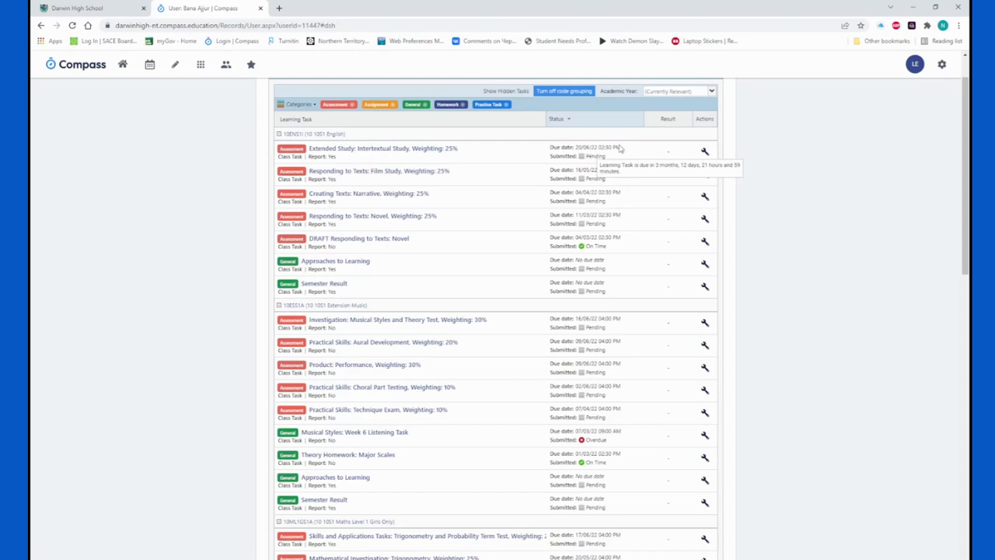
{"action": "mouse_move", "coordinate": [614, 246]}
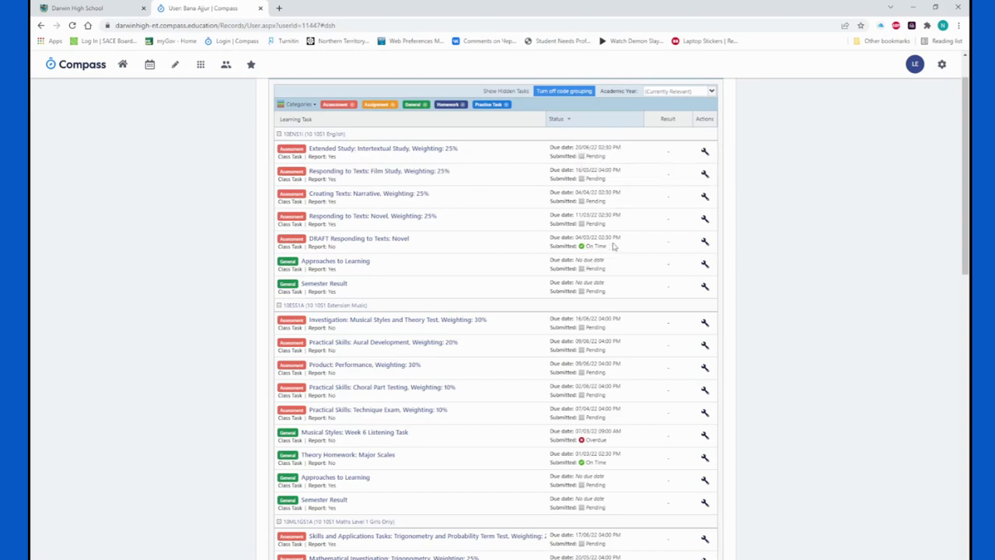
Scroll through the grouped tasks to review due dates and submission statuses
{"action": "scroll", "scroll_direction": "up", "scroll_amount": 3}
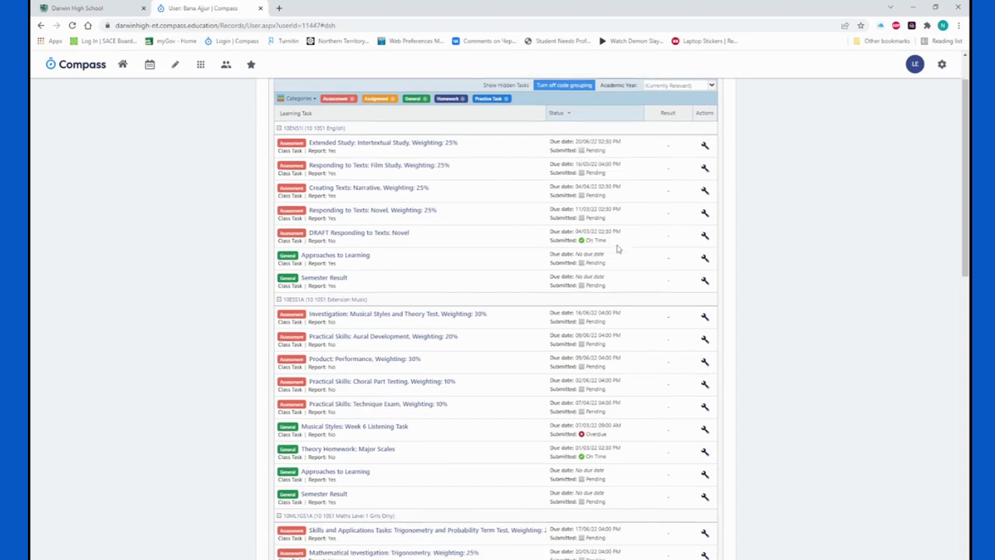
{"action": "scroll", "scroll_direction": "down", "scroll_amount": 3}
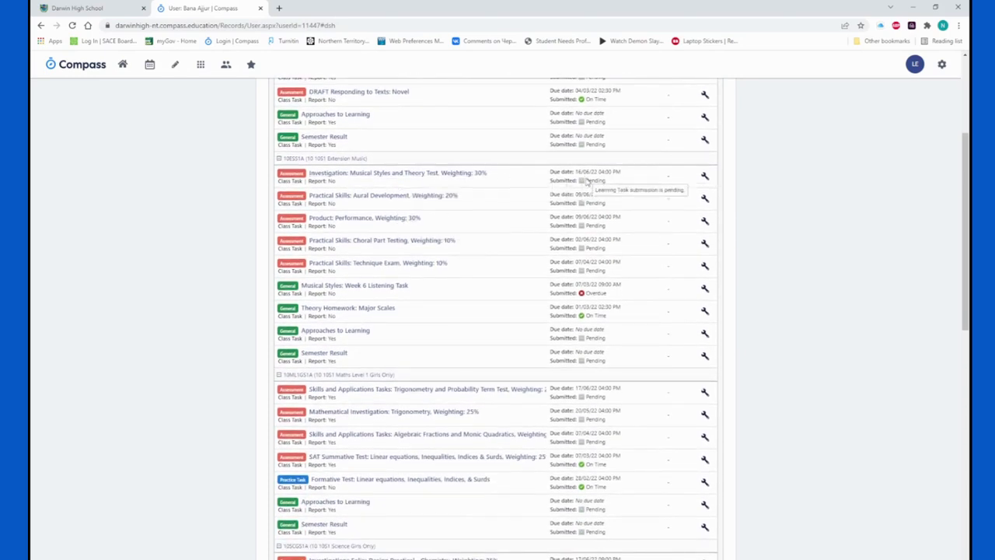
{"action": "scroll", "scroll_direction": "down", "scroll_amount": 3}
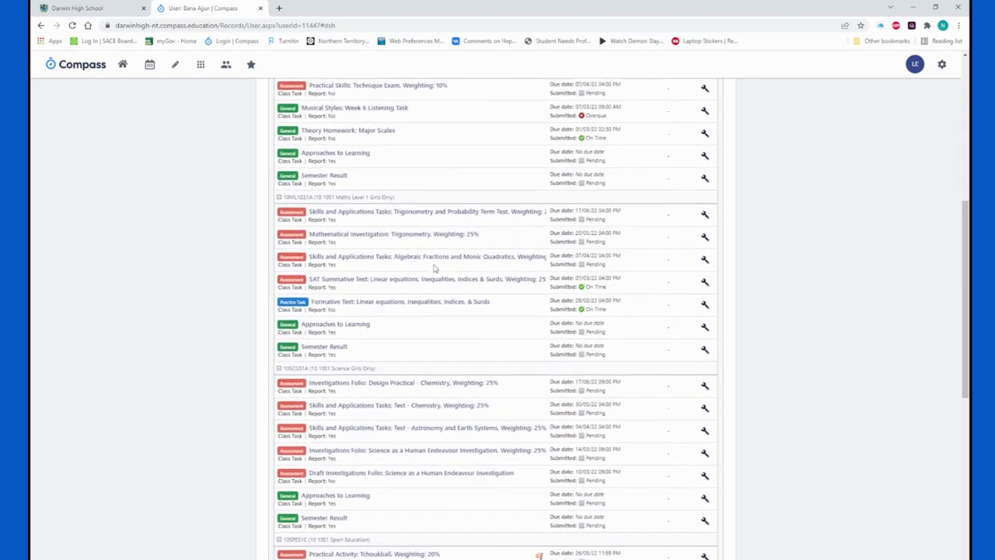
{"action": "scroll", "scroll_direction": "down", "scroll_amount": 3}
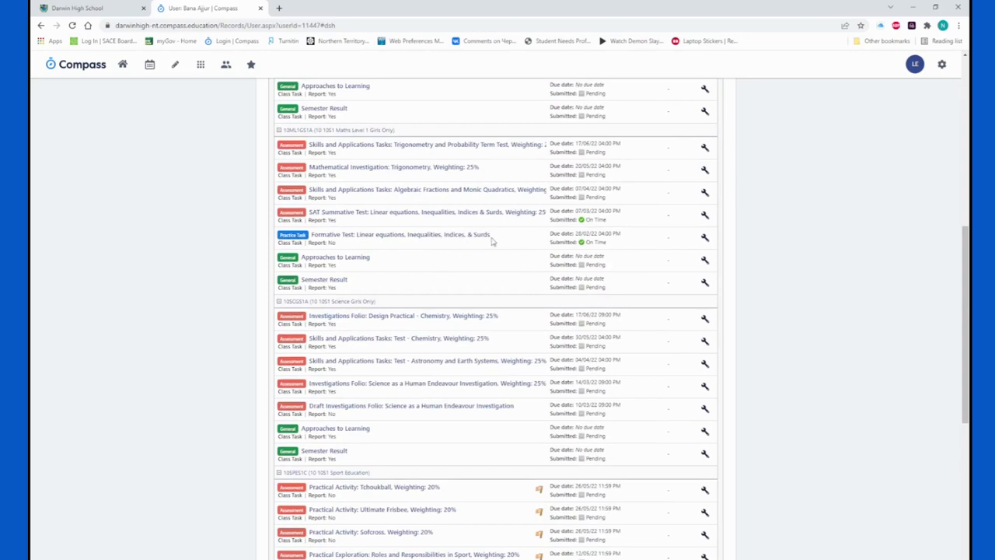
{"action": "scroll", "scroll_direction": "up", "scroll_amount": 3}
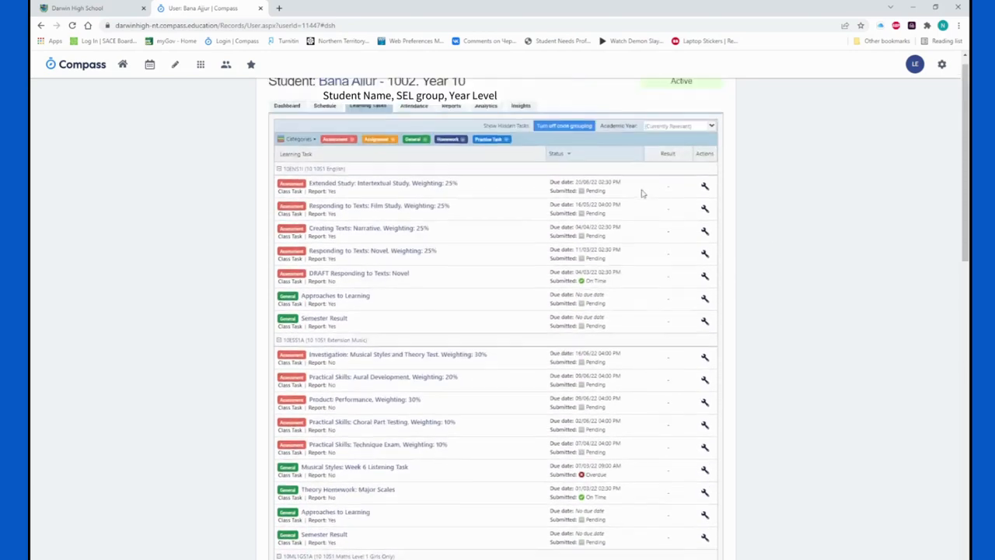
{"action": "scroll", "scroll_direction": "up", "scroll_amount": 3}
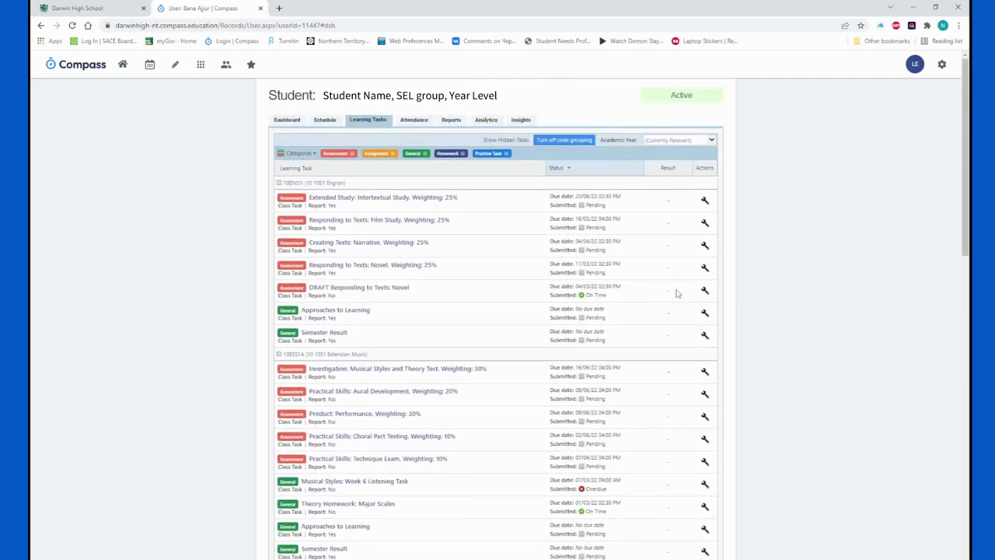
{"action": "mouse_move", "coordinate": [676, 320]}
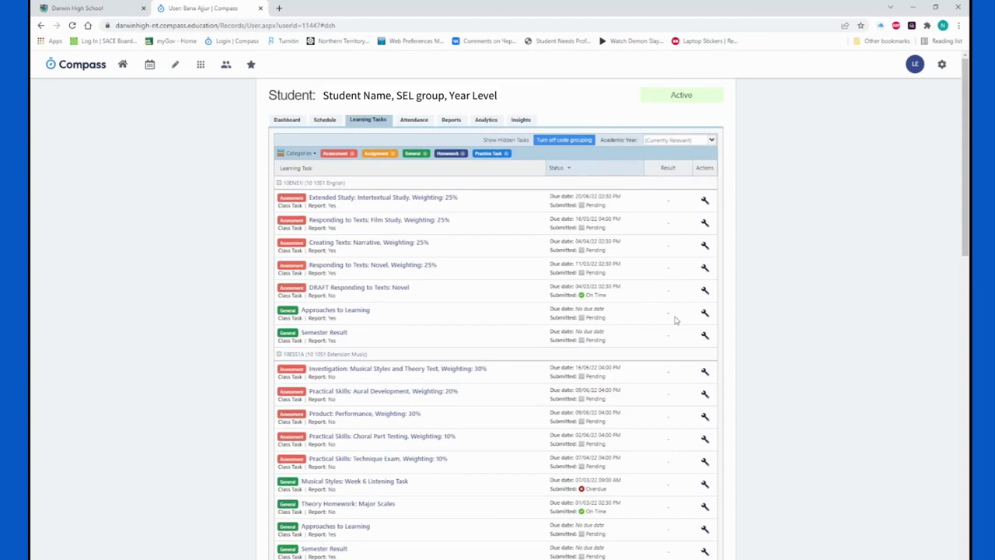
{"action": "mouse_move", "coordinate": [653, 291]}
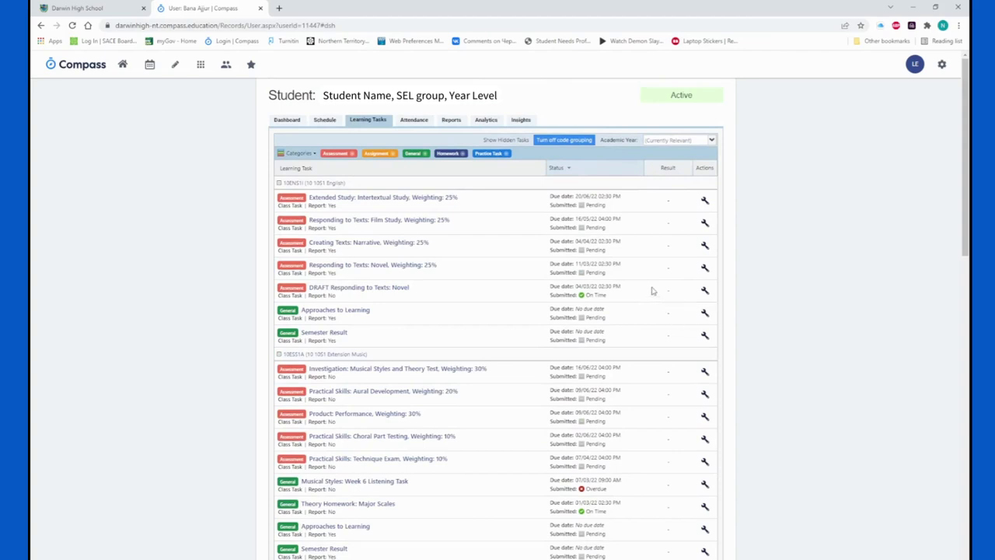
{"action": "mouse_move", "coordinate": [641, 291]}
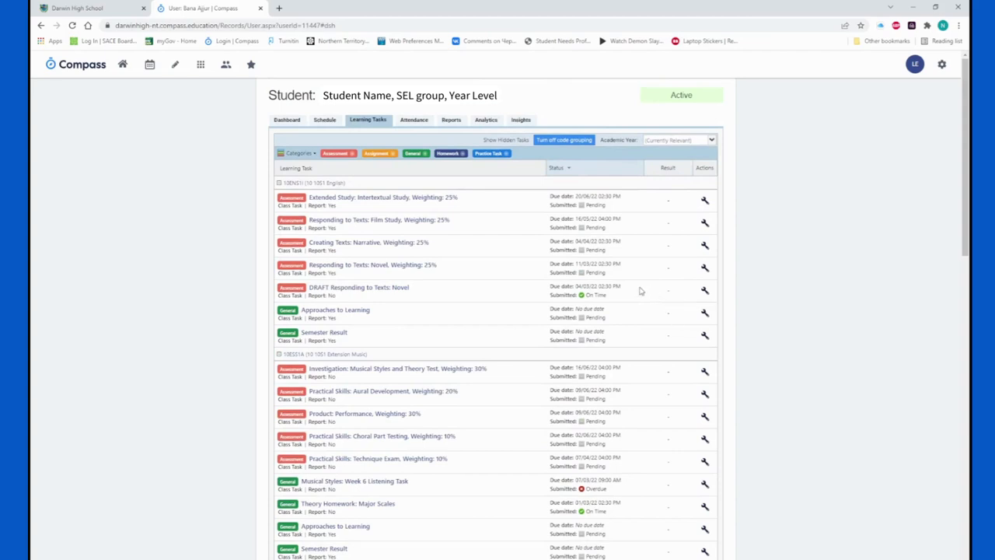
{"action": "mouse_move", "coordinate": [656, 305]}
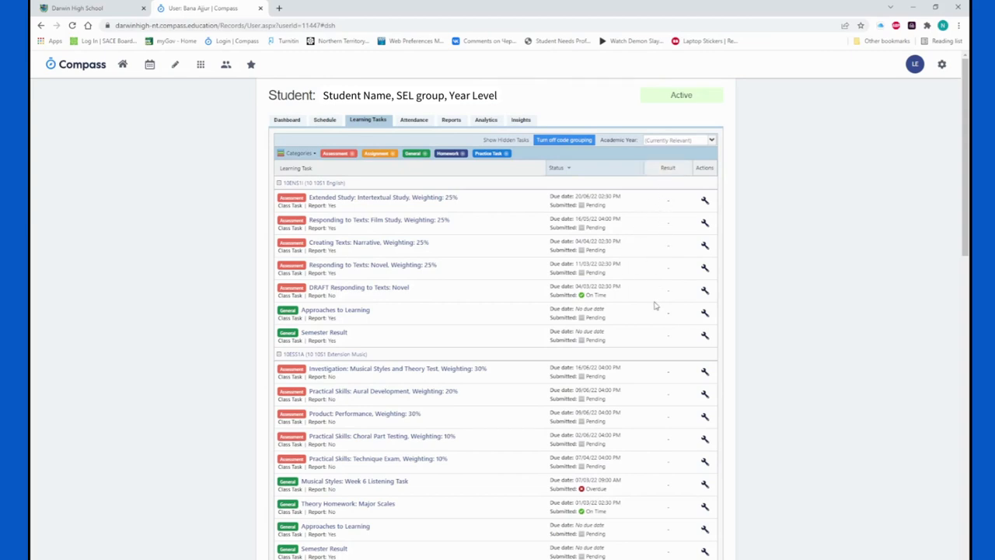
{"action": "mouse_move", "coordinate": [314, 109]}
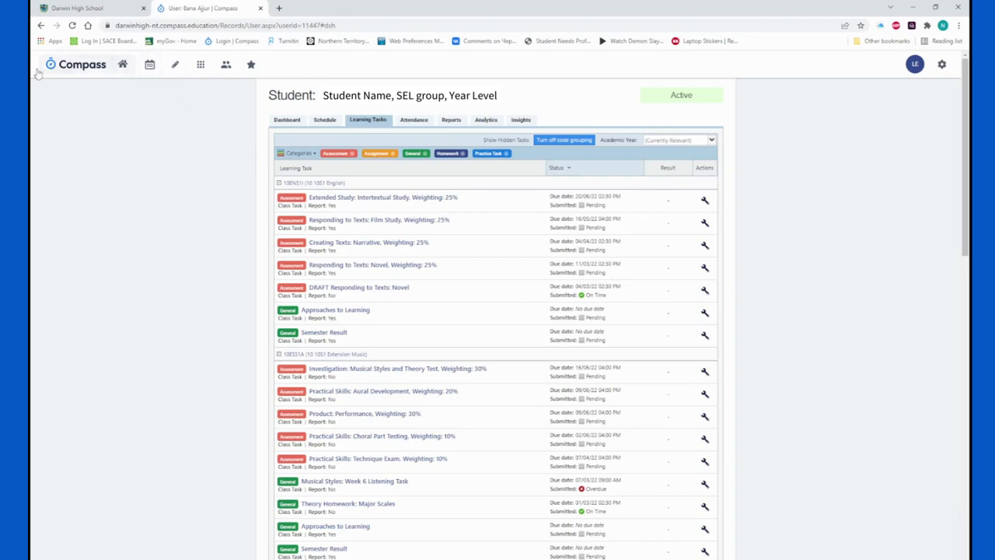
Return to the Compass home dashboard with the welcome panel and news feed
{"action": "left_click", "coordinate": [122, 64]}
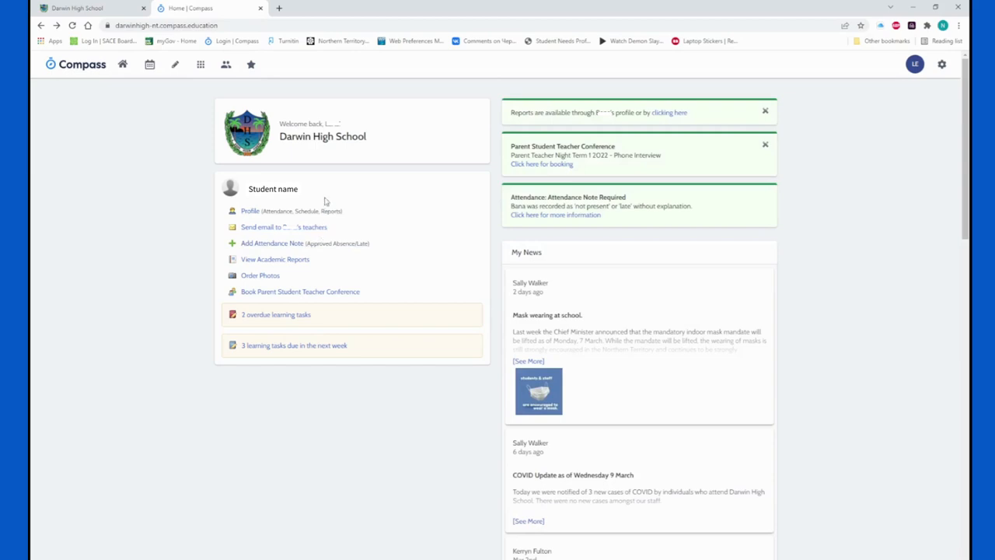
{"action": "mouse_move", "coordinate": [252, 232]}
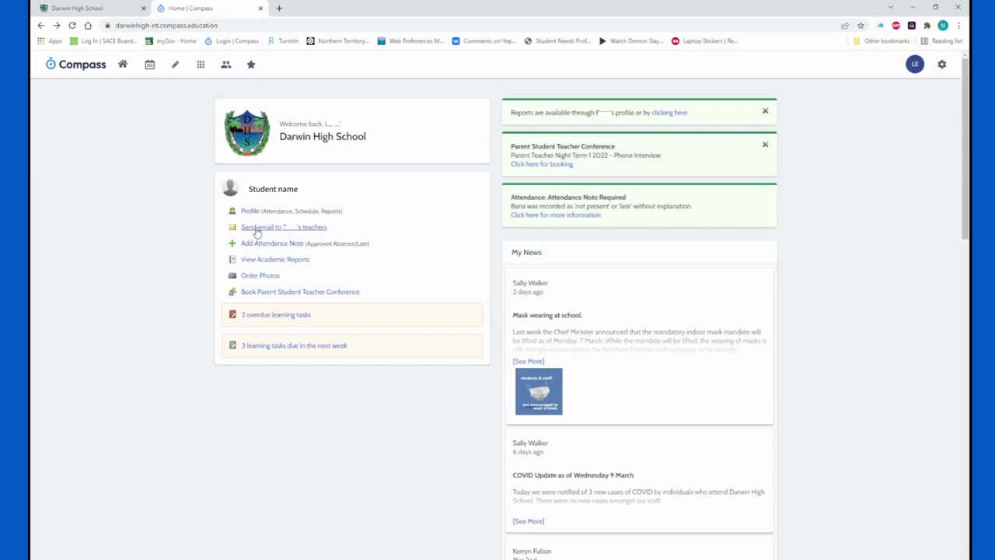
Start a blank email addressed to all of the student's teachers
{"action": "left_click", "coordinate": [283, 227]}
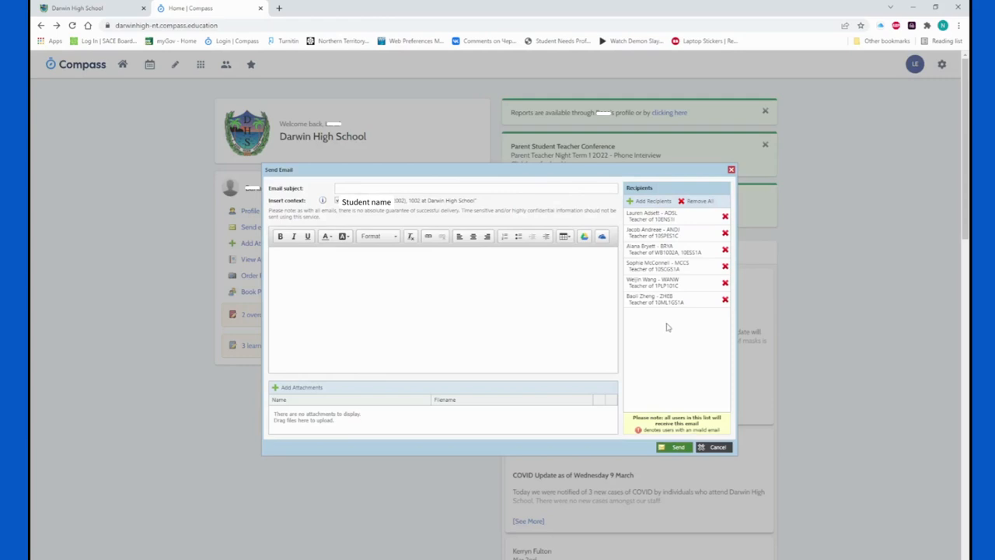
{"action": "mouse_move", "coordinate": [725, 224]}
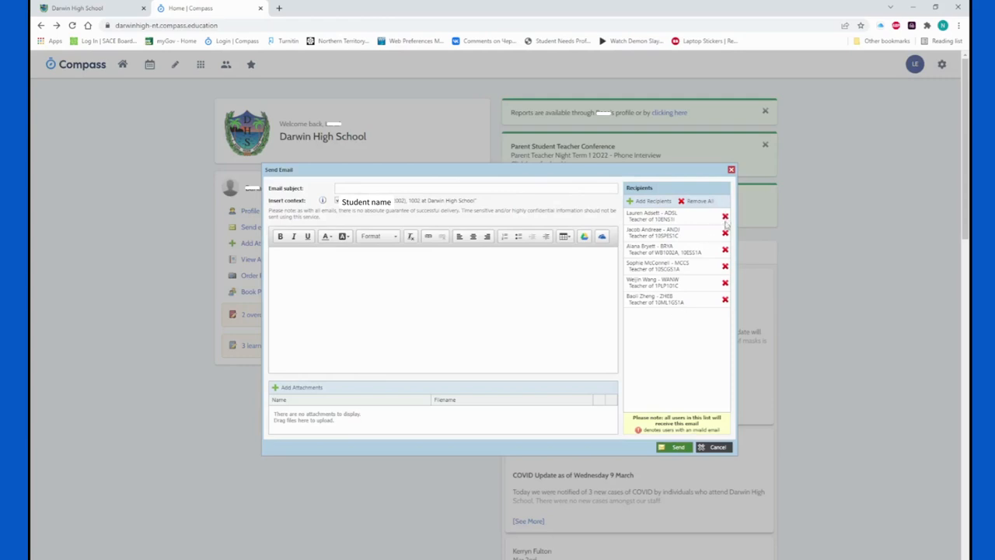
{"action": "mouse_move", "coordinate": [666, 315]}
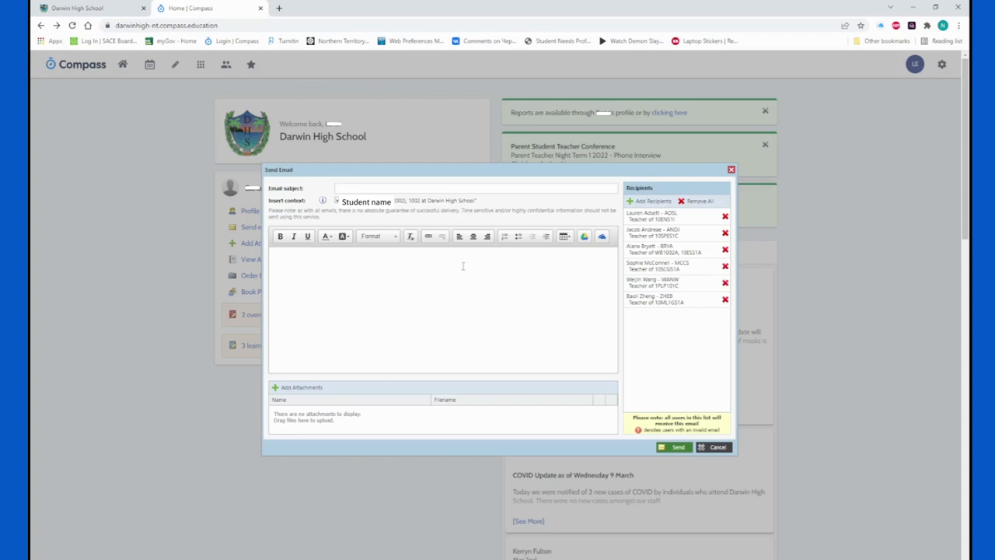
{"action": "mouse_move", "coordinate": [250, 347]}
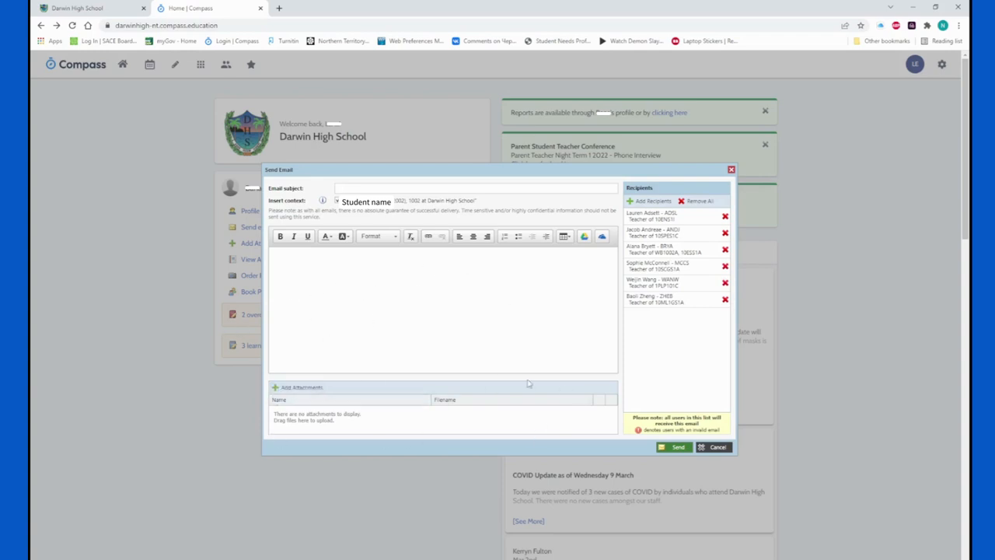
{"action": "mouse_move", "coordinate": [731, 178]}
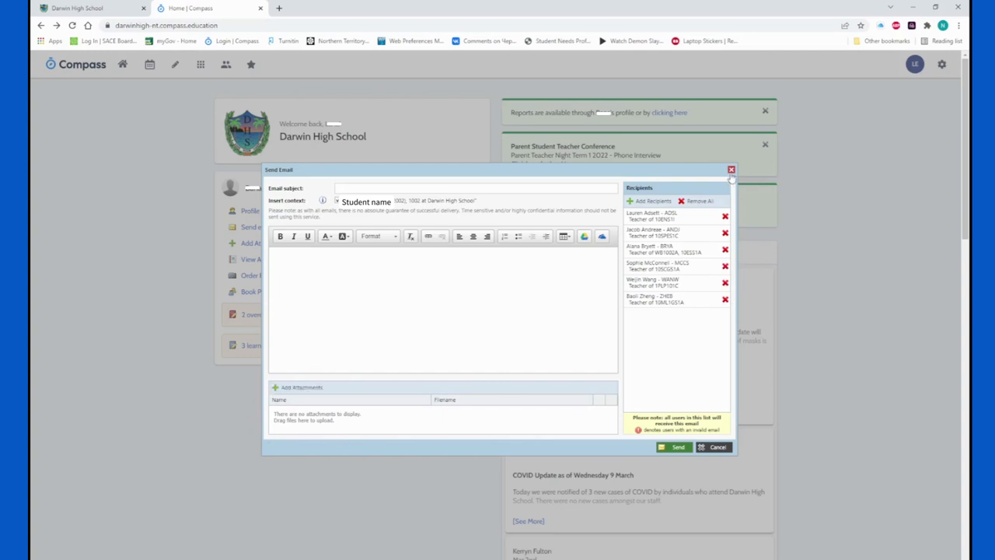
Discard the email and start an attendance note with reason Notified as Sanctioned
{"action": "left_click", "coordinate": [717, 446]}
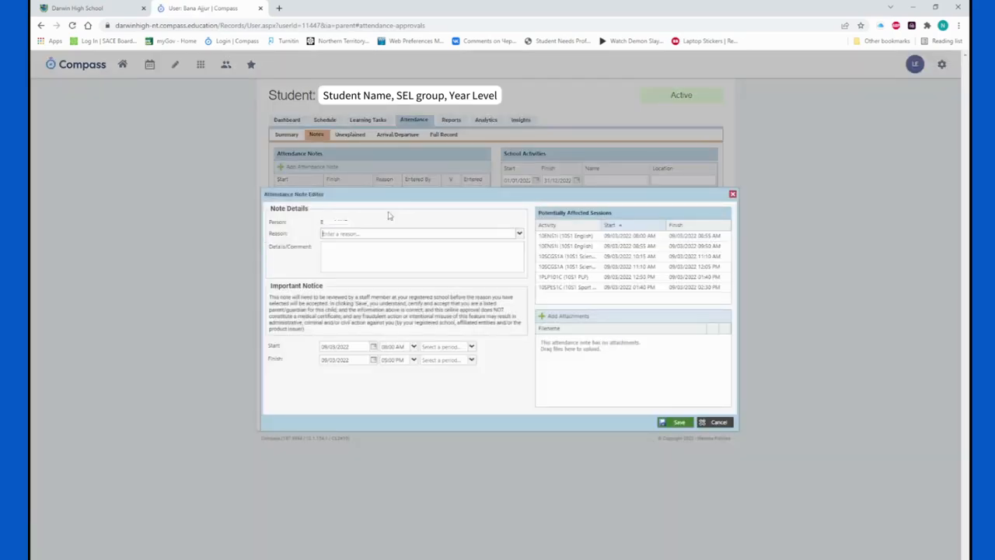
{"action": "left_click", "coordinate": [520, 233]}
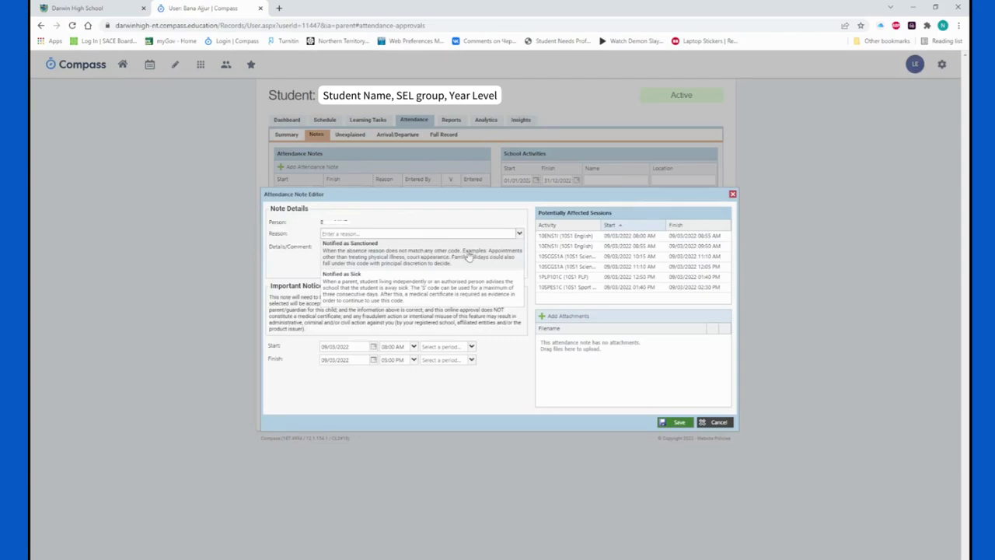
{"action": "mouse_move", "coordinate": [370, 263]}
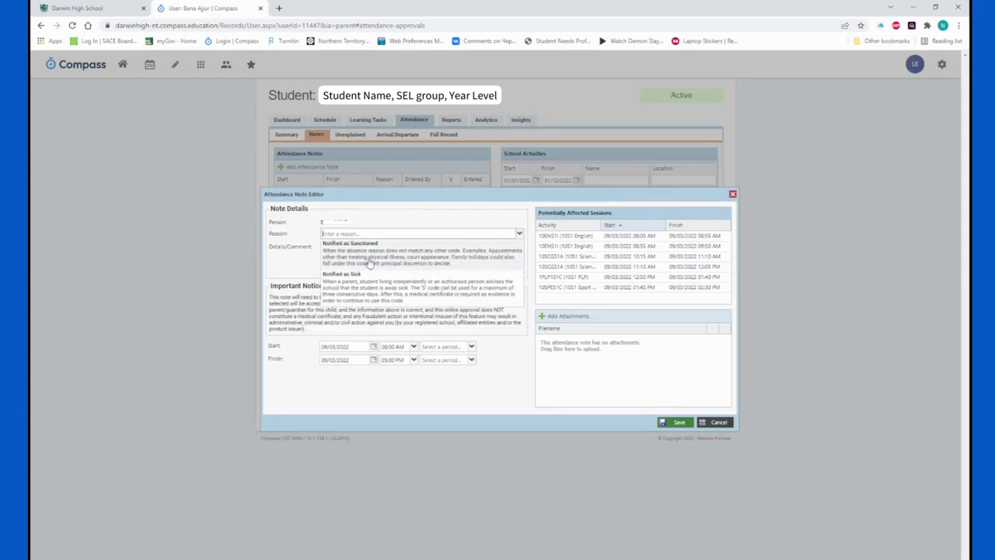
{"action": "mouse_move", "coordinate": [479, 249]}
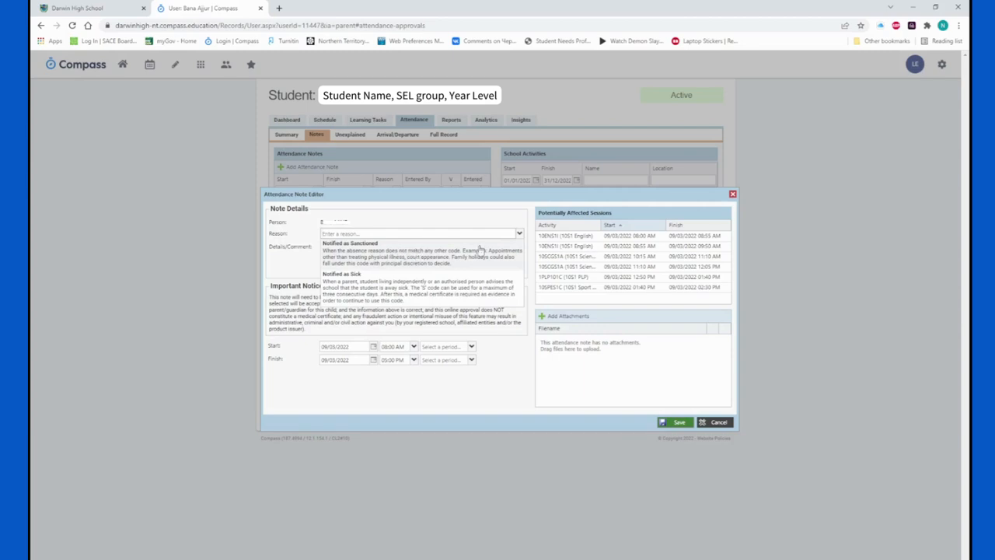
{"action": "mouse_move", "coordinate": [402, 268]}
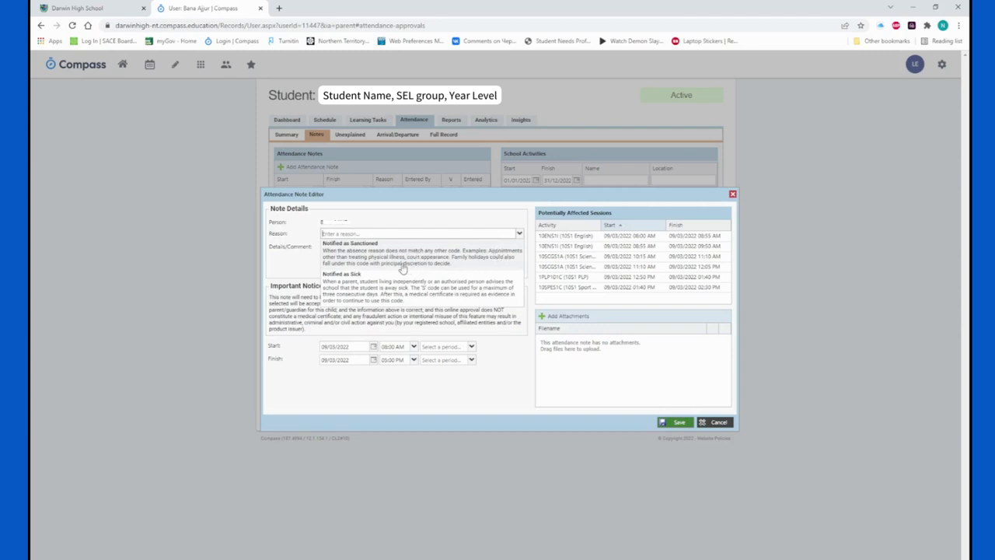
{"action": "mouse_move", "coordinate": [372, 265]}
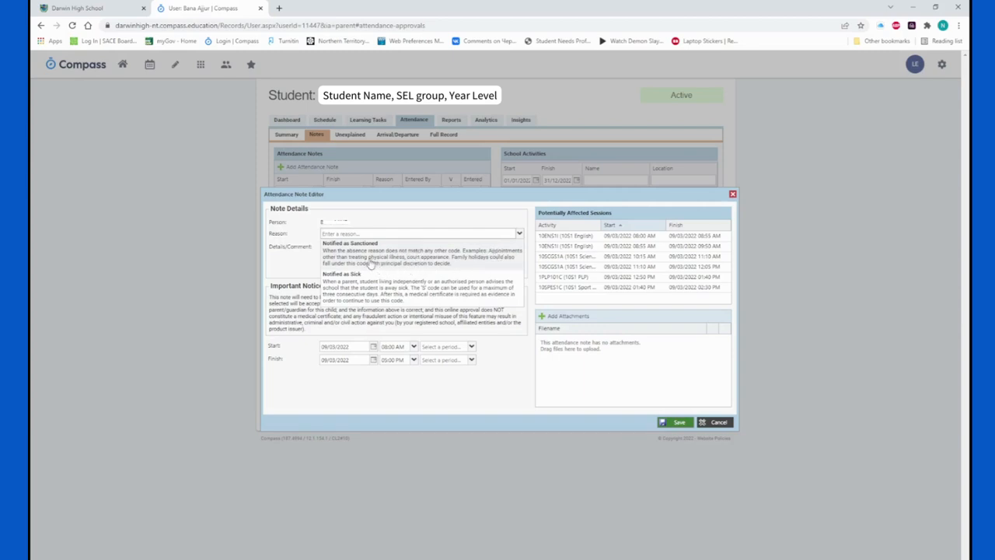
{"action": "mouse_move", "coordinate": [350, 256]}
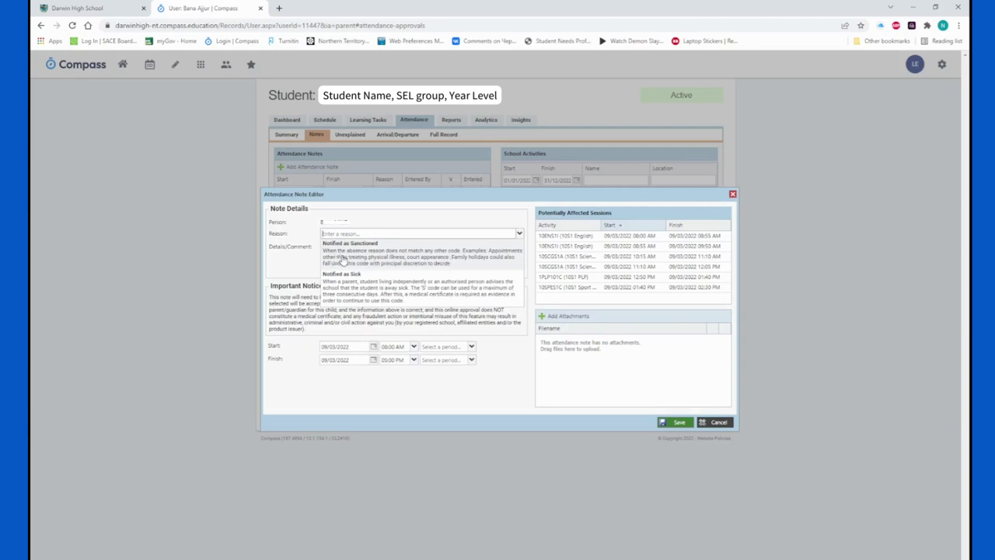
{"action": "left_click", "coordinate": [350, 250]}
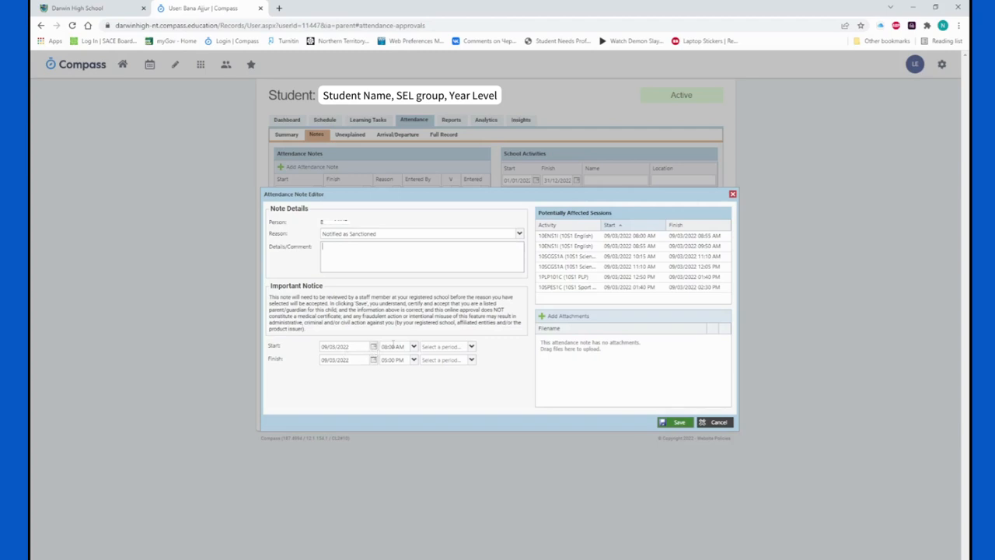
Set the note's finish time to Period 2 so it covers only the first two sessions
{"action": "left_click", "coordinate": [470, 345]}
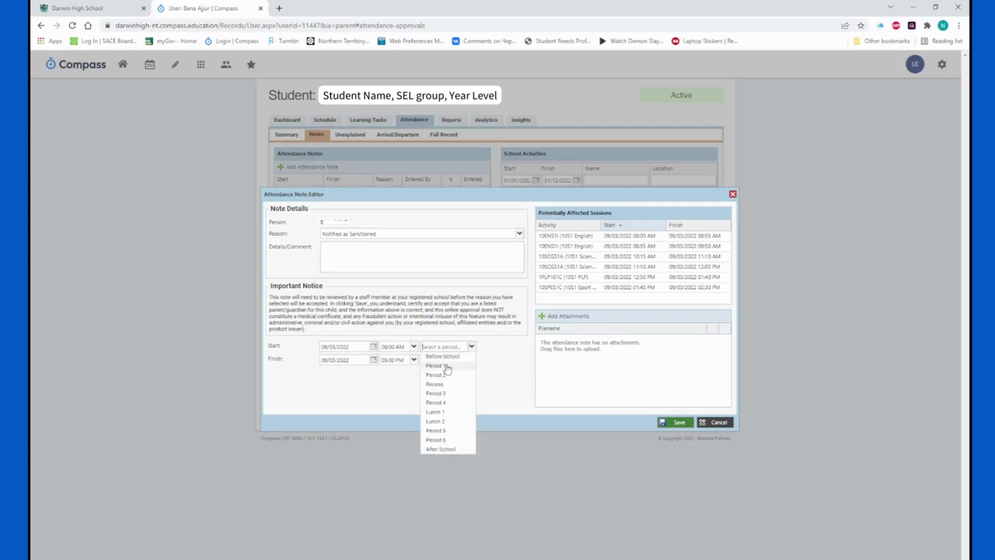
{"action": "left_click", "coordinate": [471, 359]}
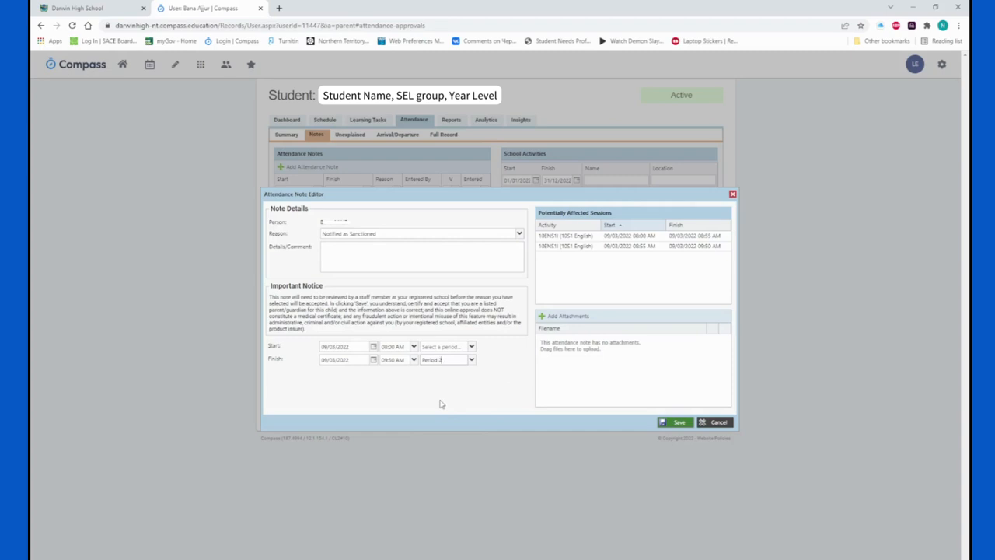
{"action": "mouse_move", "coordinate": [432, 373]}
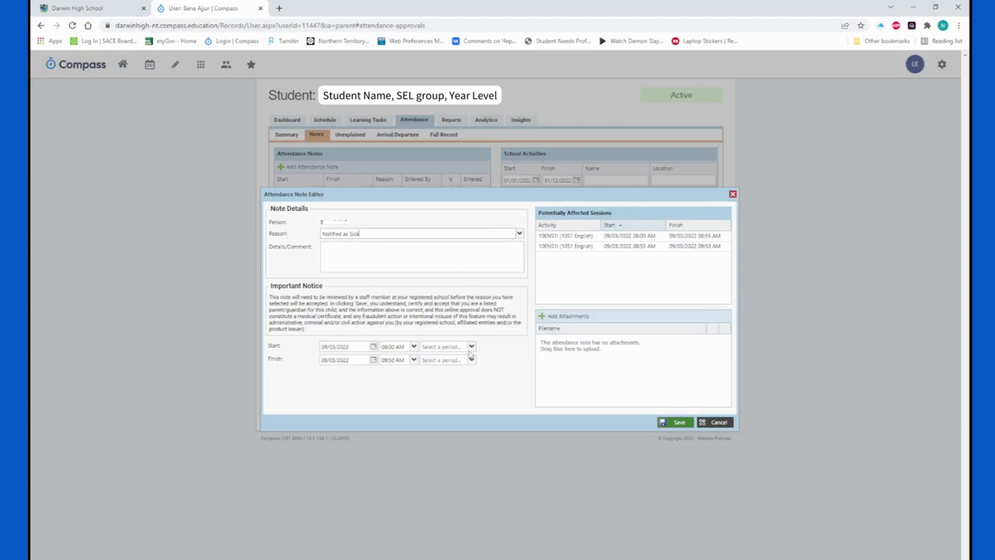
Keep the start date at 08/03/2022 and set the absence to end on 14 March 2022
{"action": "left_click", "coordinate": [373, 346]}
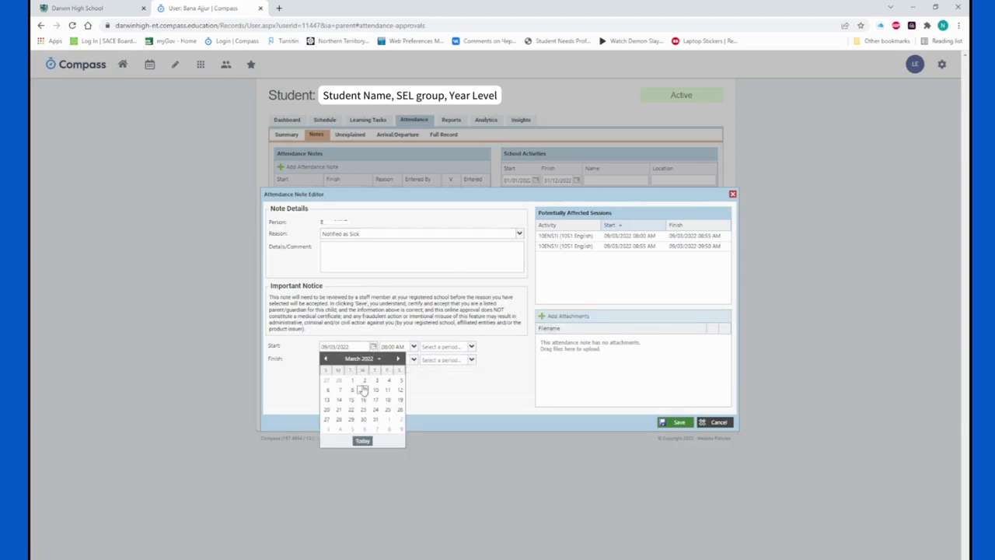
{"action": "left_click", "coordinate": [364, 389]}
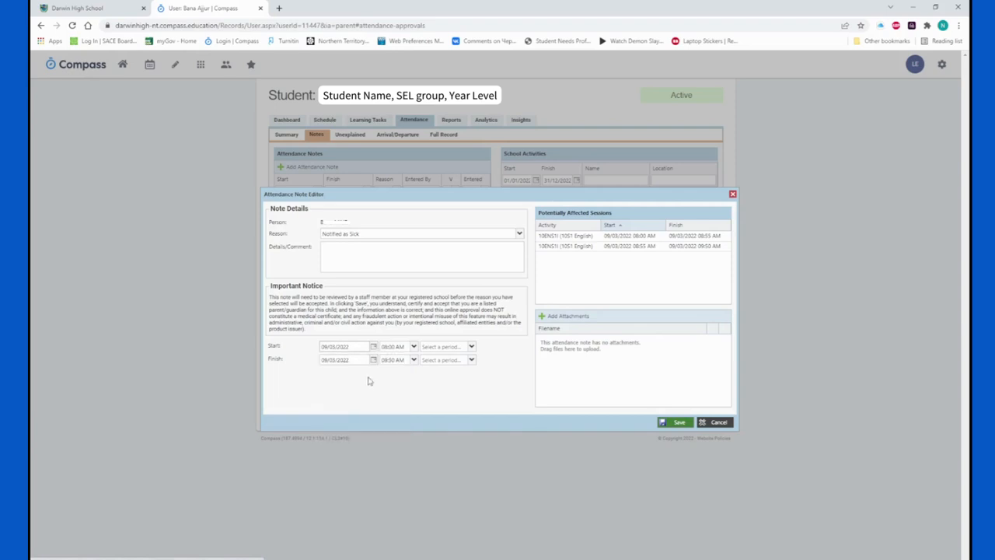
{"action": "left_click", "coordinate": [373, 360]}
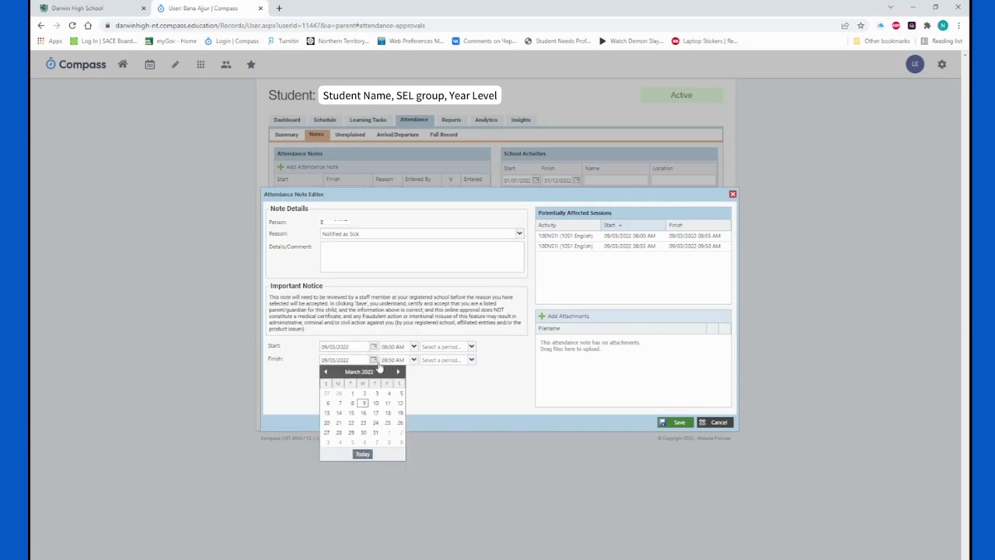
{"action": "mouse_move", "coordinate": [341, 420]}
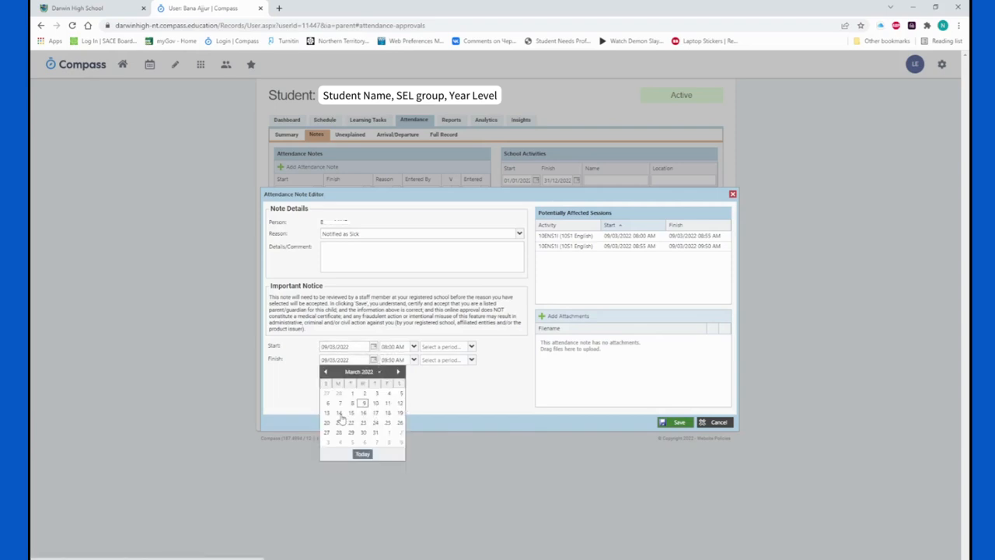
{"action": "left_click", "coordinate": [339, 414]}
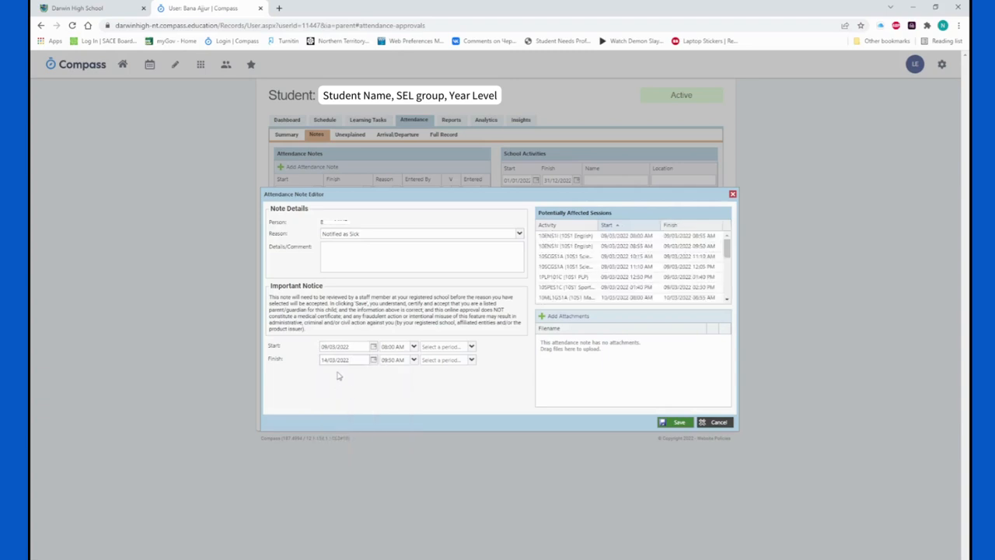
{"action": "mouse_move", "coordinate": [398, 401]}
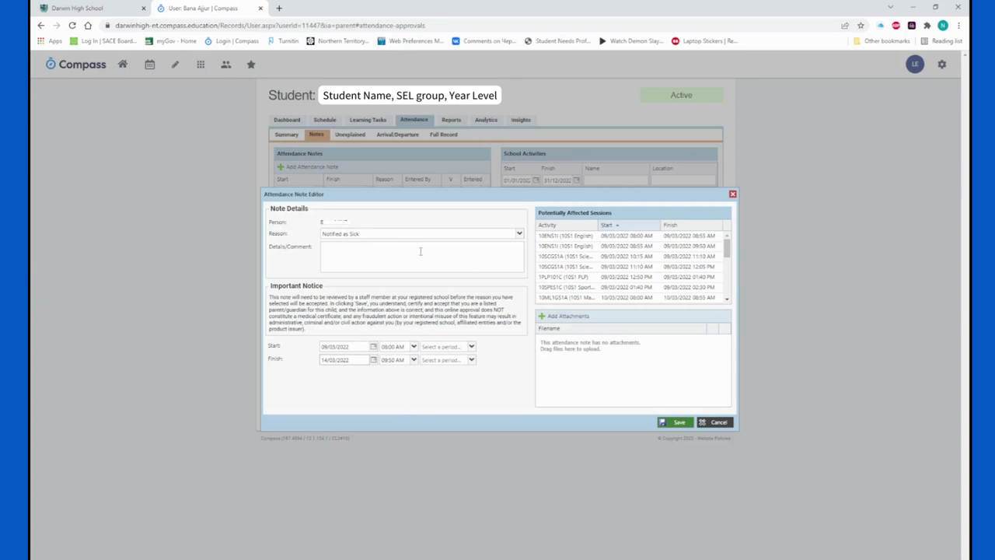
{"action": "mouse_move", "coordinate": [553, 387]}
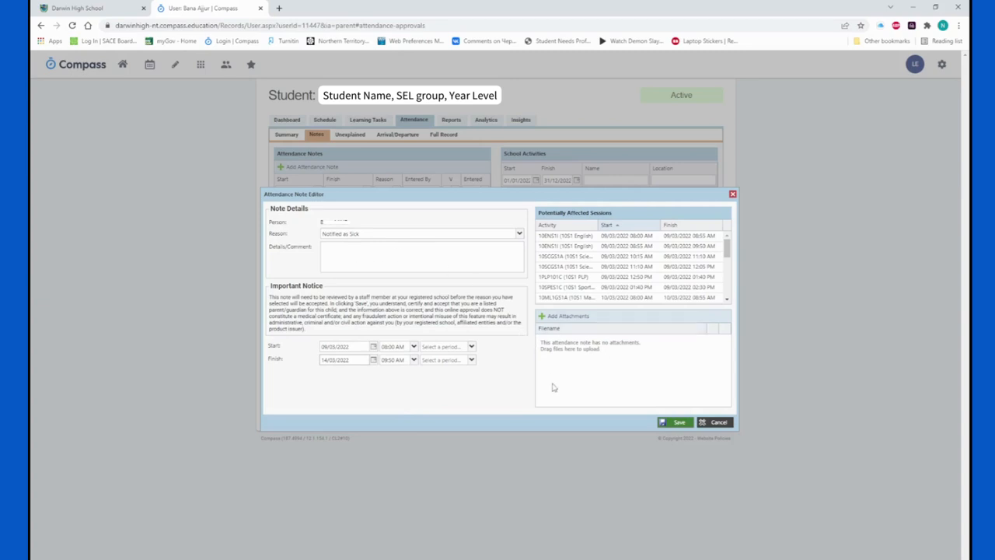
{"action": "mouse_move", "coordinate": [620, 364]}
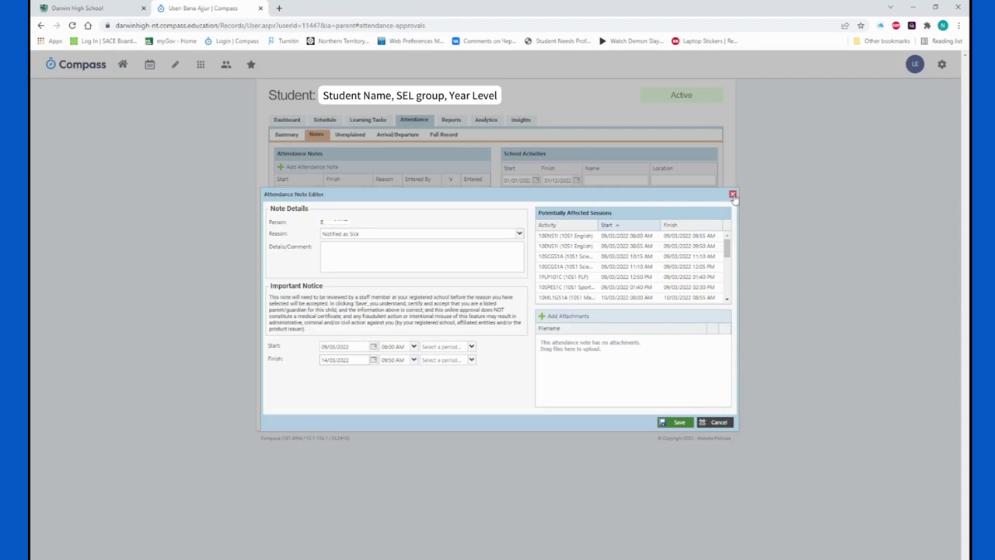
Close the Attendance Note Editor without saving and go to View Academic Reports
{"action": "left_click", "coordinate": [731, 192]}
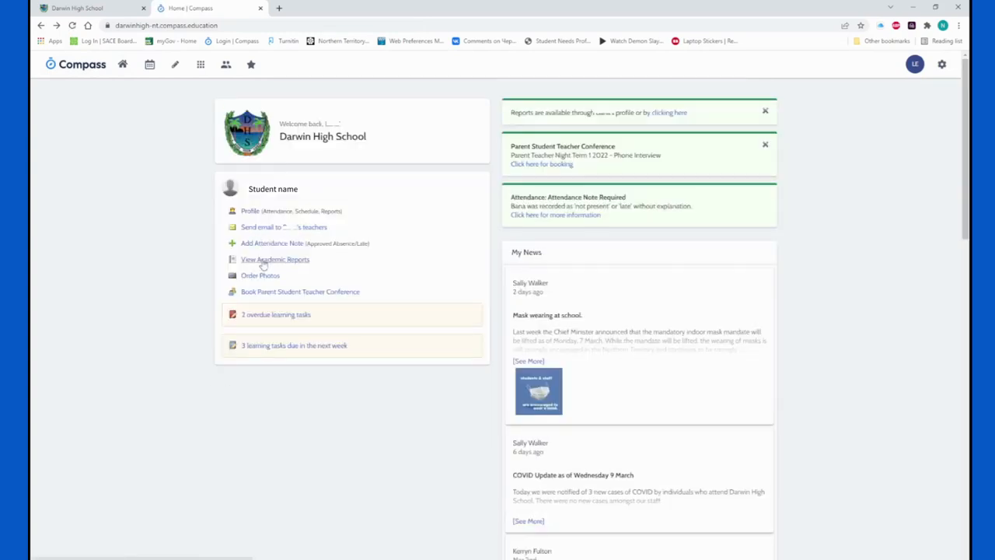
{"action": "left_click", "coordinate": [274, 258]}
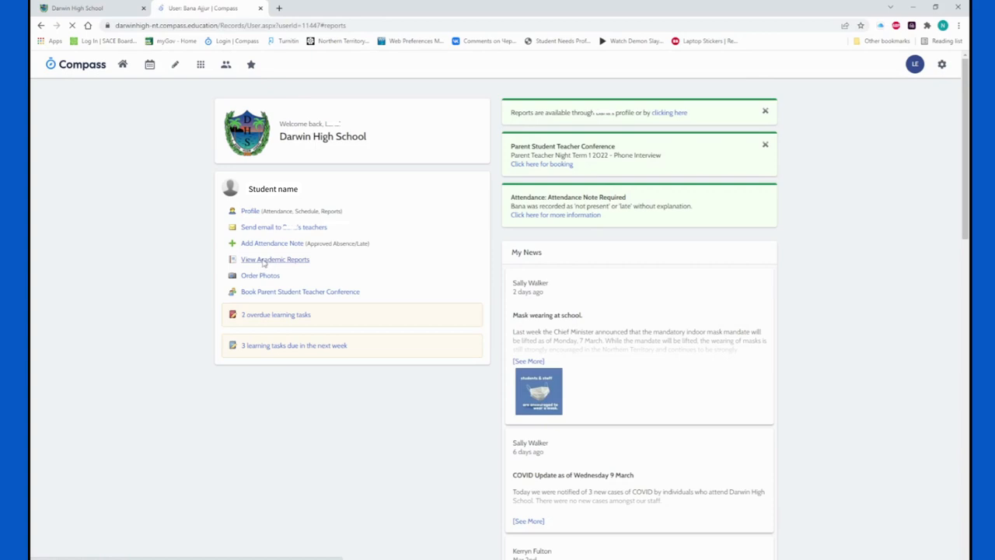
View the student's Semester 1 progress report, then return to the home dashboard
{"action": "left_click", "coordinate": [274, 258]}
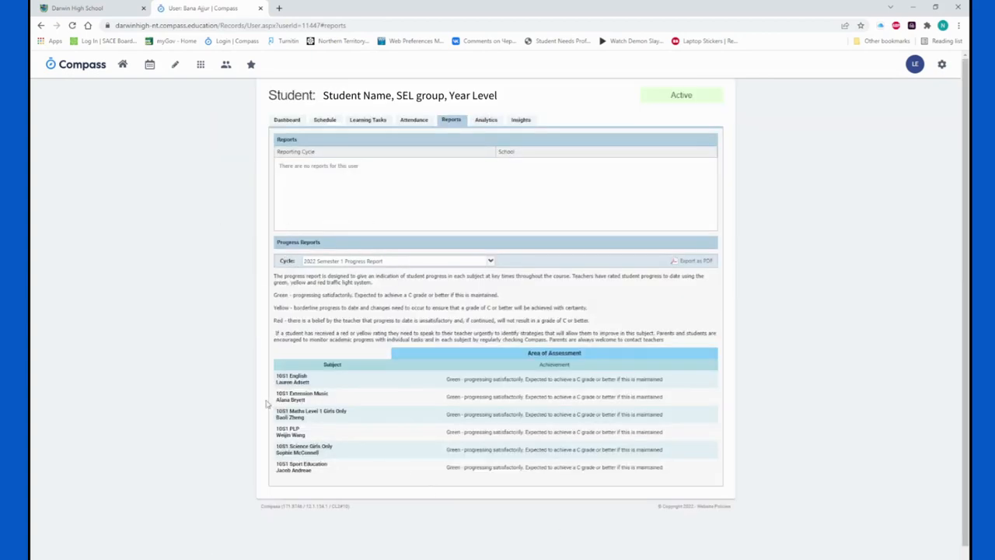
{"action": "mouse_move", "coordinate": [591, 291]}
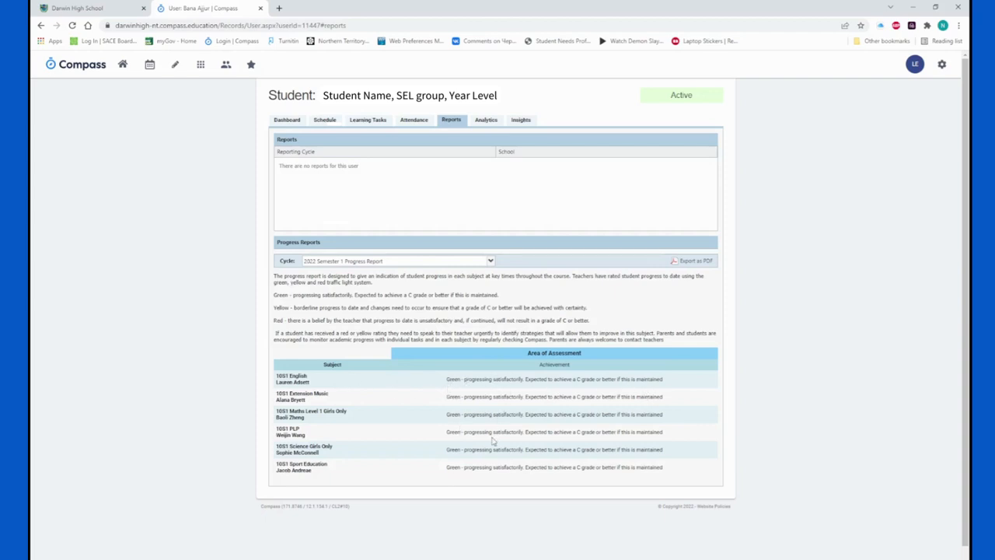
{"action": "mouse_move", "coordinate": [277, 196]}
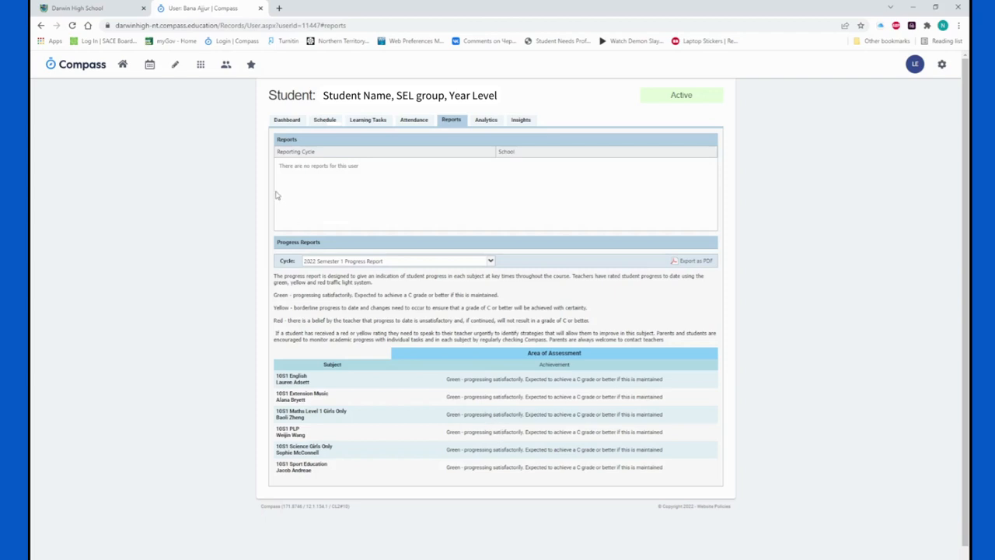
{"action": "mouse_move", "coordinate": [287, 168]}
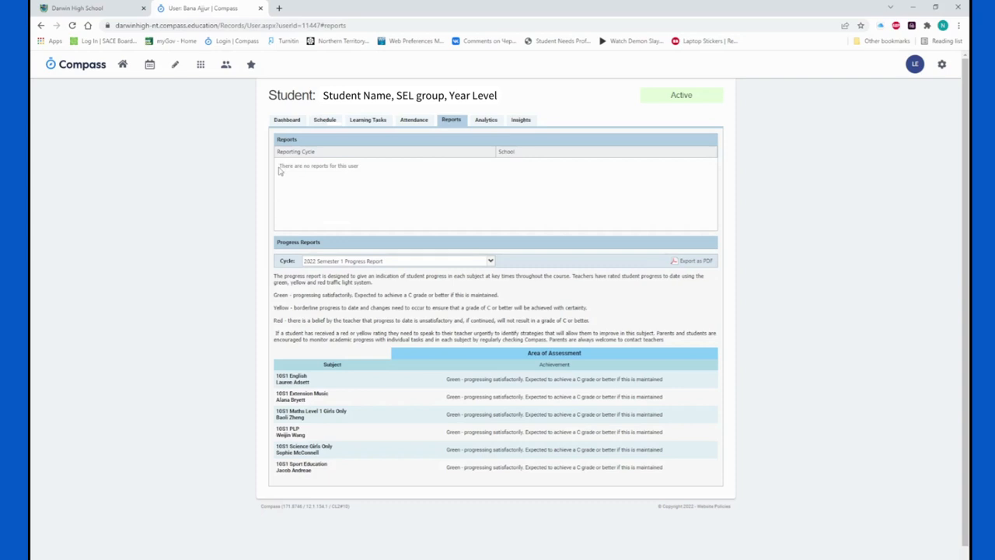
{"action": "mouse_move", "coordinate": [285, 171]}
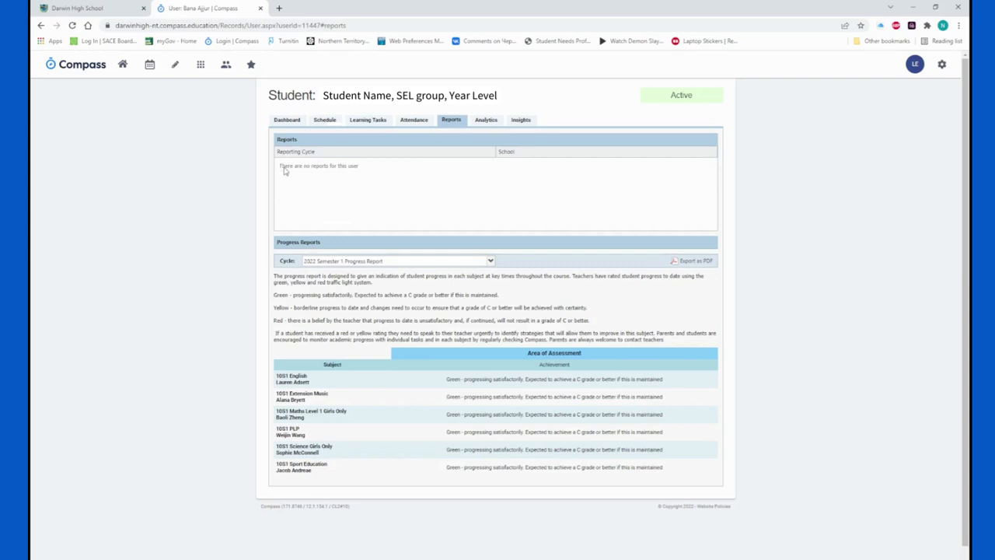
{"action": "mouse_move", "coordinate": [336, 197]}
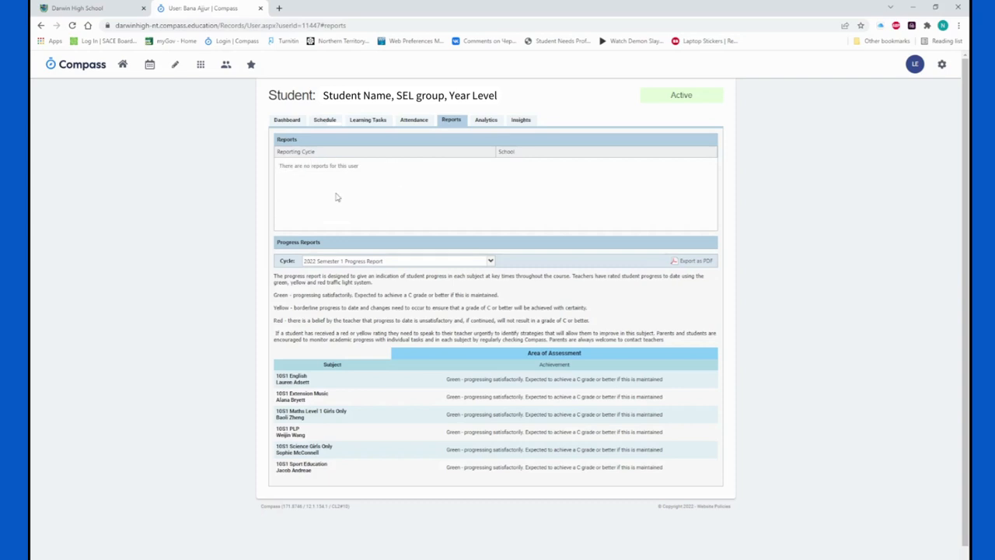
{"action": "mouse_move", "coordinate": [330, 200]}
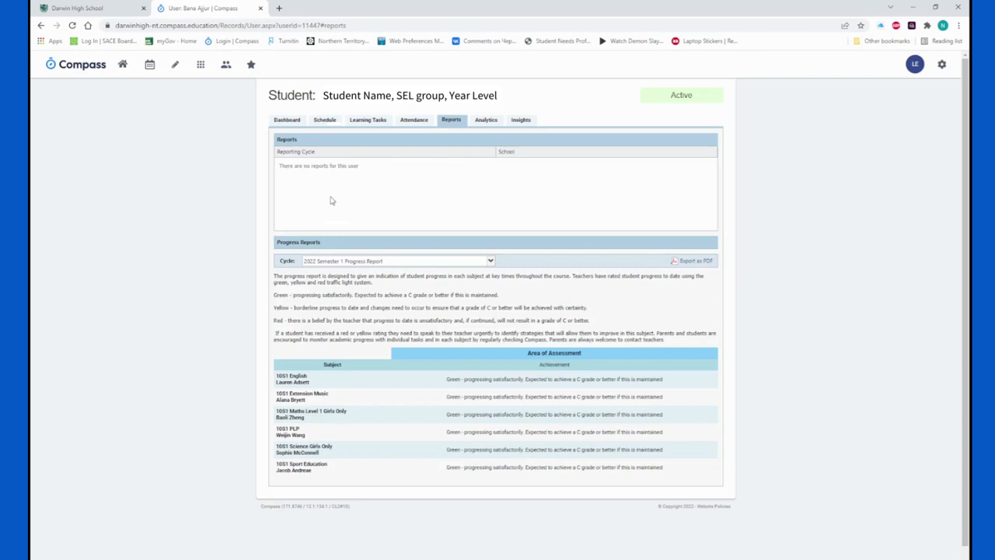
{"action": "mouse_move", "coordinate": [318, 180]}
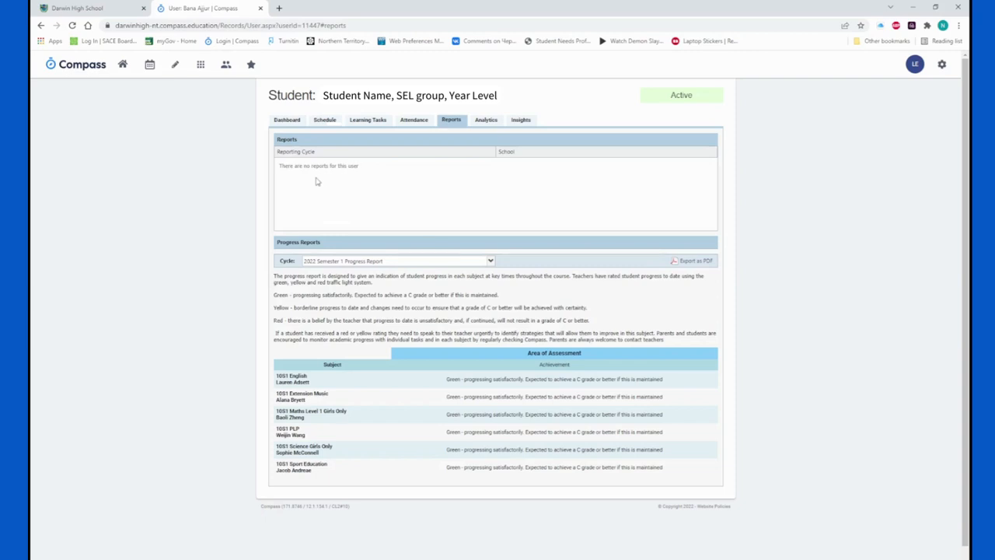
{"action": "mouse_move", "coordinate": [305, 165]}
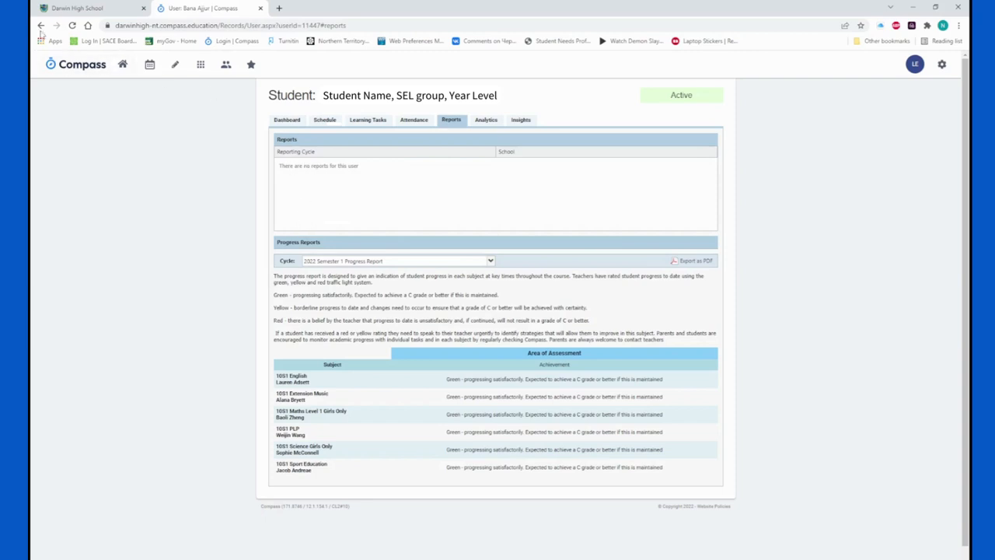
{"action": "left_click", "coordinate": [121, 63]}
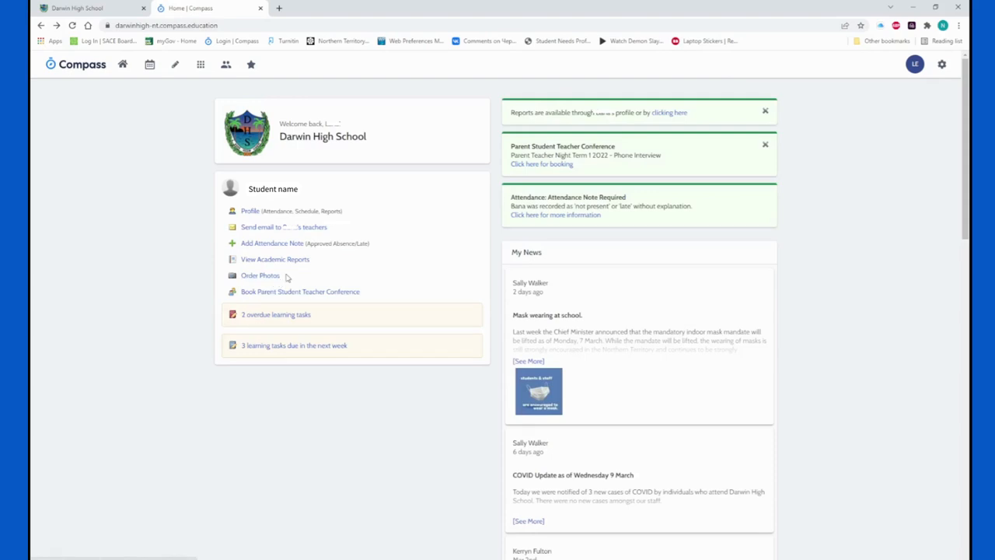
{"action": "mouse_move", "coordinate": [258, 285]}
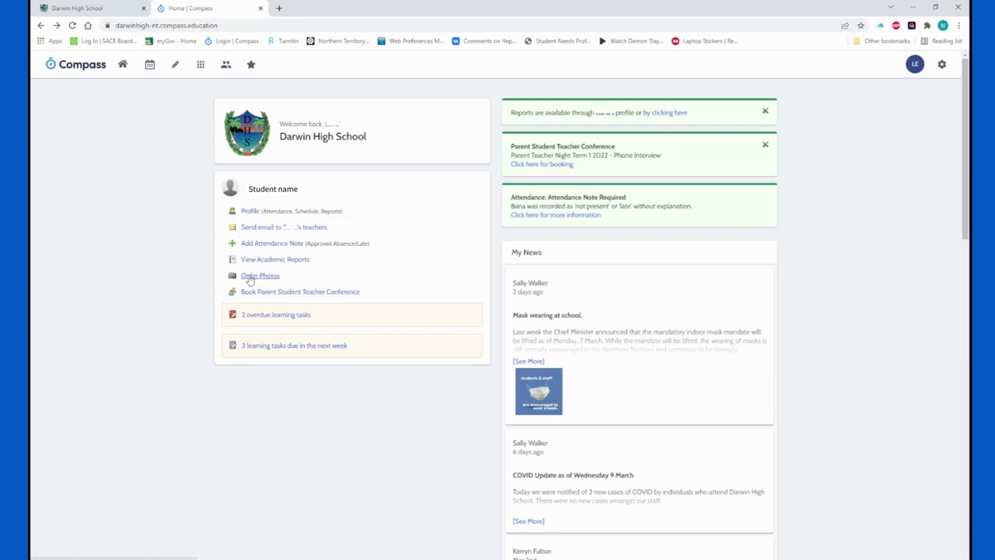
{"action": "mouse_move", "coordinate": [327, 264]}
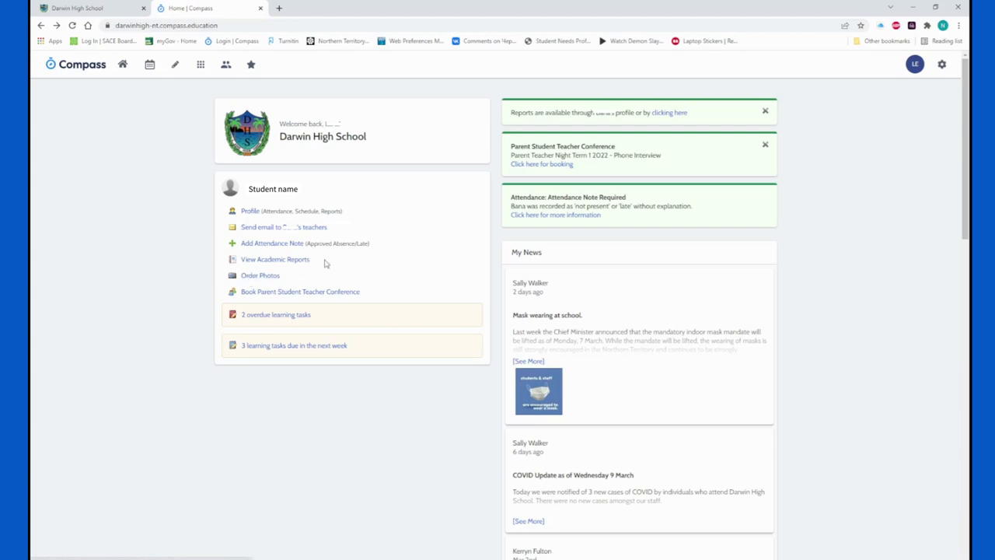
{"action": "mouse_move", "coordinate": [274, 258]}
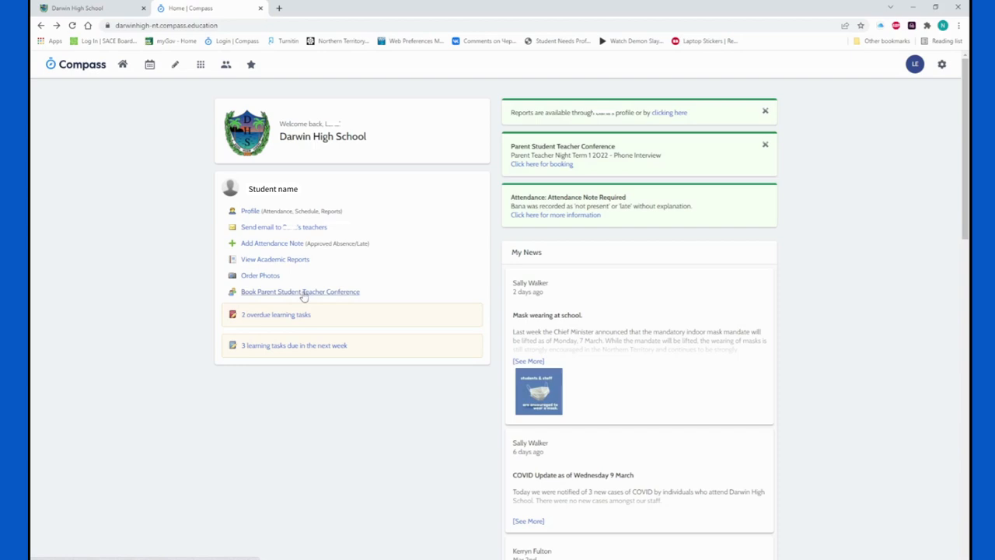
Go to Book Parent Student Teacher Conference to reach the Conferences page
{"action": "left_click", "coordinate": [300, 293]}
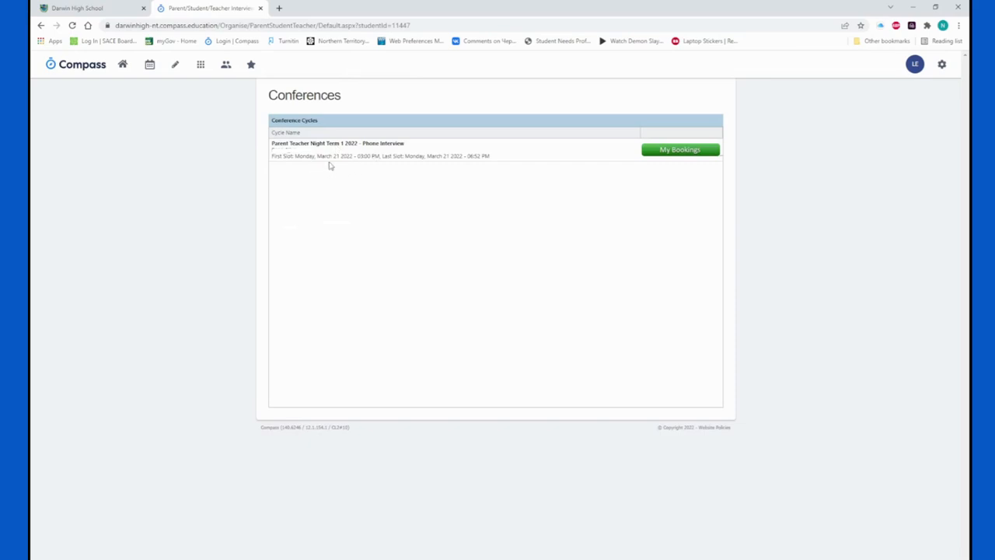
{"action": "mouse_move", "coordinate": [333, 165]}
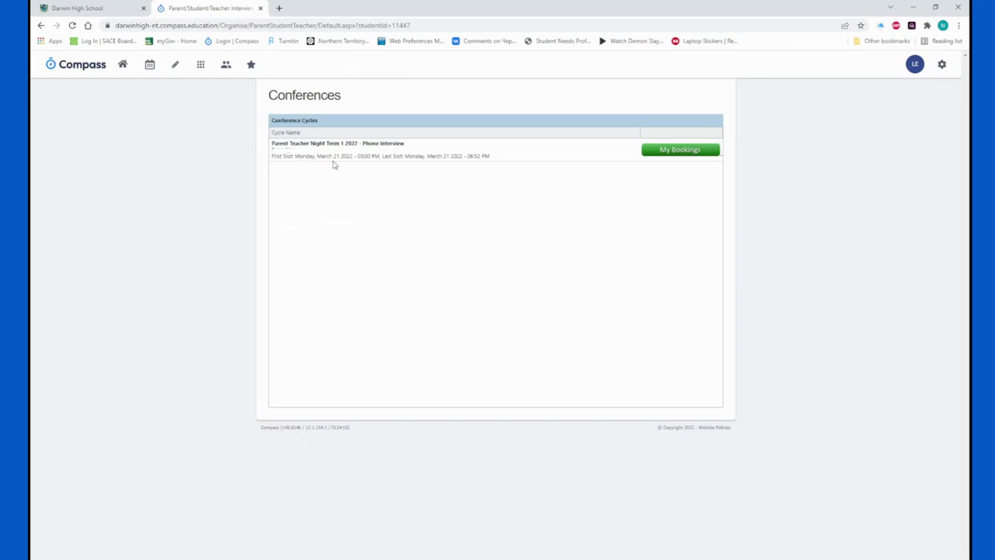
{"action": "mouse_move", "coordinate": [336, 164]}
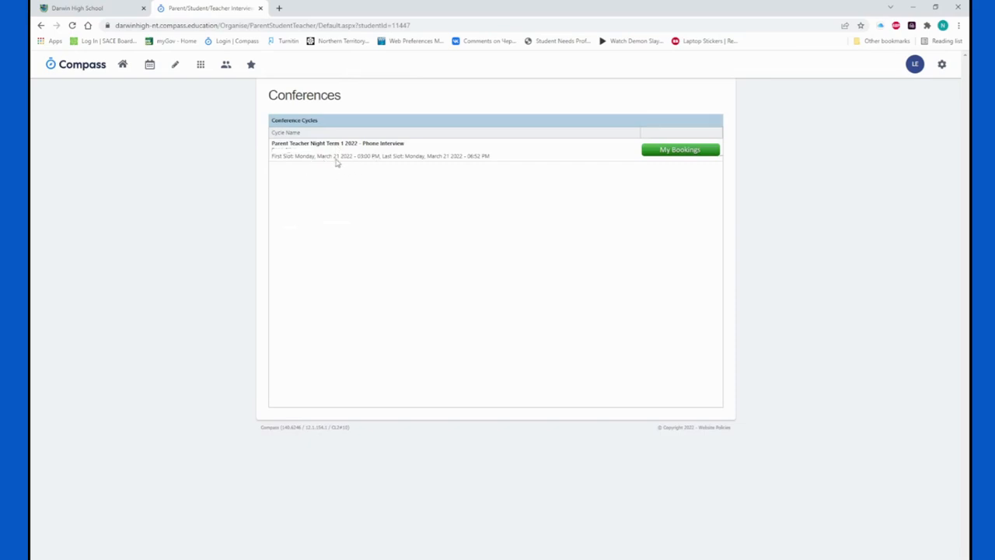
{"action": "mouse_move", "coordinate": [469, 165]}
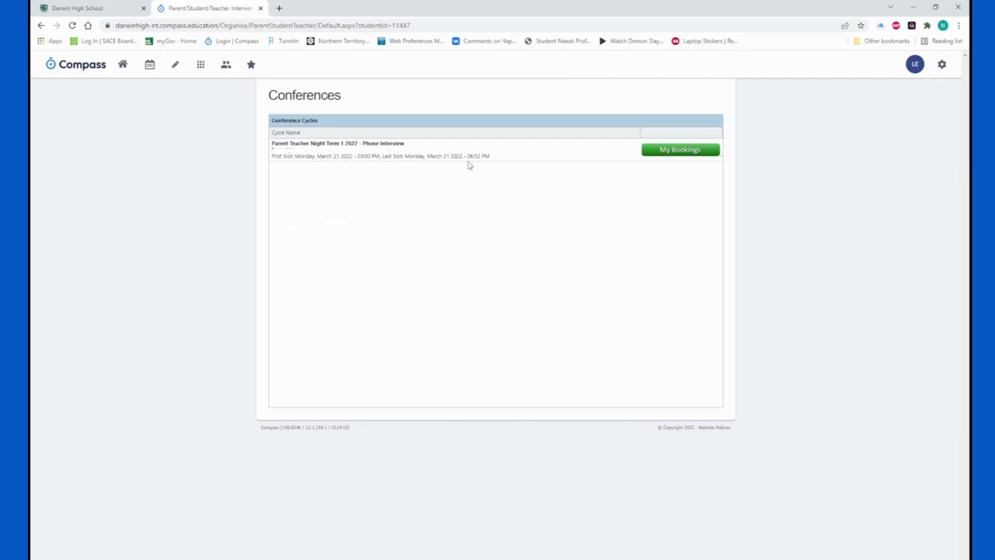
{"action": "mouse_move", "coordinate": [569, 158]}
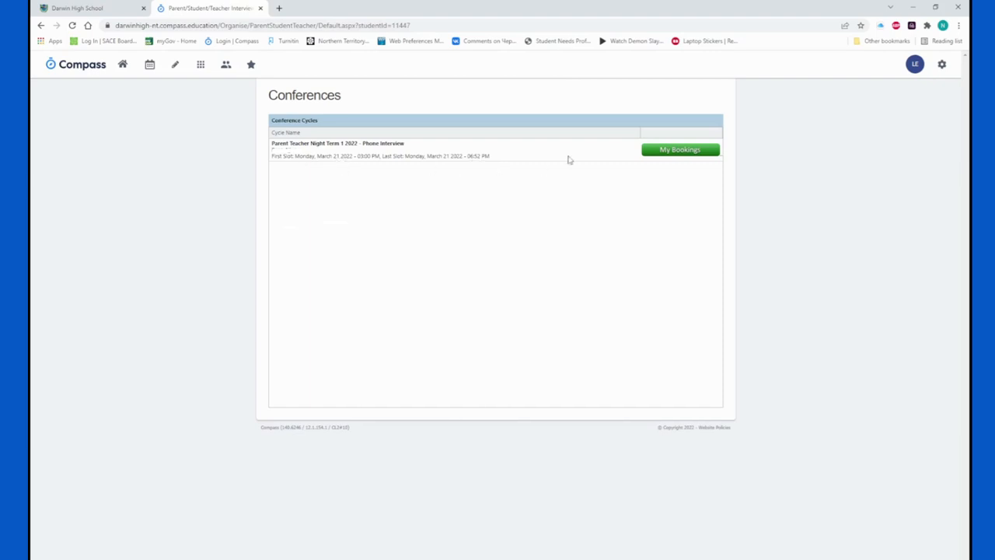
Enter My Bookings for the phone interview cycle and complete the 'Show me How to Book' tour
{"action": "left_click", "coordinate": [678, 149]}
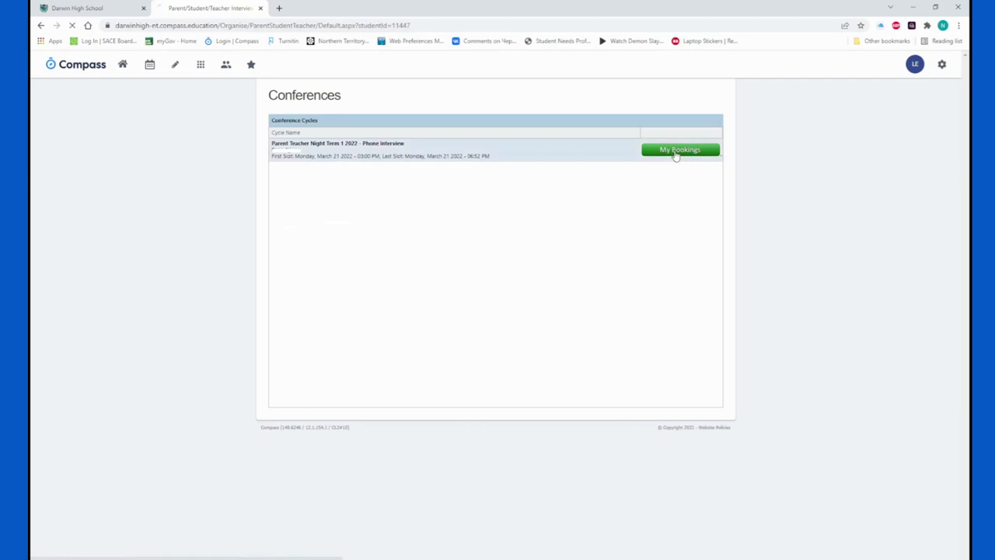
{"action": "left_click", "coordinate": [679, 150]}
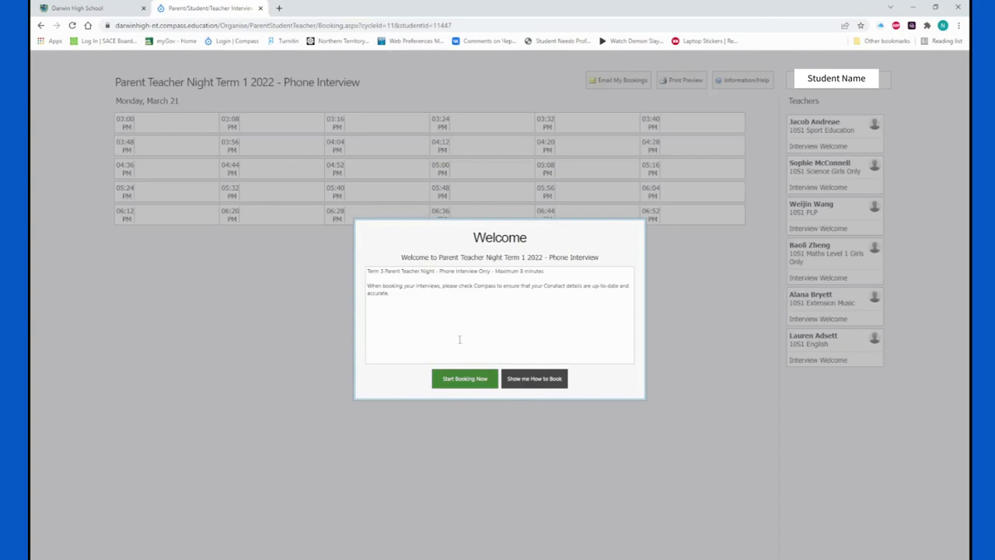
{"action": "mouse_move", "coordinate": [535, 380]}
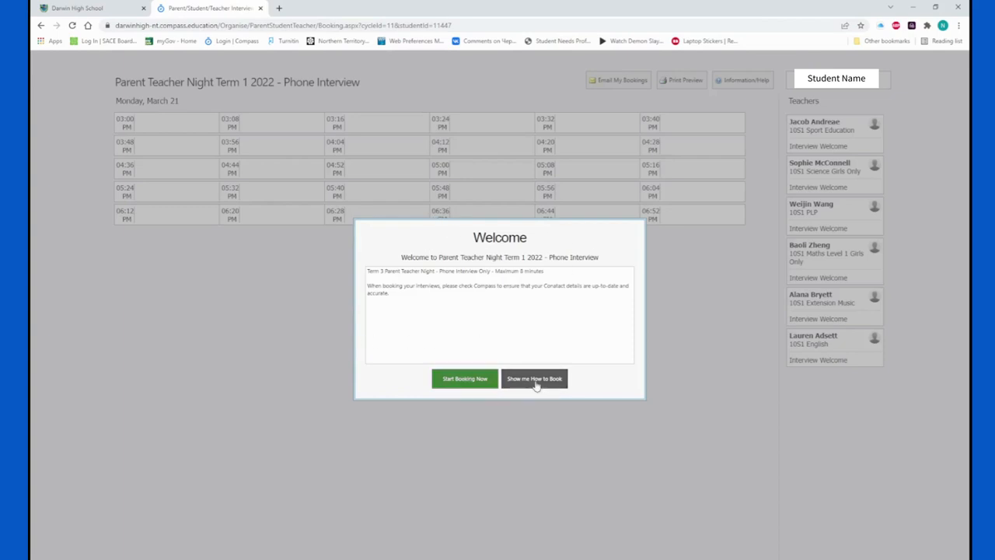
{"action": "left_click", "coordinate": [535, 379]}
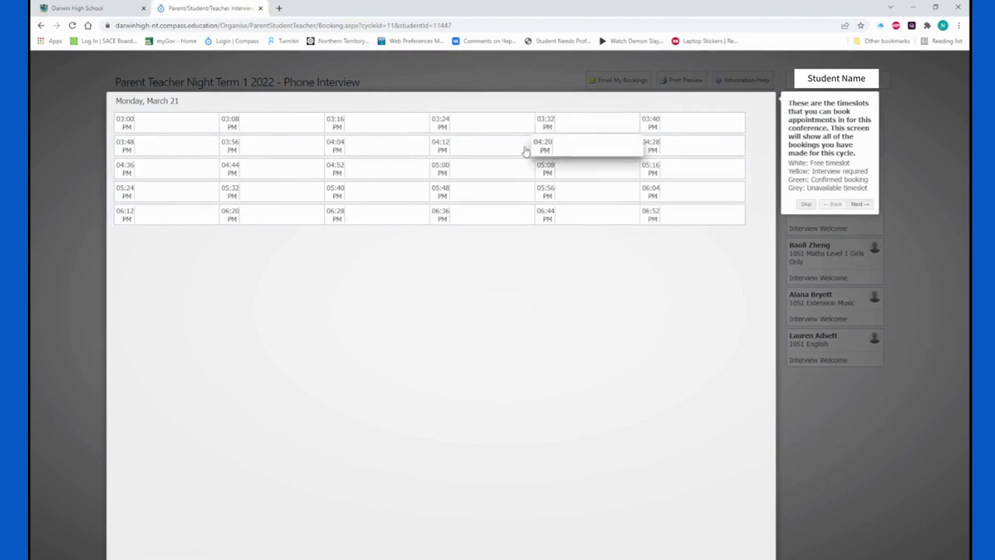
{"action": "mouse_move", "coordinate": [796, 210]}
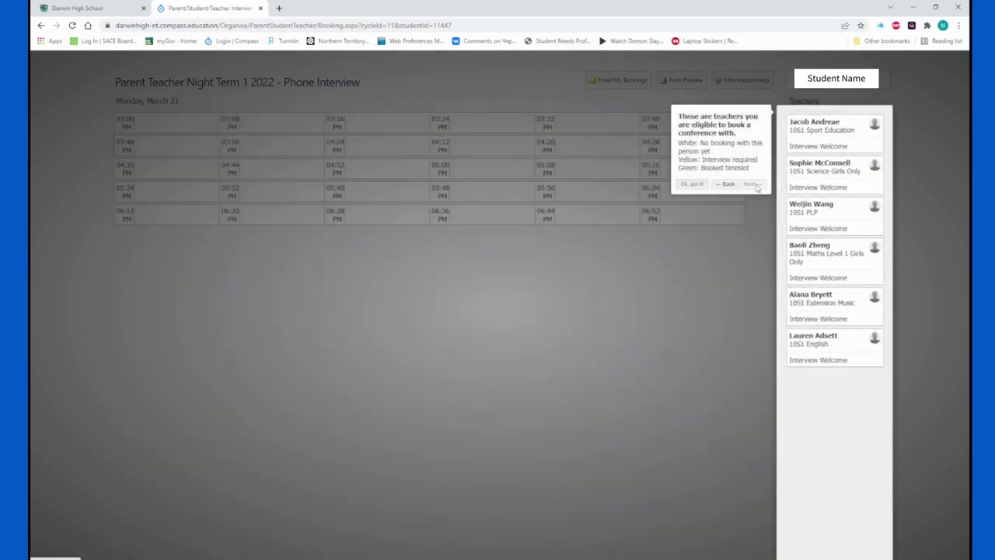
{"action": "left_click", "coordinate": [750, 184]}
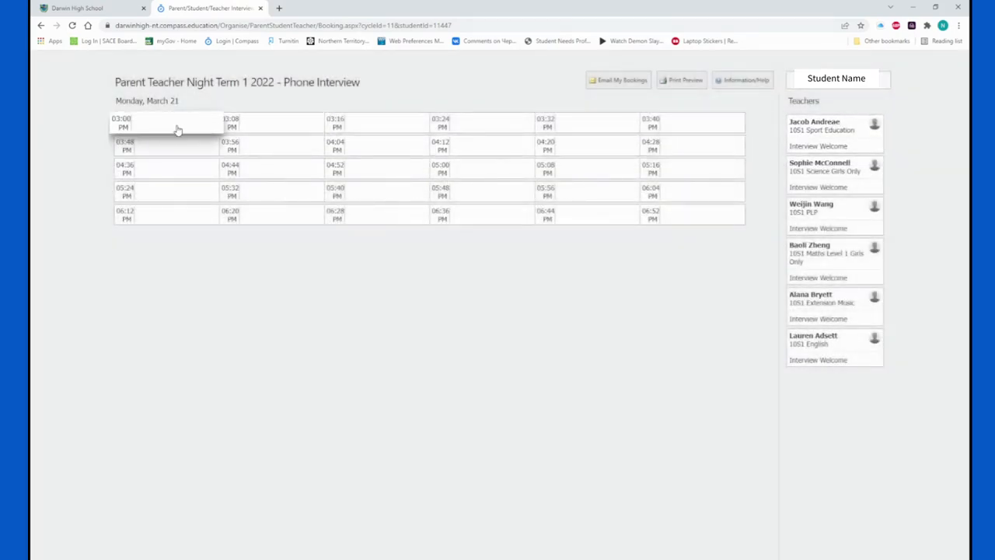
Start booking the Monday 21 March 3:00 PM Sport Education slot, then cancel without confirming
{"action": "left_click", "coordinate": [165, 123]}
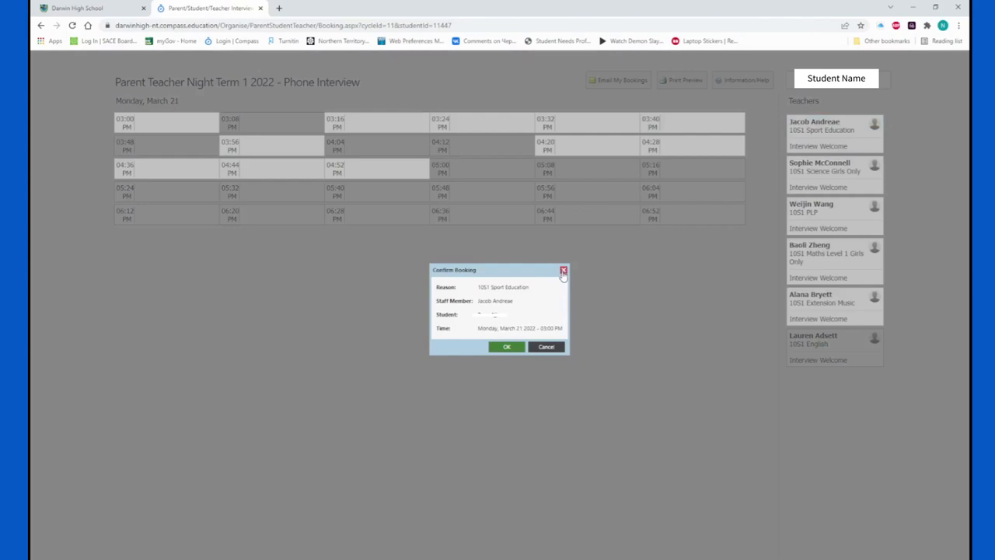
{"action": "mouse_move", "coordinate": [563, 340]}
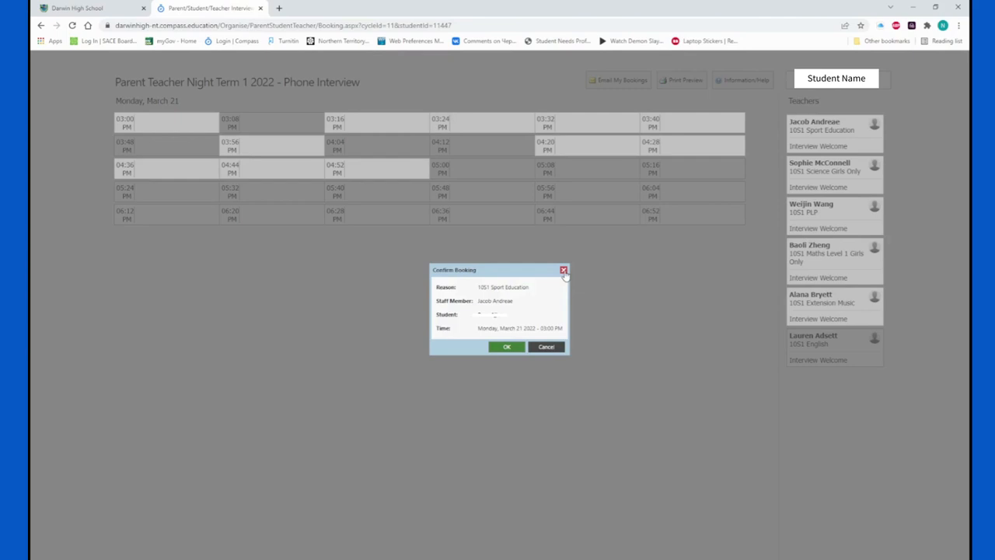
{"action": "left_click", "coordinate": [563, 271]}
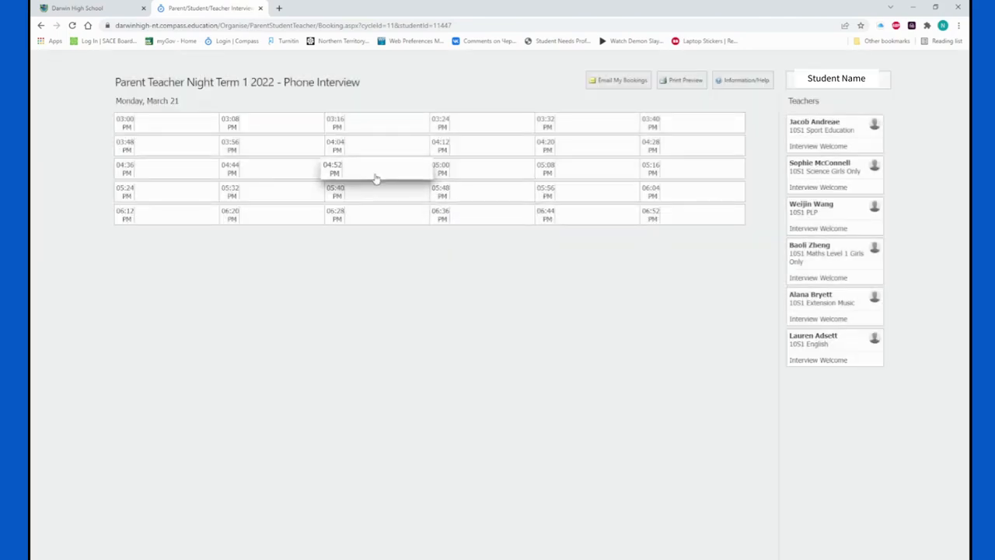
{"action": "mouse_move", "coordinate": [498, 143]}
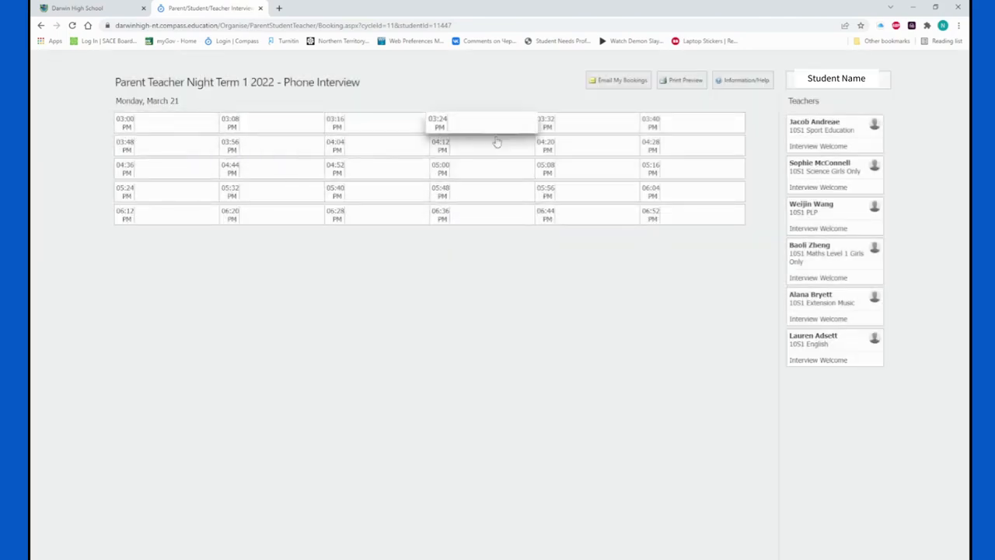
{"action": "mouse_move", "coordinate": [426, 183]}
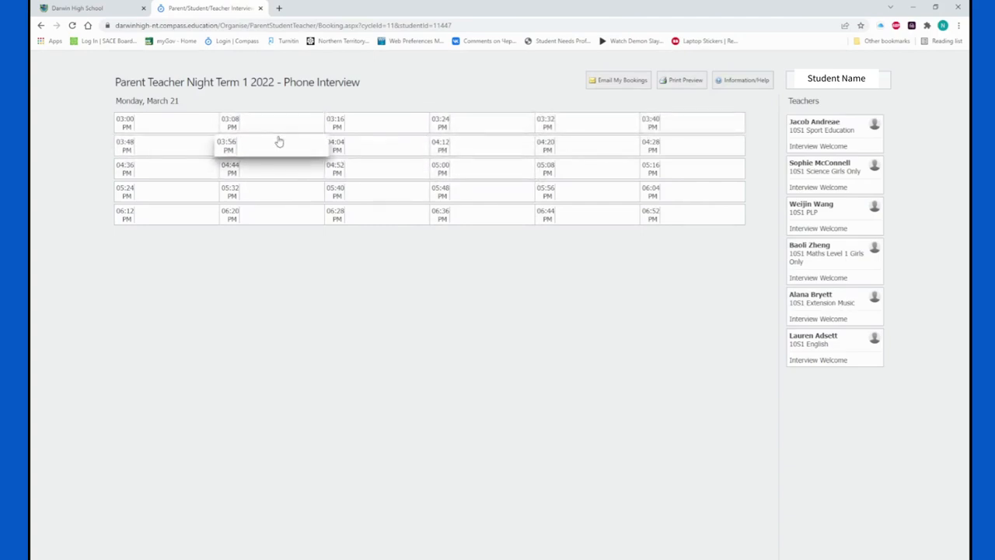
{"action": "mouse_move", "coordinate": [287, 128]}
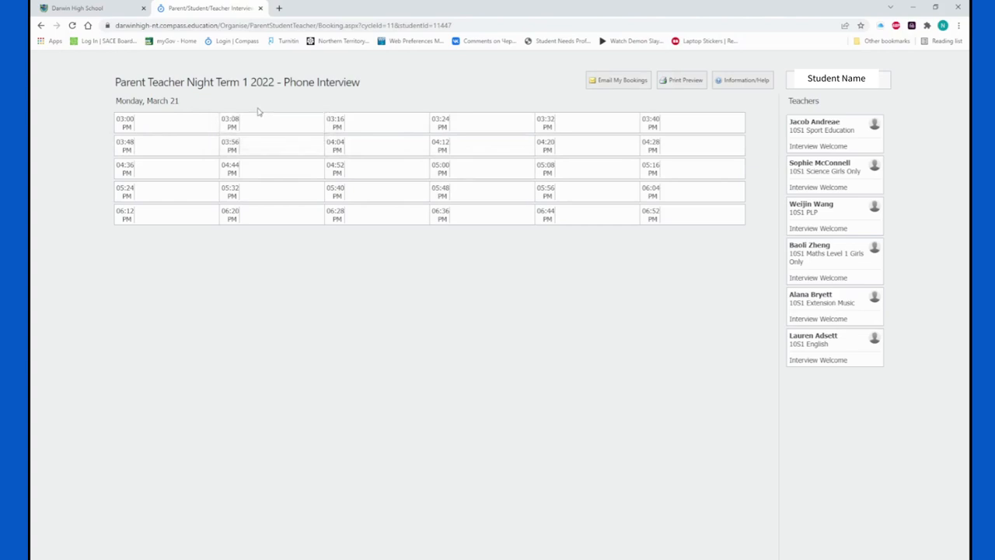
{"action": "mouse_move", "coordinate": [288, 77]}
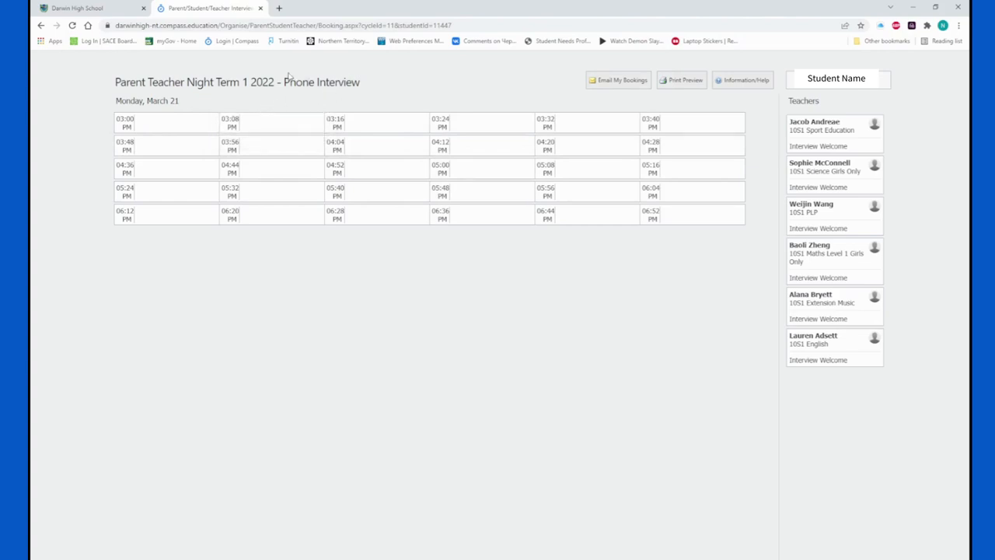
{"action": "mouse_move", "coordinate": [323, 109]}
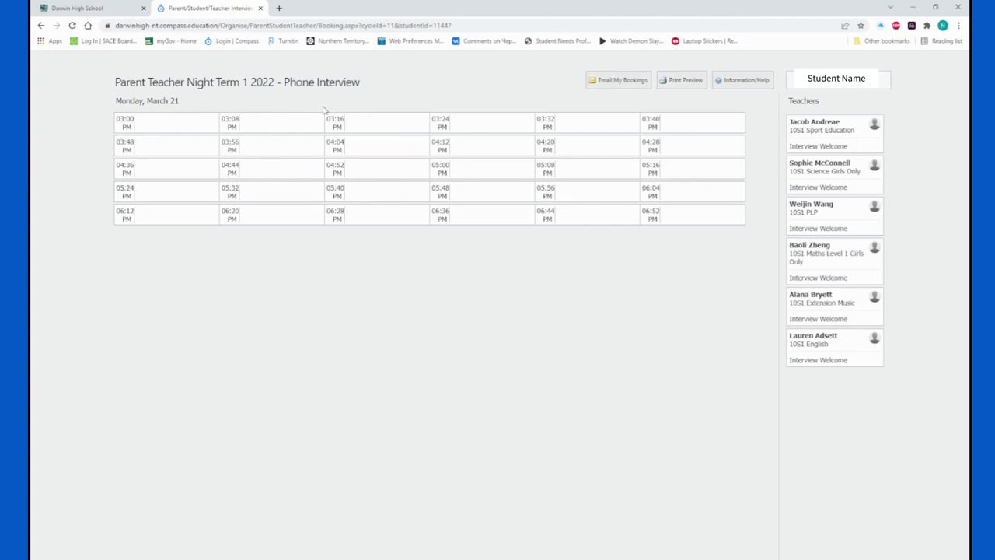
{"action": "mouse_move", "coordinate": [299, 108]}
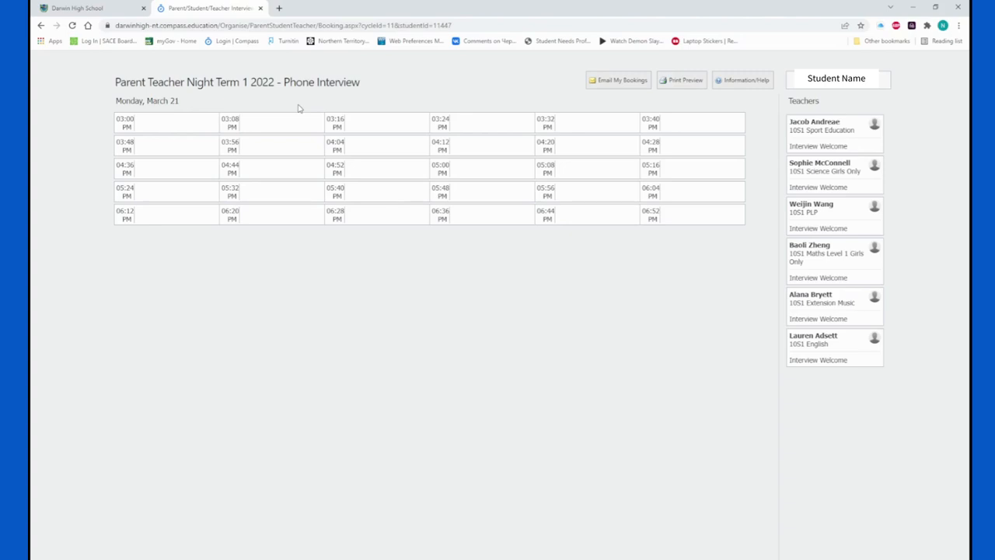
{"action": "mouse_move", "coordinate": [349, 99]}
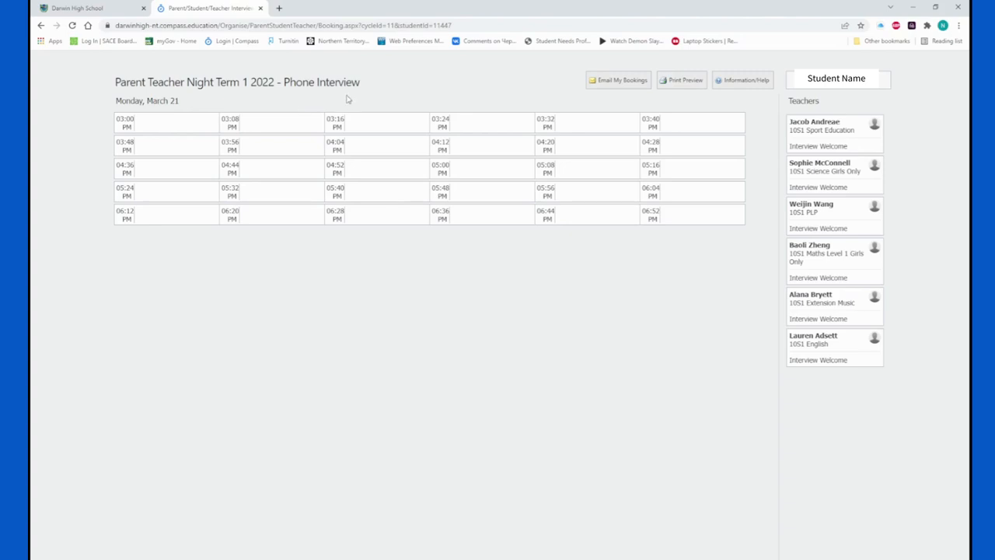
{"action": "mouse_move", "coordinate": [367, 95]}
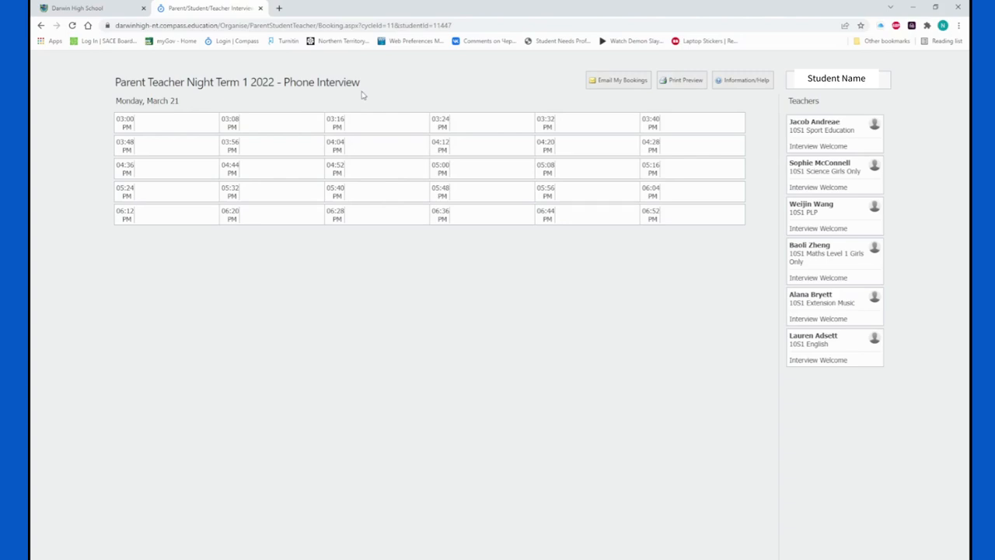
{"action": "mouse_move", "coordinate": [31, 45]}
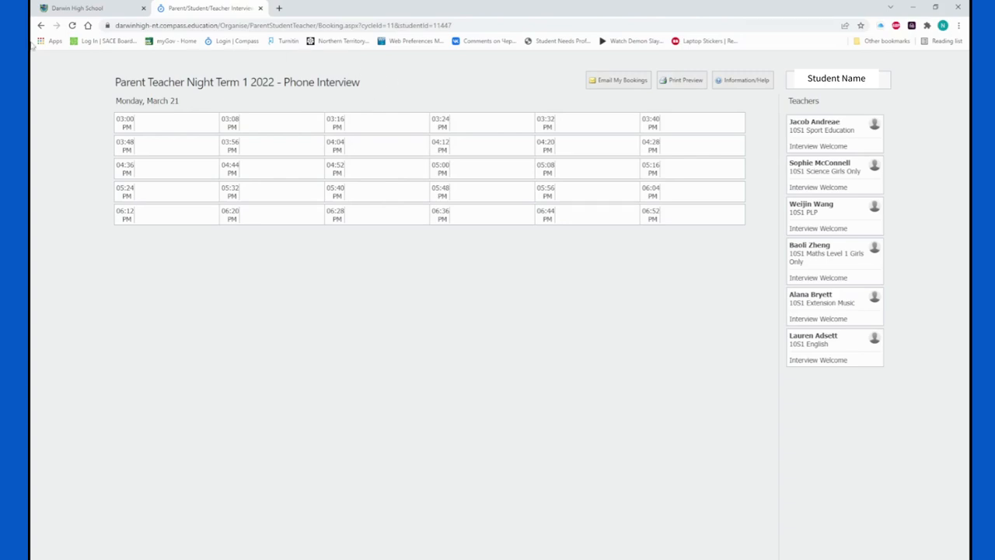
View the 3 learning tasks due next week grouped by class, then return to the dashboard
{"action": "left_click", "coordinate": [40, 24]}
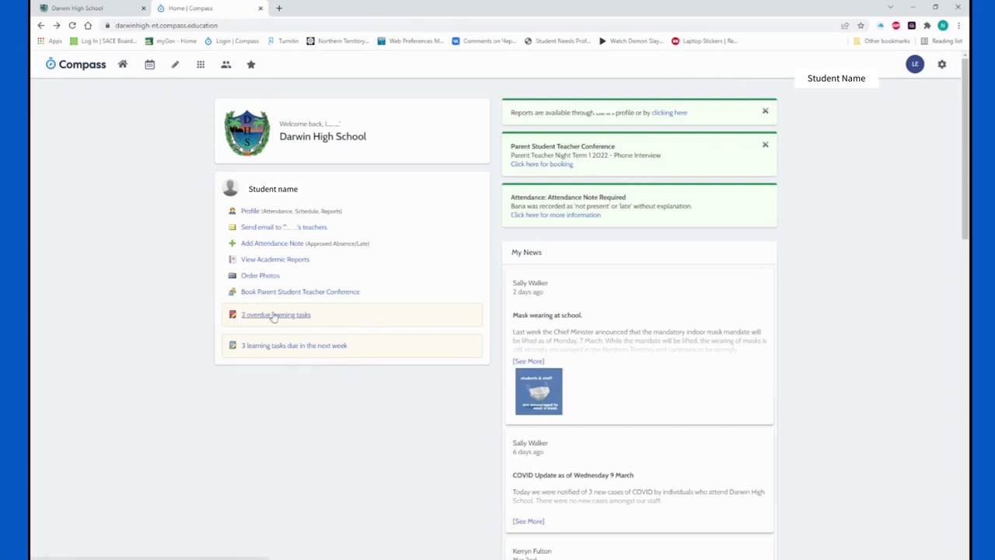
{"action": "mouse_move", "coordinate": [258, 351]}
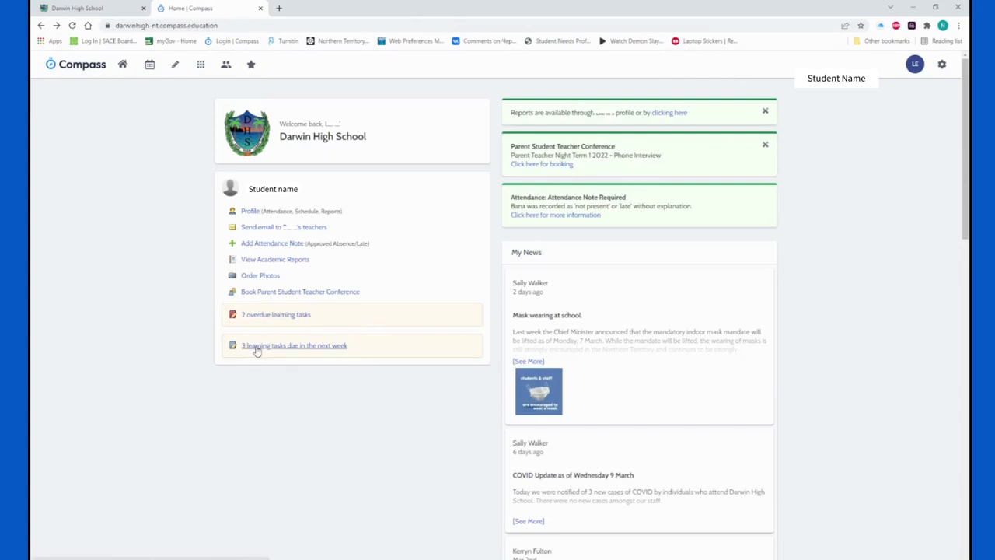
{"action": "left_click", "coordinate": [294, 345]}
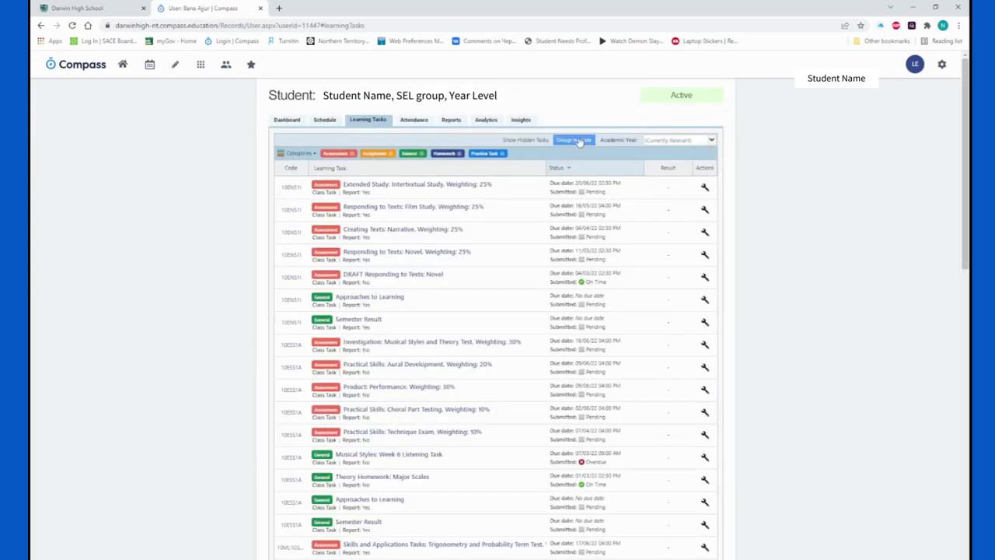
{"action": "left_click", "coordinate": [574, 140]}
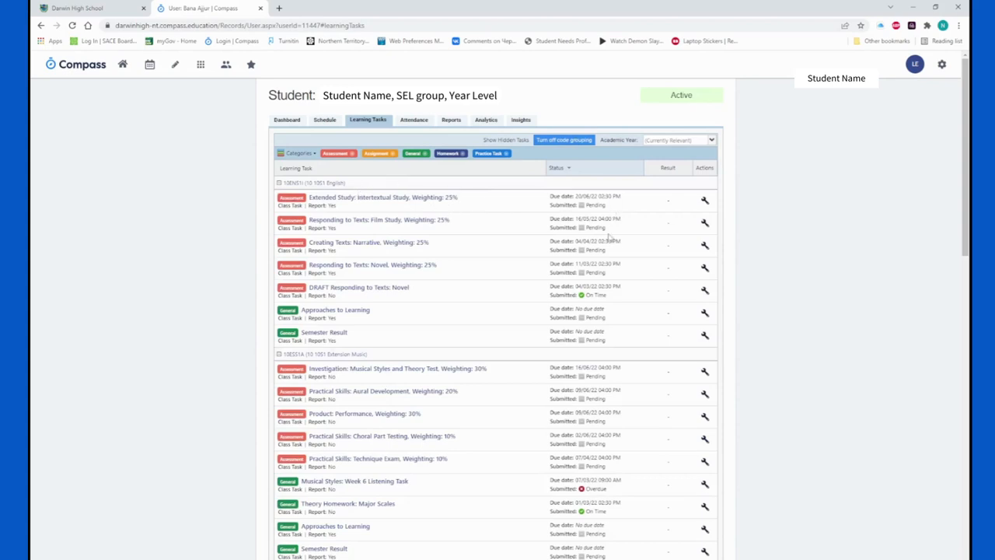
{"action": "mouse_move", "coordinate": [619, 404]}
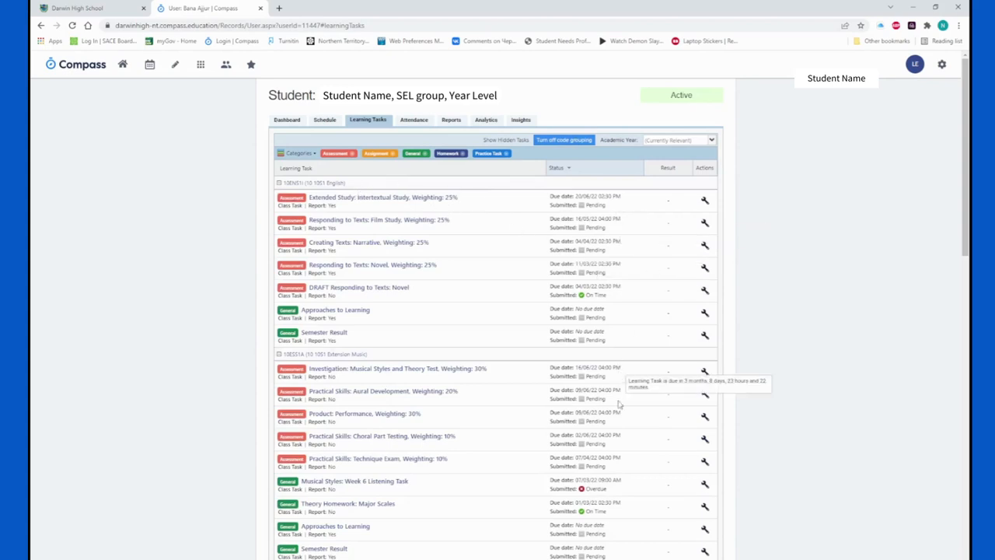
{"action": "mouse_move", "coordinate": [628, 460]}
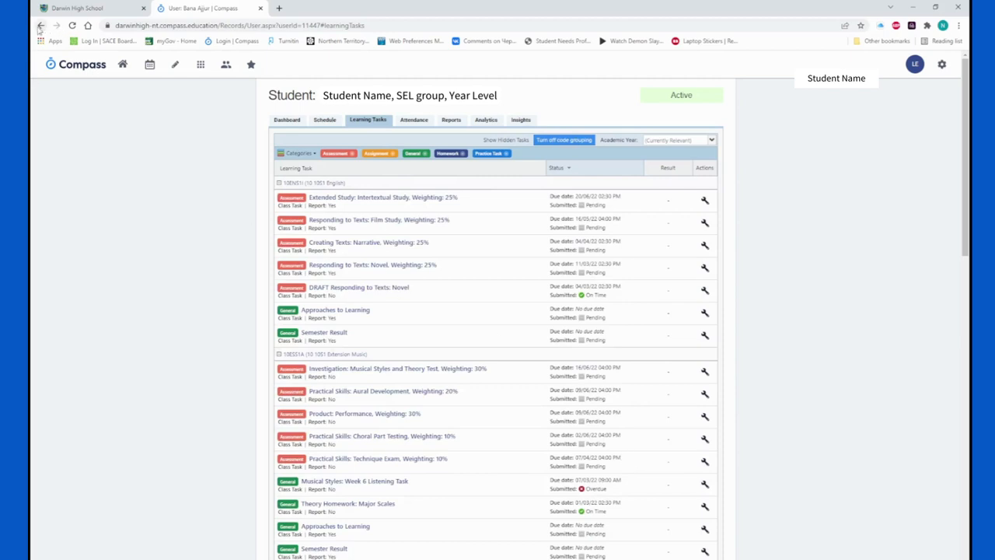
{"action": "left_click", "coordinate": [40, 25]}
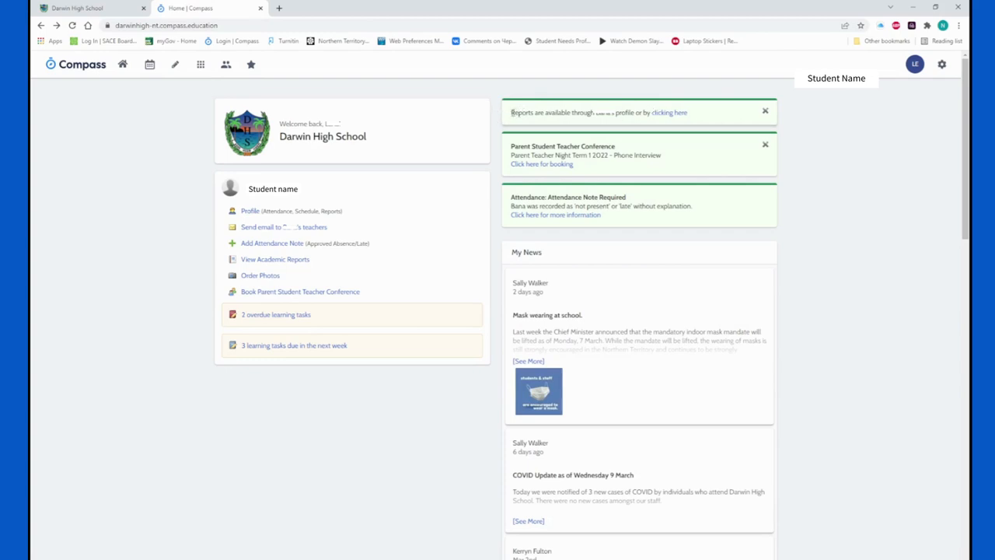
{"action": "mouse_move", "coordinate": [661, 125]}
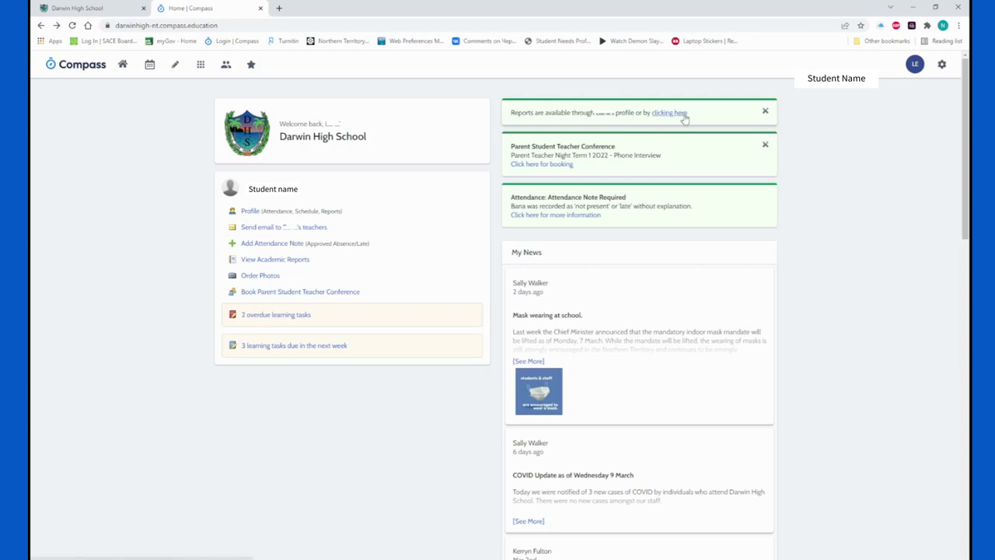
{"action": "mouse_move", "coordinate": [563, 121]}
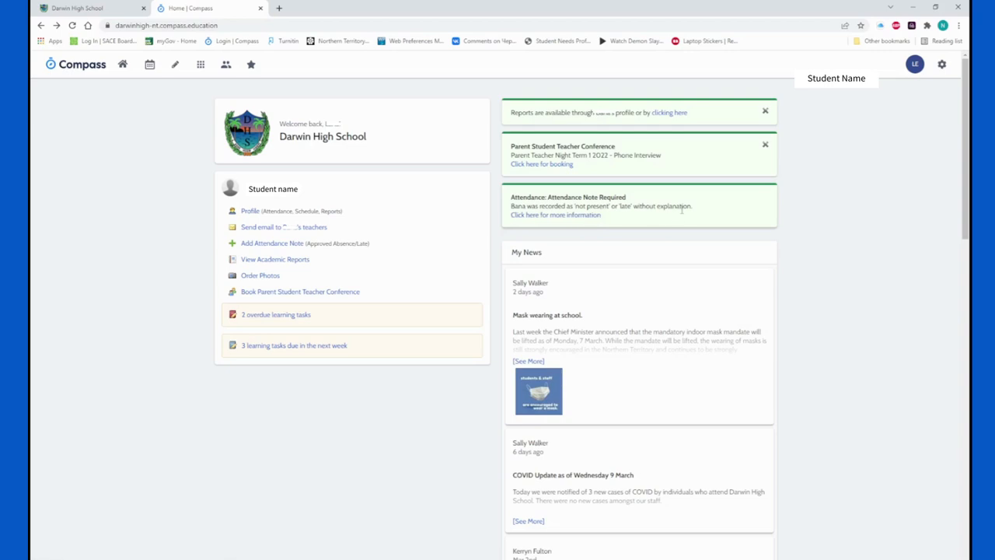
{"action": "scroll", "scroll_direction": "down", "scroll_amount": 3}
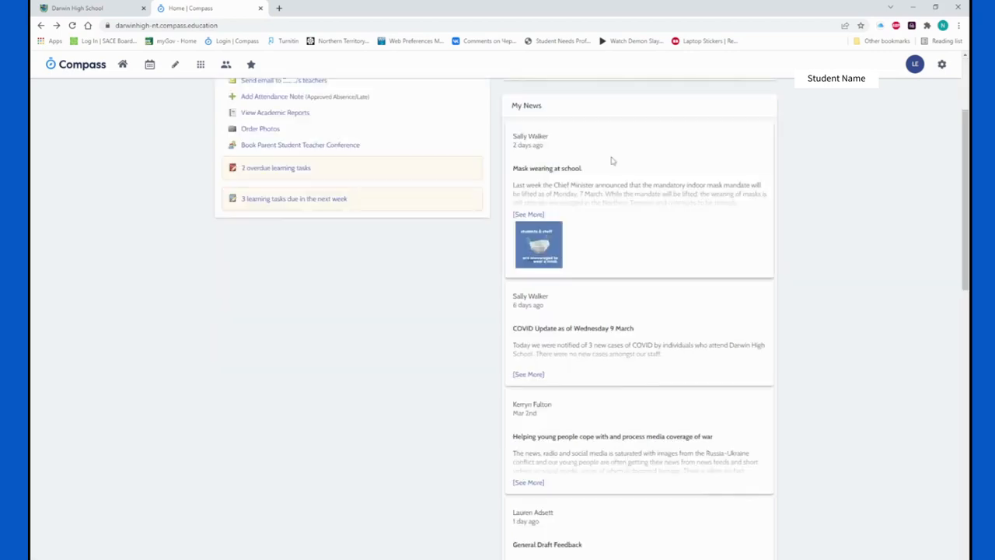
{"action": "mouse_move", "coordinate": [530, 203]}
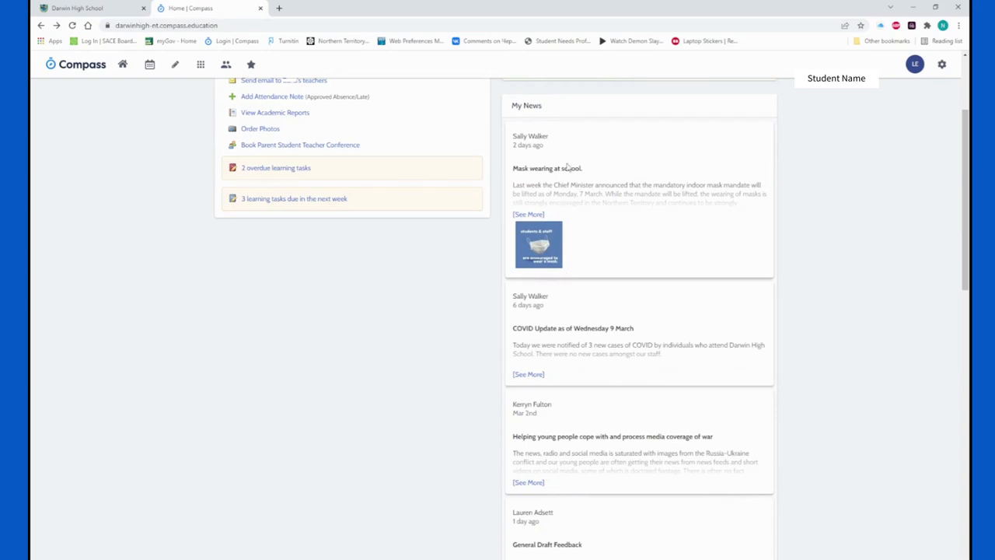
{"action": "mouse_move", "coordinate": [507, 115]}
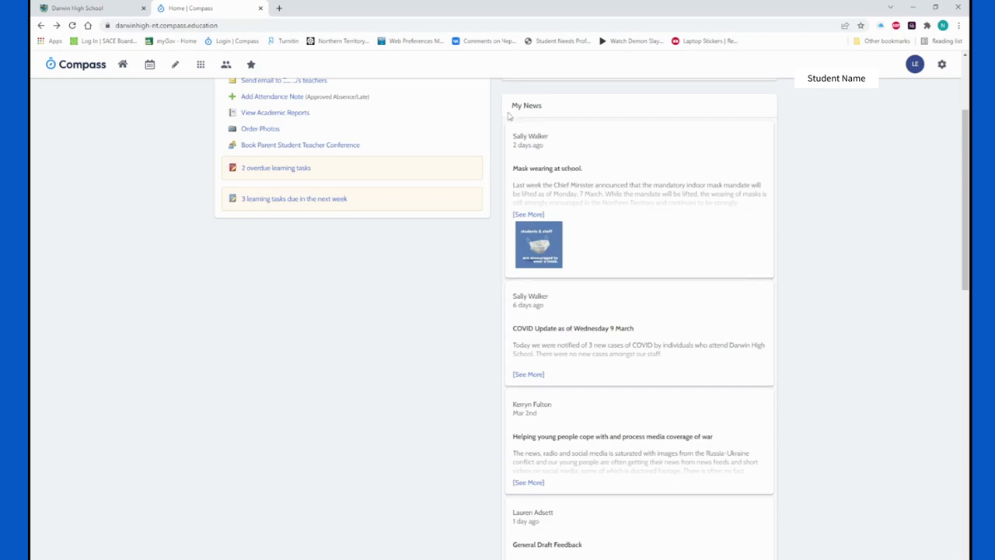
{"action": "mouse_move", "coordinate": [555, 158]}
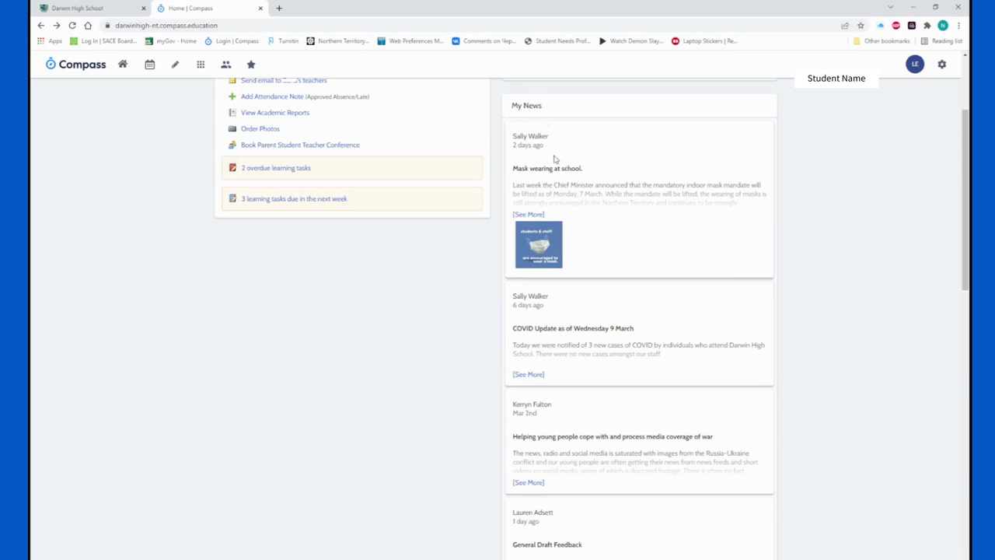
{"action": "mouse_move", "coordinate": [585, 157]}
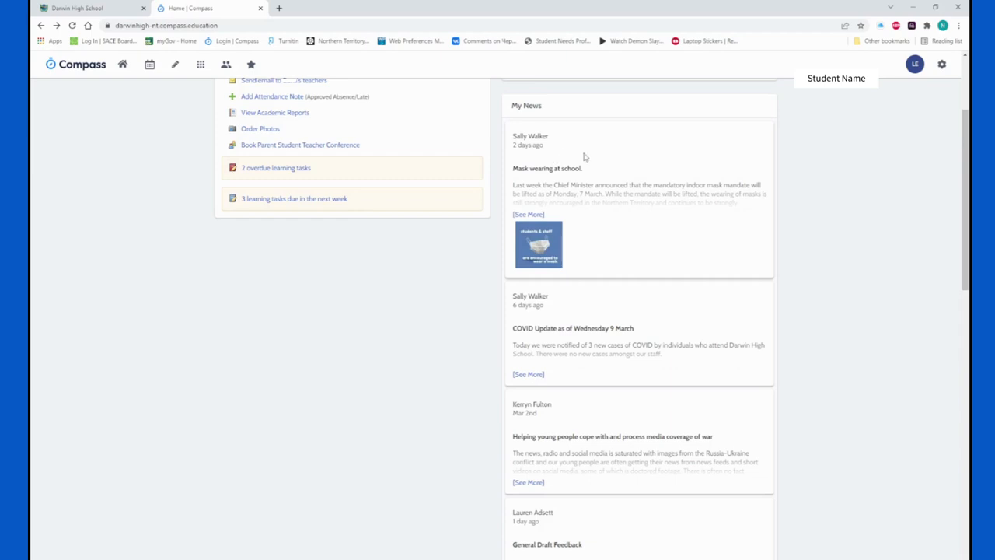
{"action": "scroll", "scroll_direction": "down", "scroll_amount": 3}
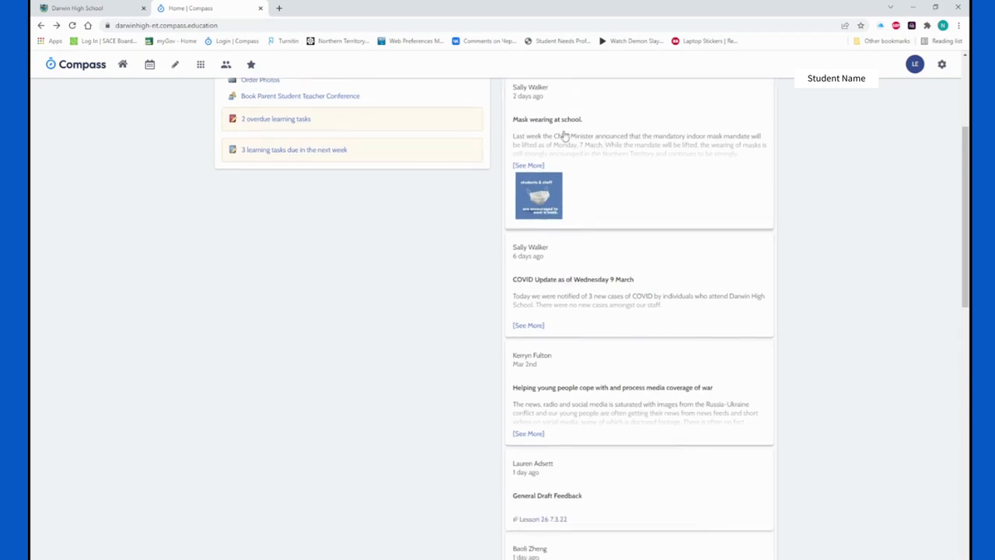
{"action": "scroll", "scroll_direction": "down", "scroll_amount": 3}
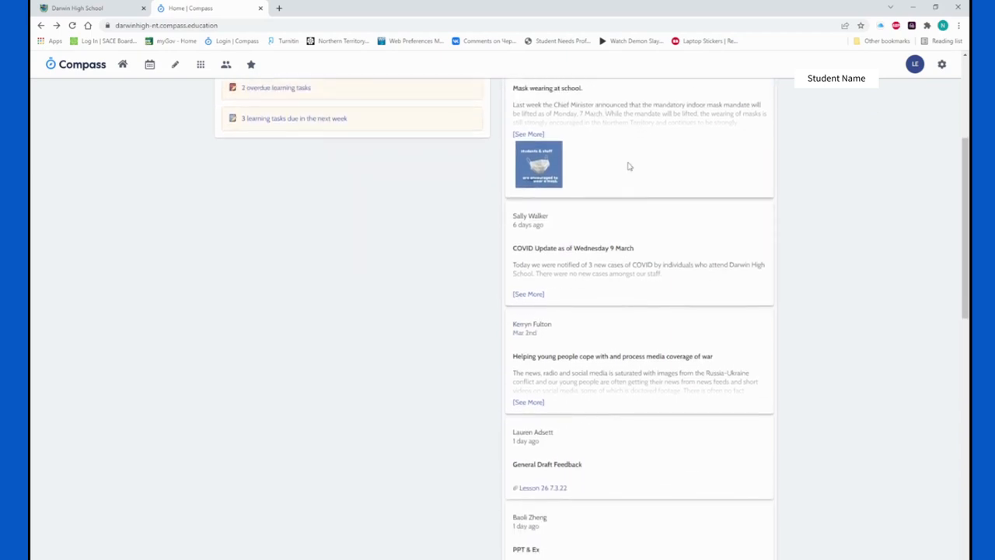
{"action": "scroll", "scroll_direction": "up", "scroll_amount": 3}
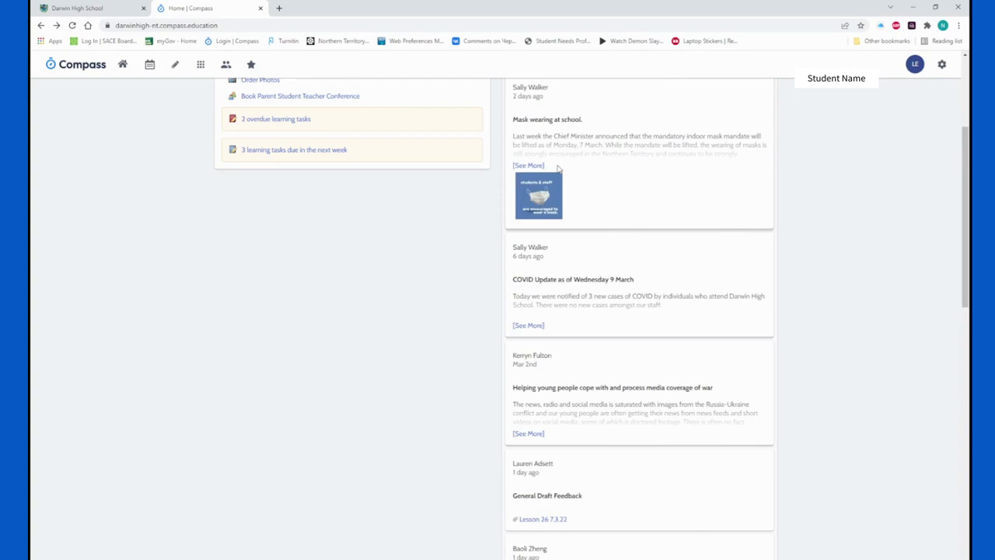
{"action": "mouse_move", "coordinate": [600, 163]}
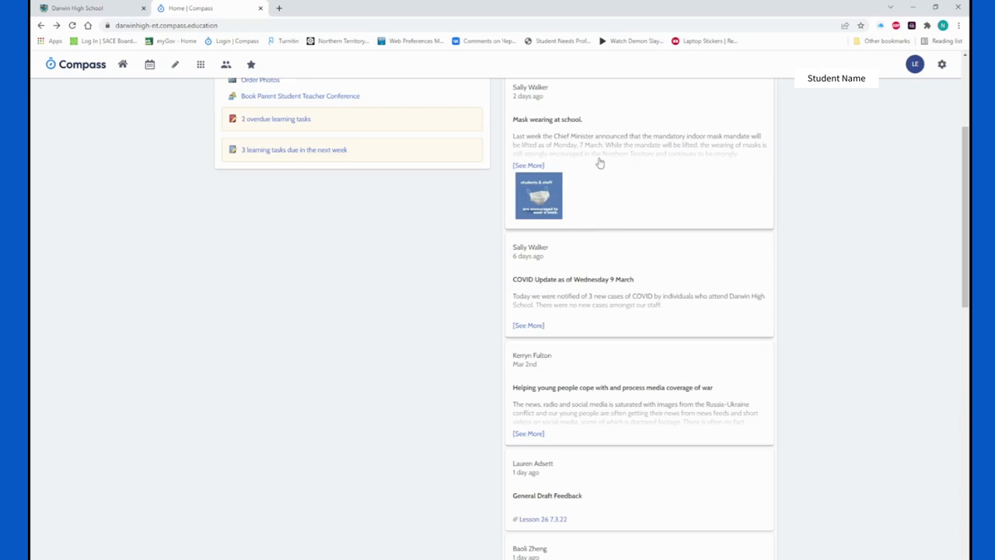
{"action": "mouse_move", "coordinate": [510, 164]}
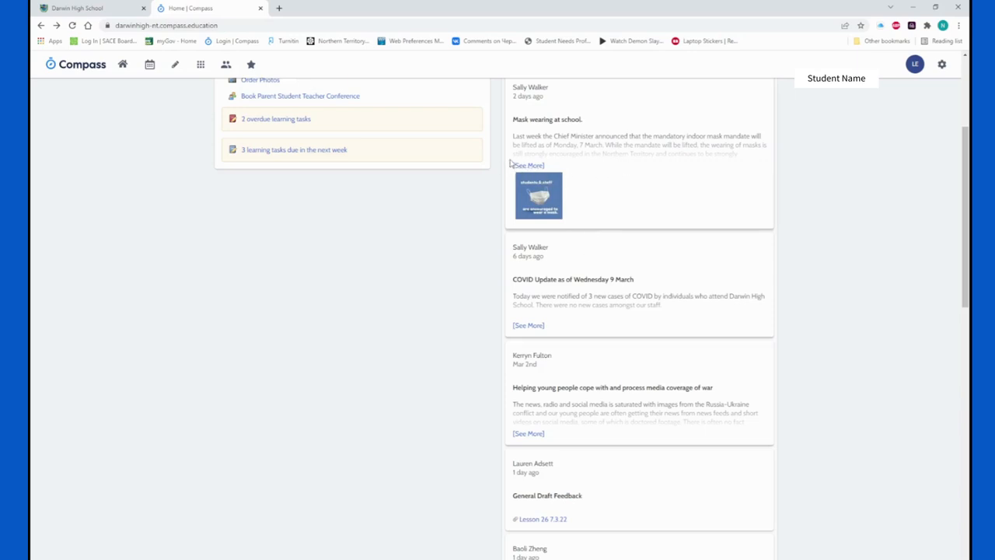
{"action": "scroll", "scroll_direction": "down", "scroll_amount": 3}
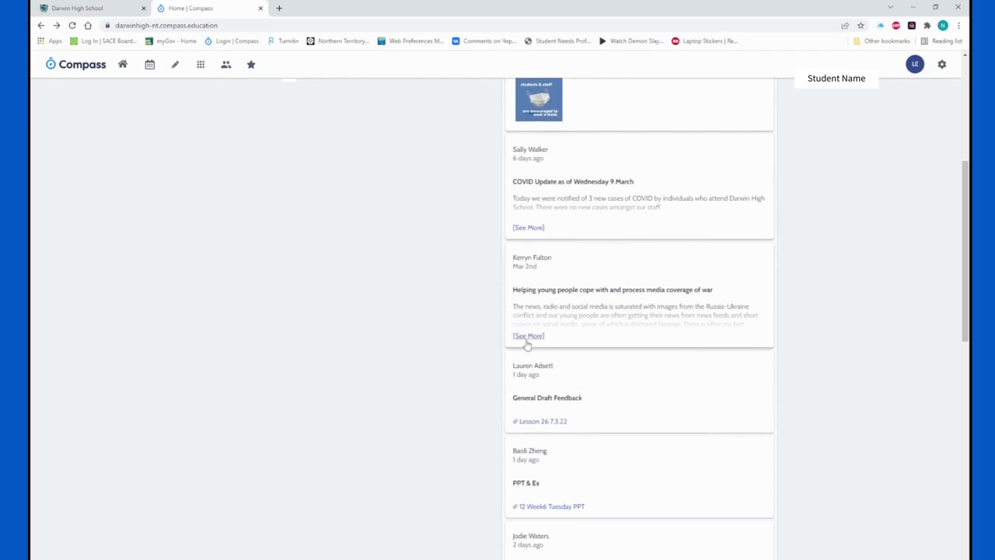
{"action": "left_click", "coordinate": [529, 336]}
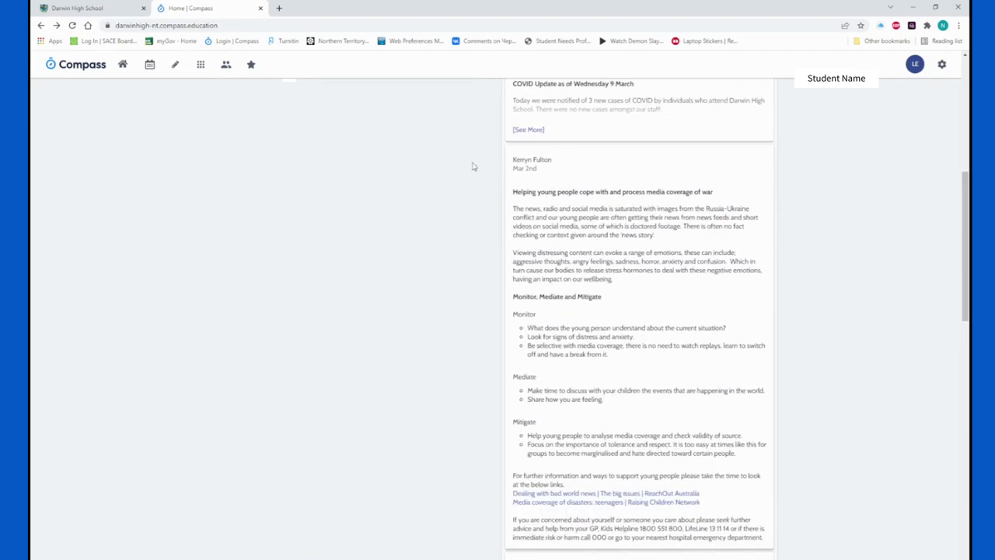
{"action": "mouse_move", "coordinate": [540, 197]}
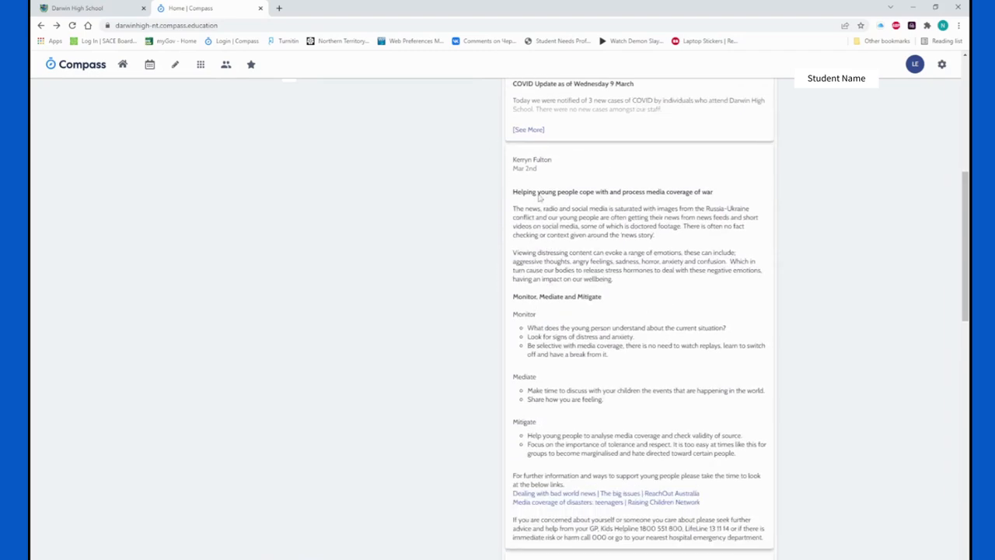
{"action": "mouse_move", "coordinate": [676, 184]}
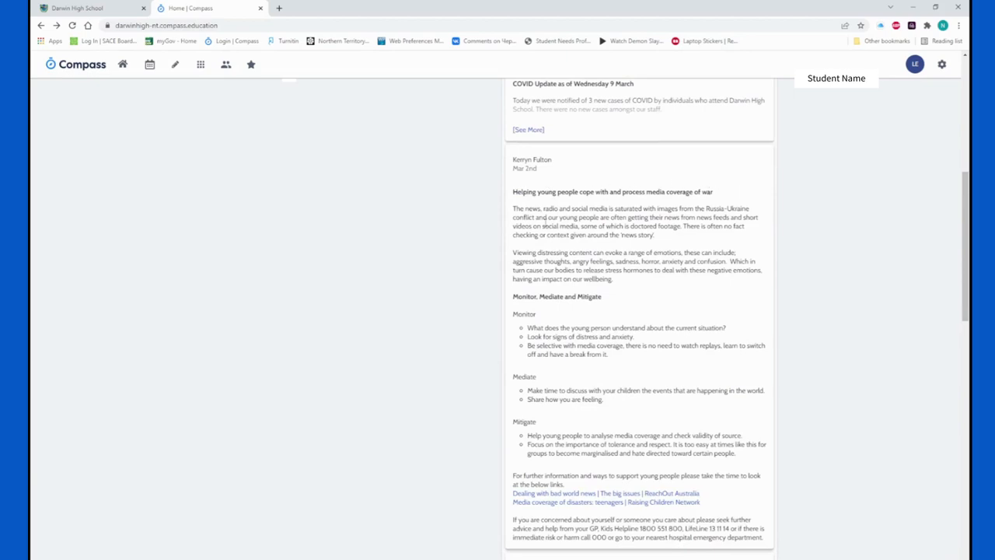
{"action": "scroll", "scroll_direction": "down", "scroll_amount": 3}
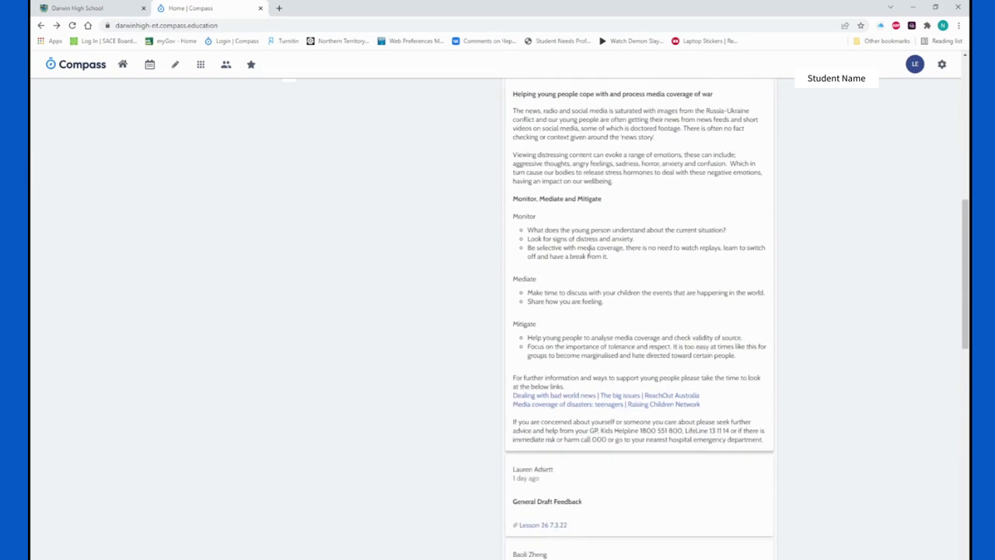
{"action": "scroll", "scroll_direction": "down", "scroll_amount": 3}
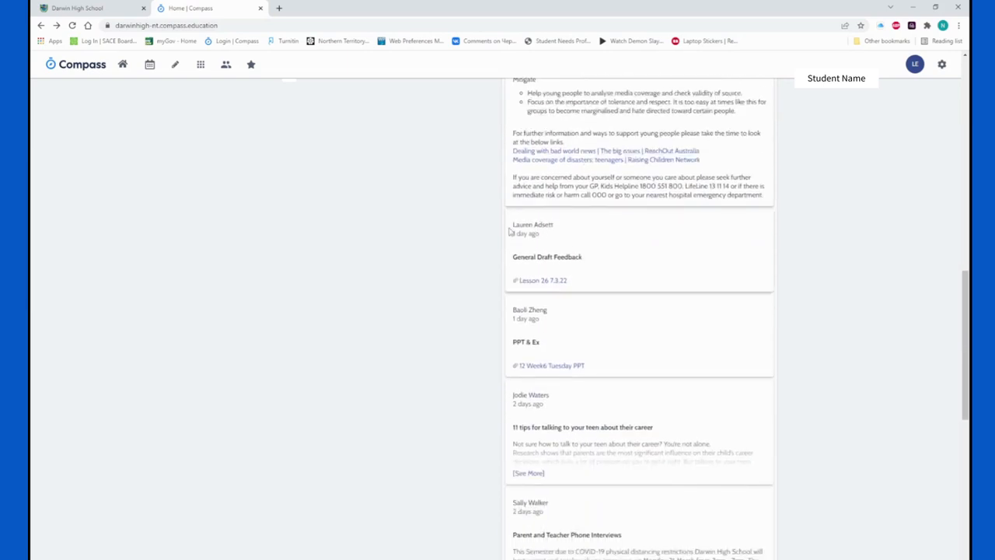
{"action": "scroll", "scroll_direction": "down", "scroll_amount": 3}
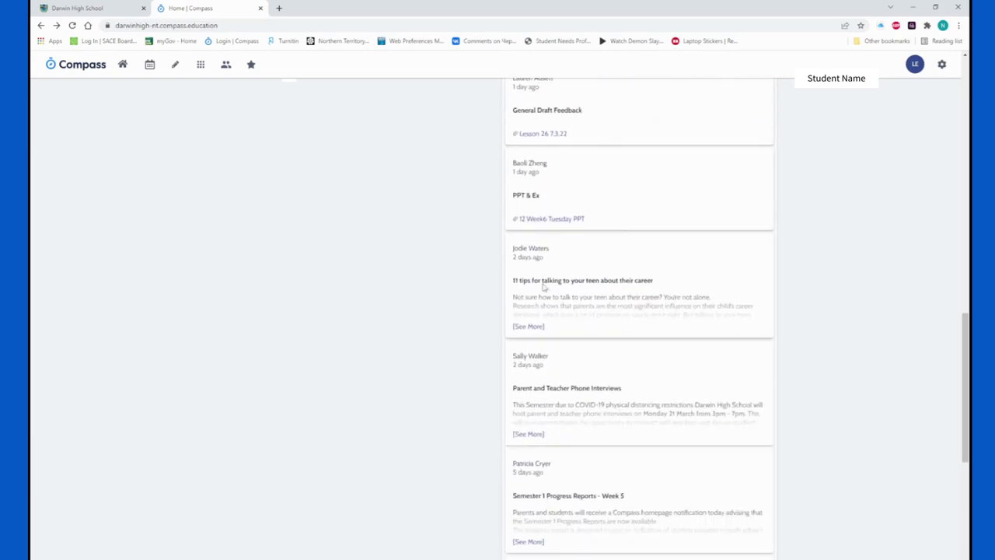
{"action": "scroll", "scroll_direction": "down", "scroll_amount": 3}
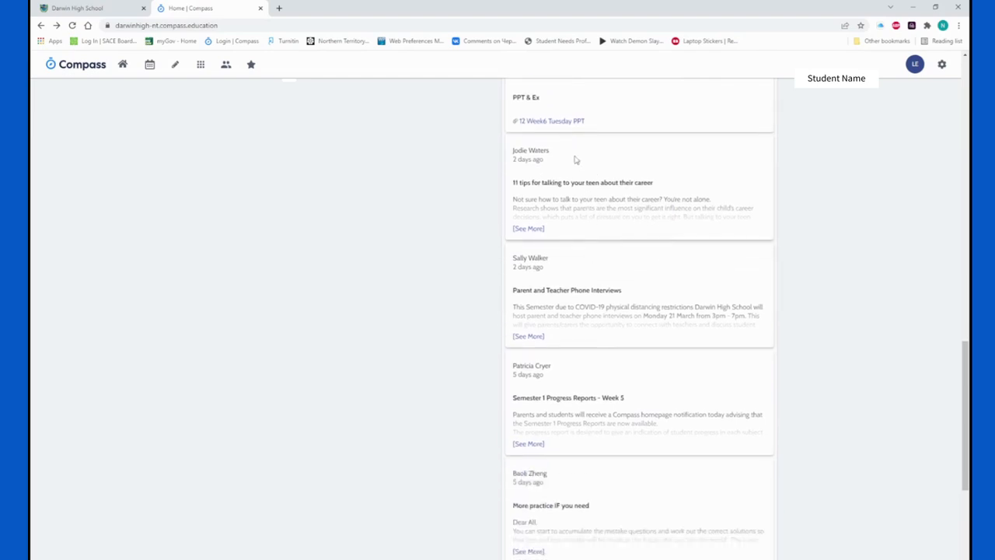
{"action": "mouse_move", "coordinate": [510, 154]}
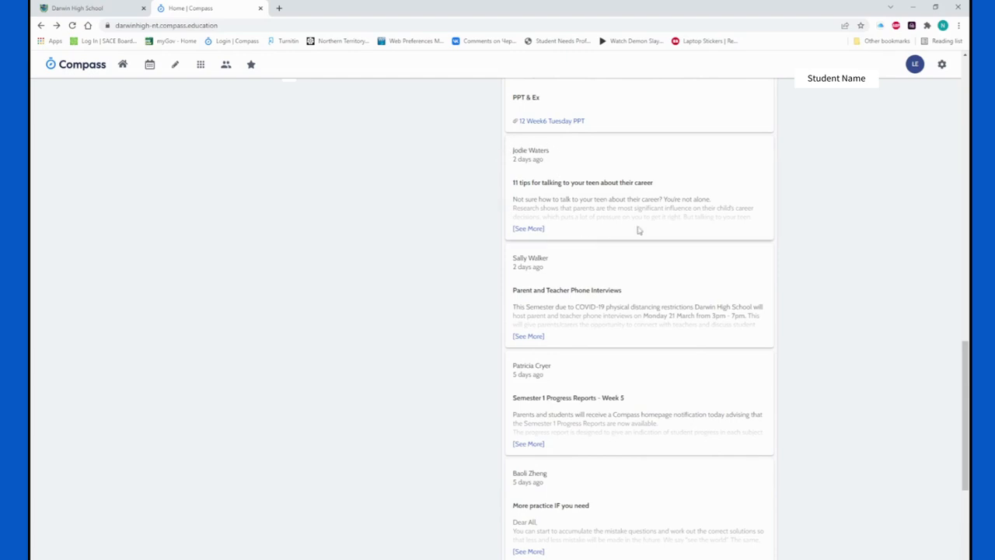
{"action": "mouse_move", "coordinate": [529, 228]}
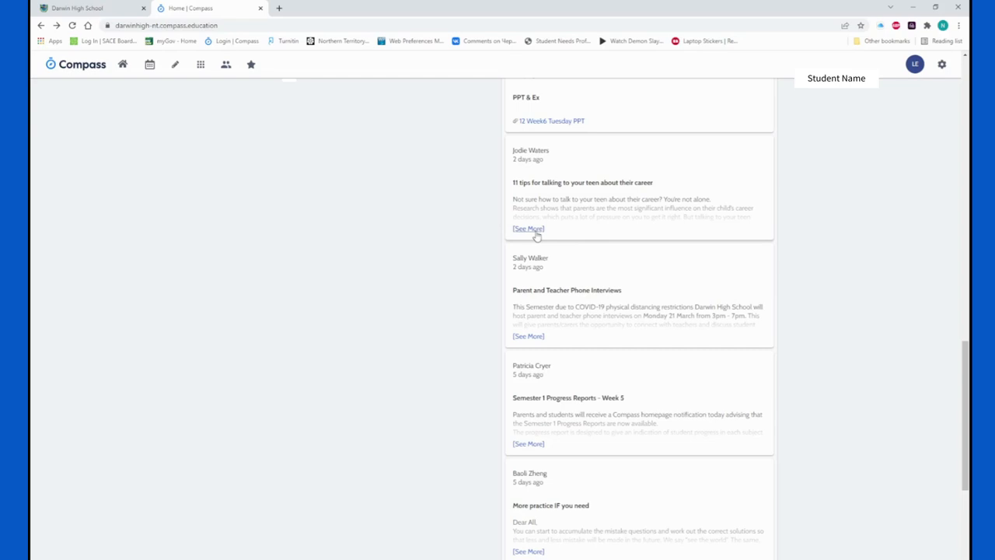
{"action": "mouse_move", "coordinate": [503, 146]}
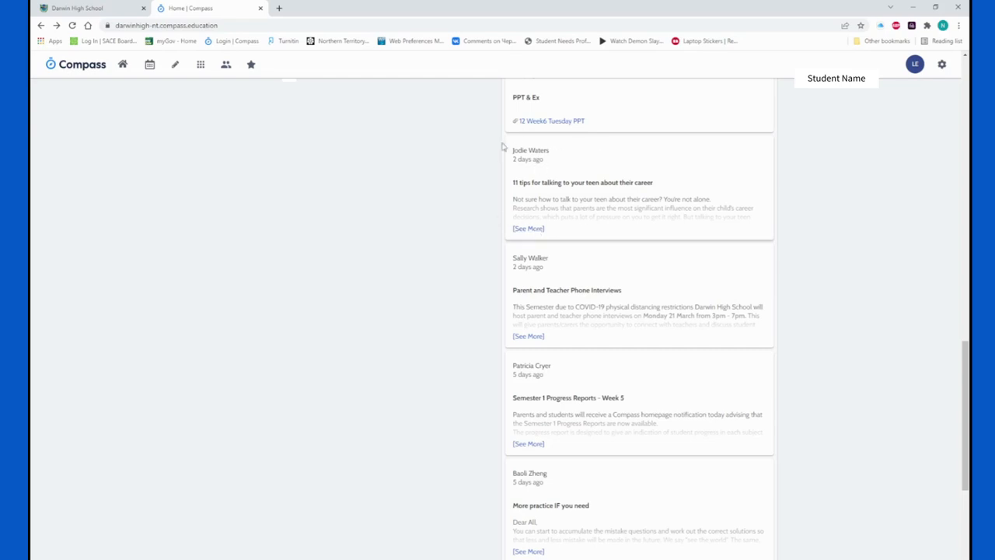
{"action": "mouse_move", "coordinate": [519, 207]}
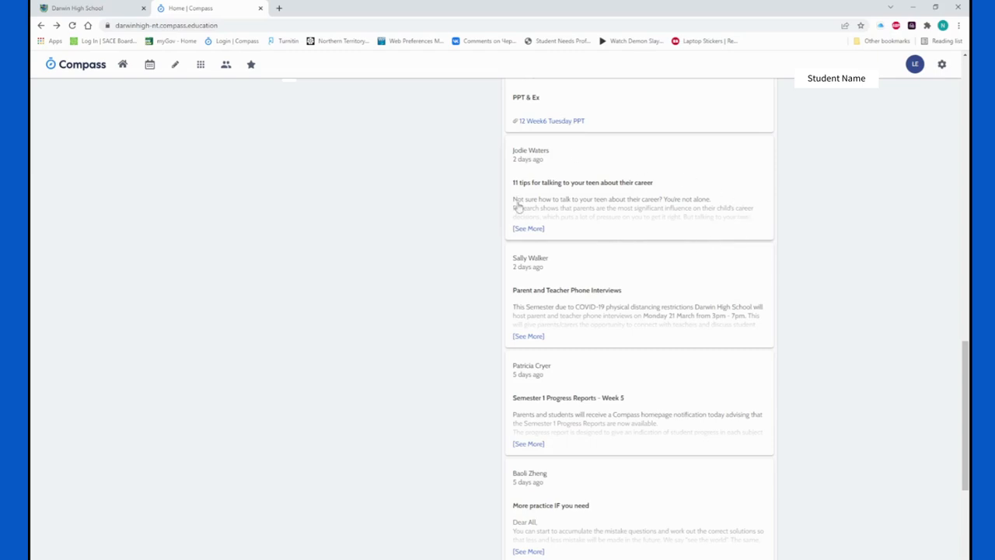
{"action": "mouse_move", "coordinate": [525, 236]}
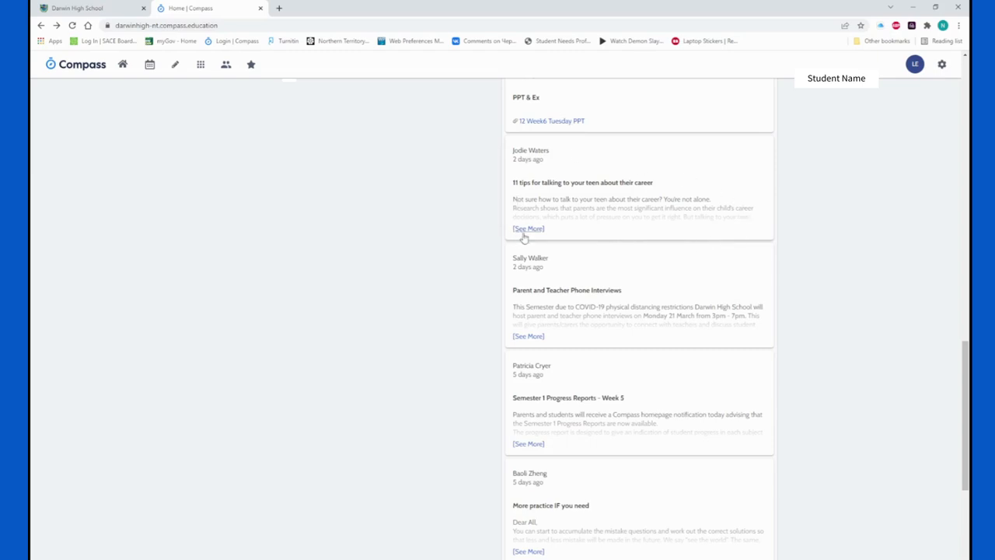
{"action": "scroll", "scroll_direction": "up", "scroll_amount": 3}
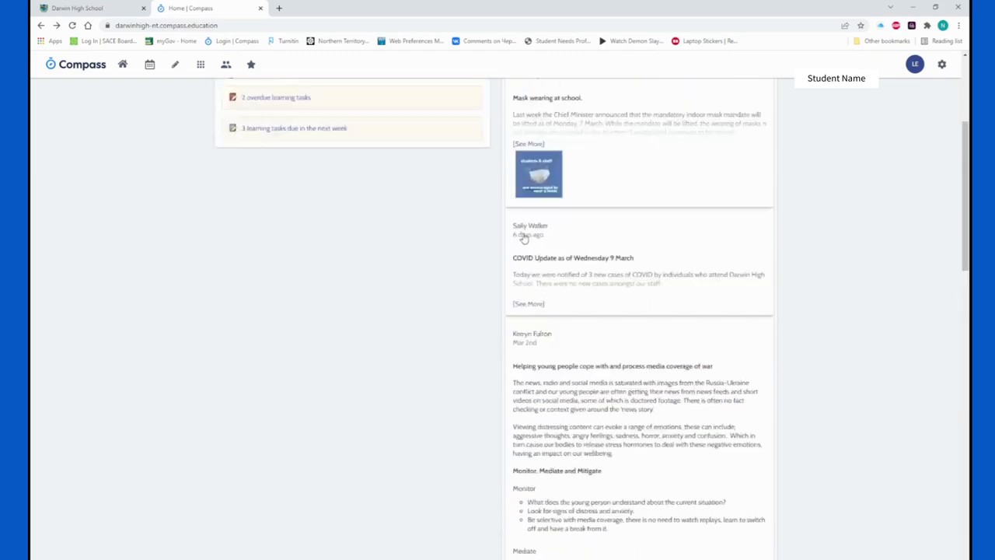
Go to the student's Profile page and then to the upcoming Events list
{"action": "scroll", "scroll_direction": "up", "scroll_amount": 3}
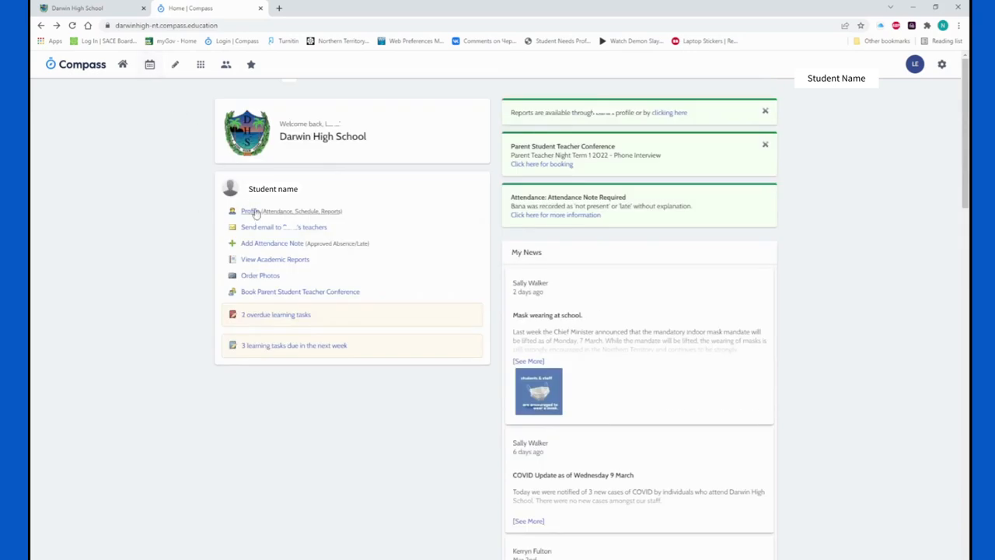
{"action": "left_click", "coordinate": [248, 212]}
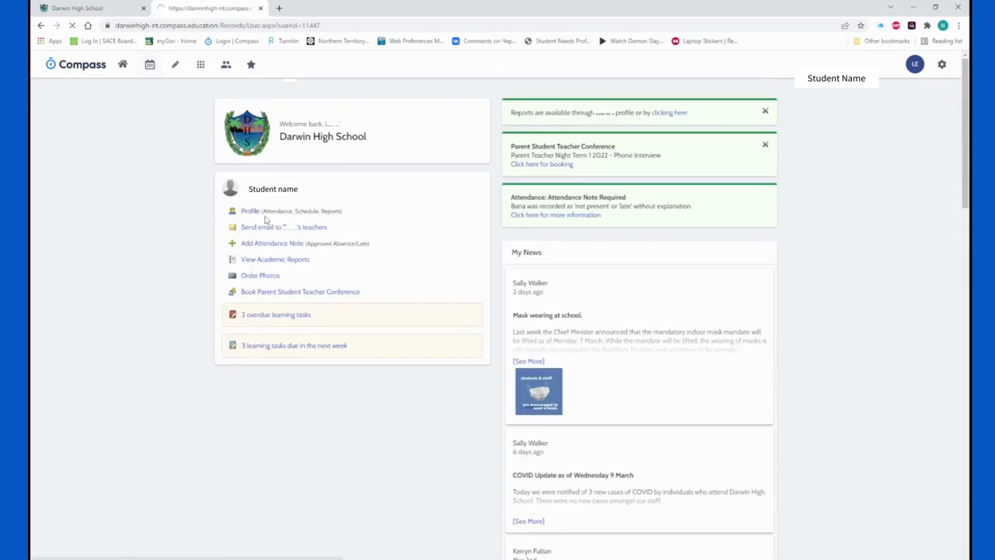
{"action": "left_click", "coordinate": [248, 212]}
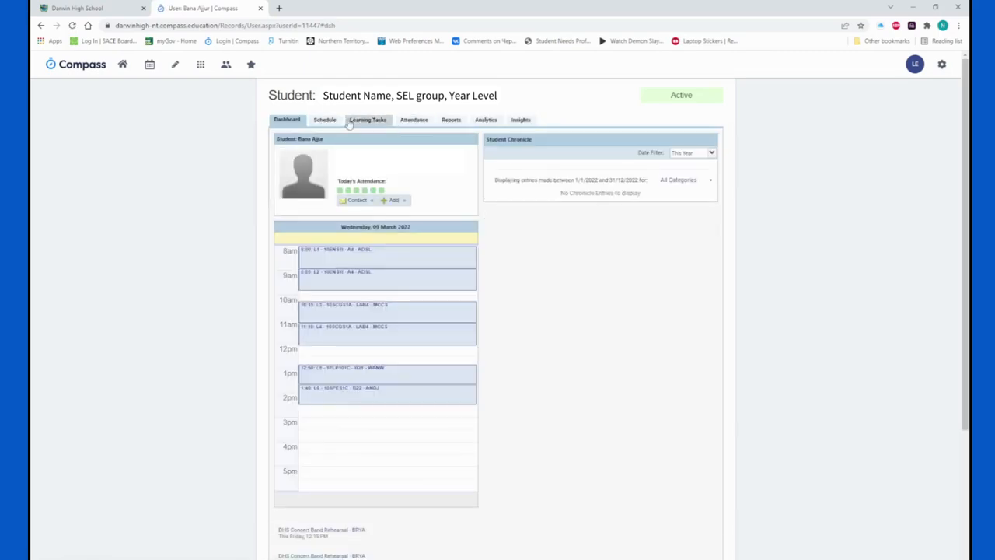
{"action": "left_click", "coordinate": [323, 120]}
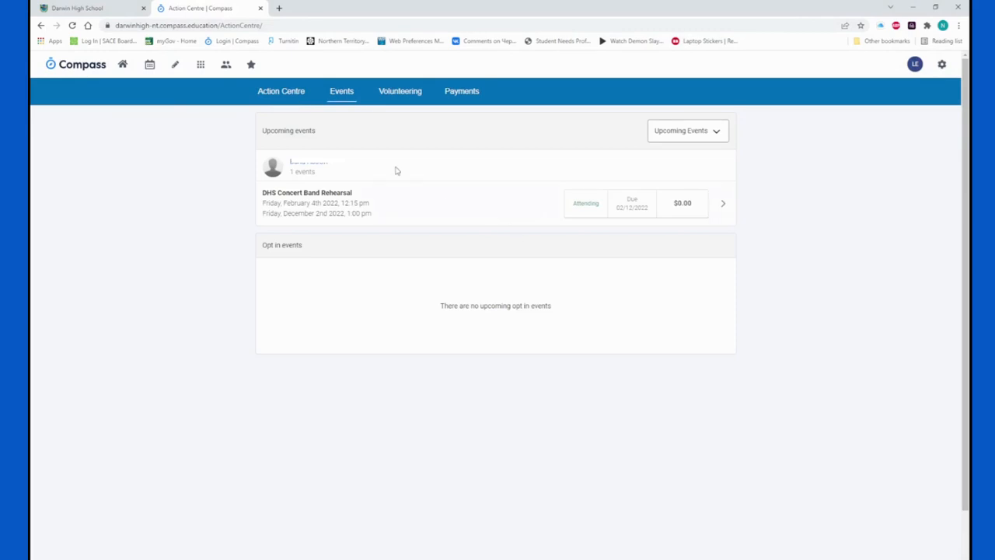
{"action": "mouse_move", "coordinate": [338, 230]}
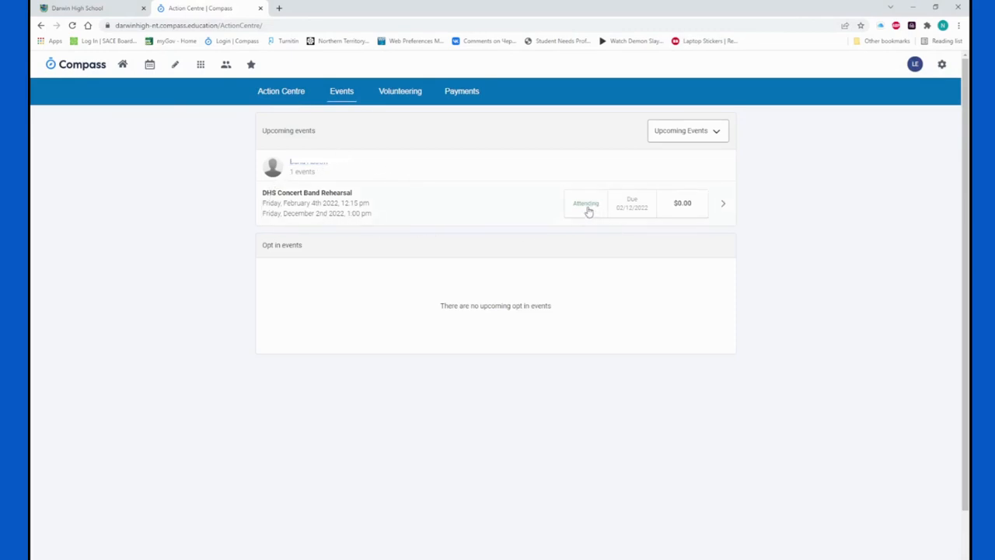
{"action": "mouse_move", "coordinate": [687, 211]}
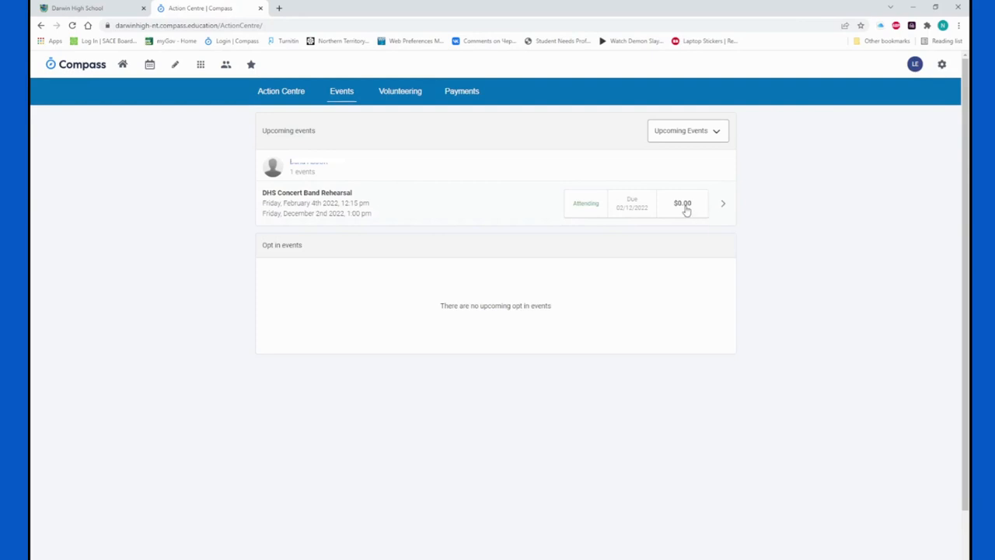
{"action": "mouse_move", "coordinate": [659, 203]}
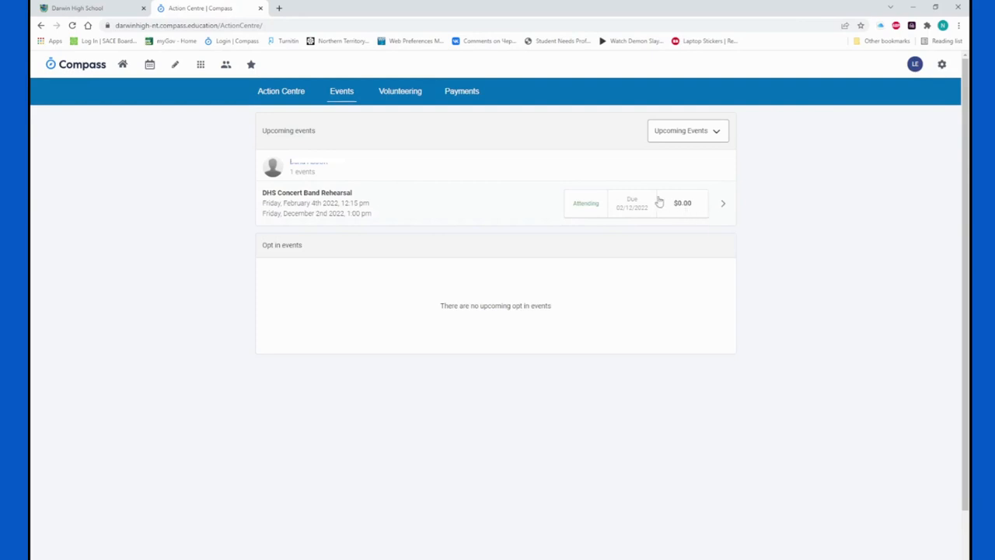
{"action": "mouse_move", "coordinate": [675, 215]}
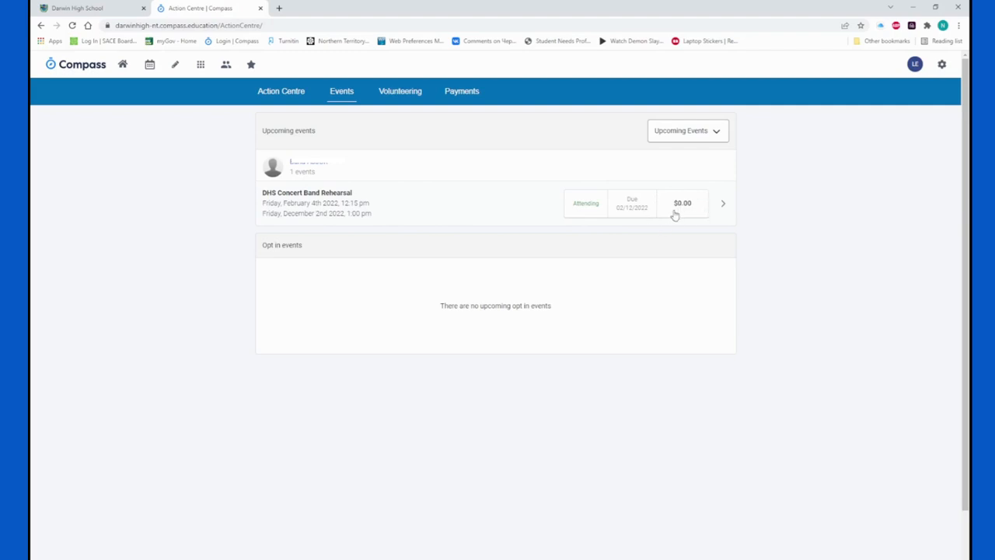
{"action": "mouse_move", "coordinate": [550, 215]}
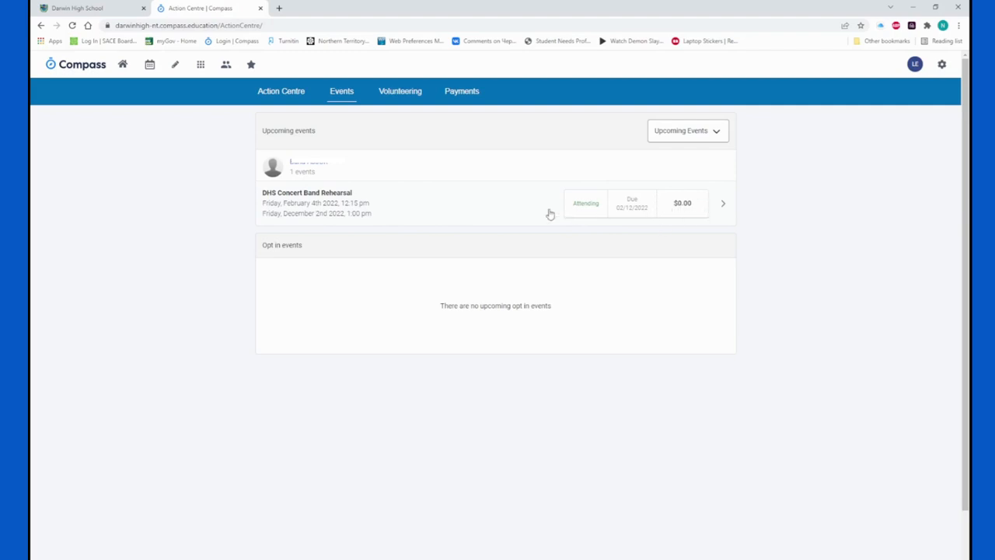
{"action": "mouse_move", "coordinate": [525, 215]}
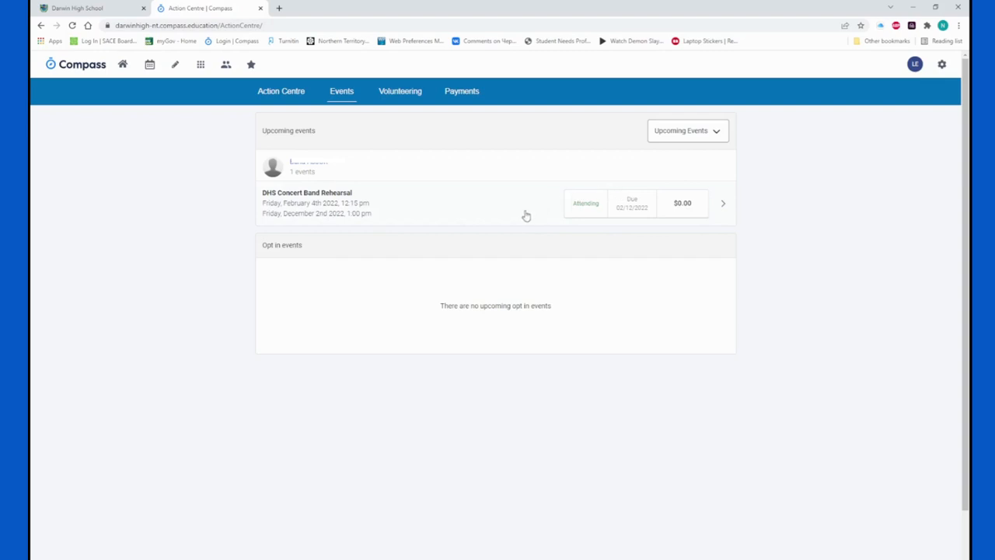
{"action": "mouse_move", "coordinate": [710, 199]}
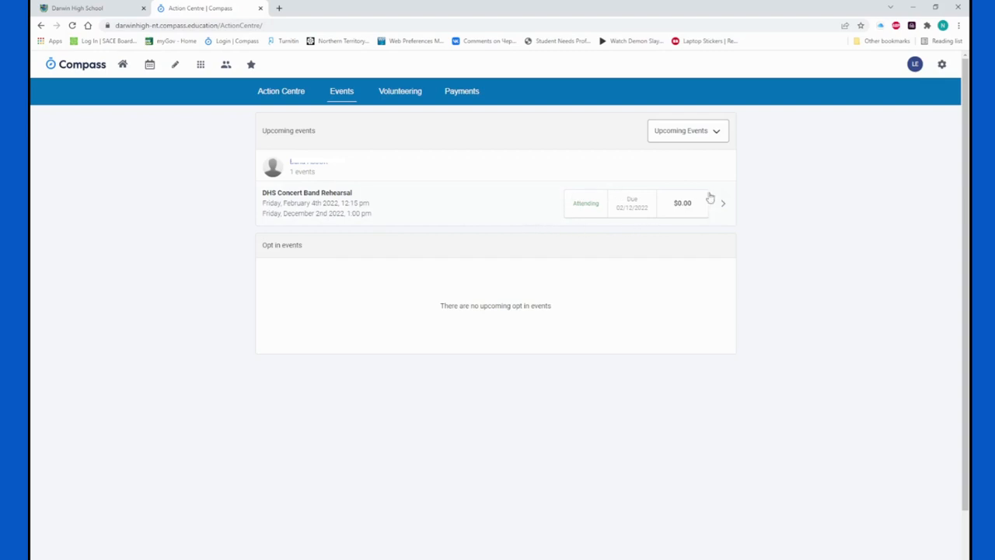
{"action": "mouse_move", "coordinate": [702, 214]}
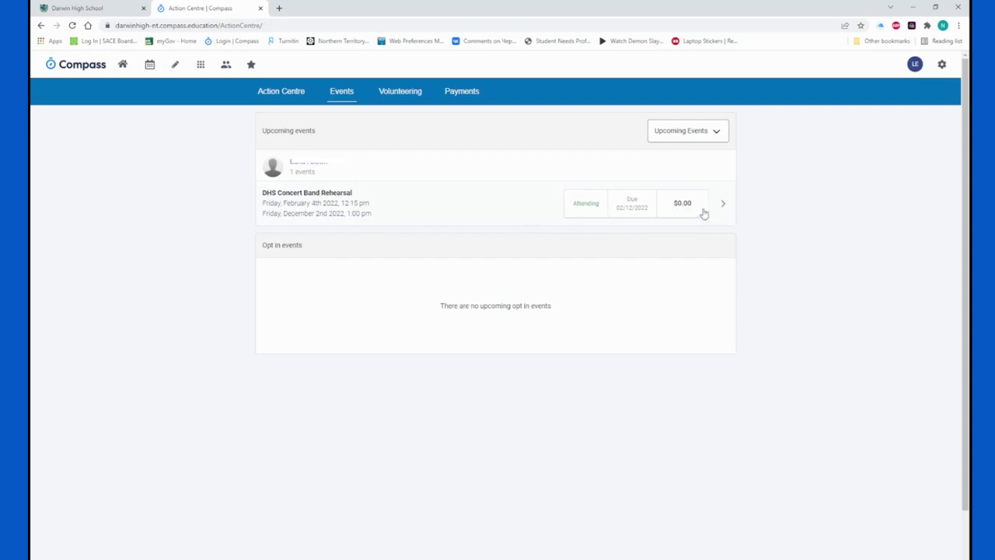
{"action": "left_click", "coordinate": [722, 203]}
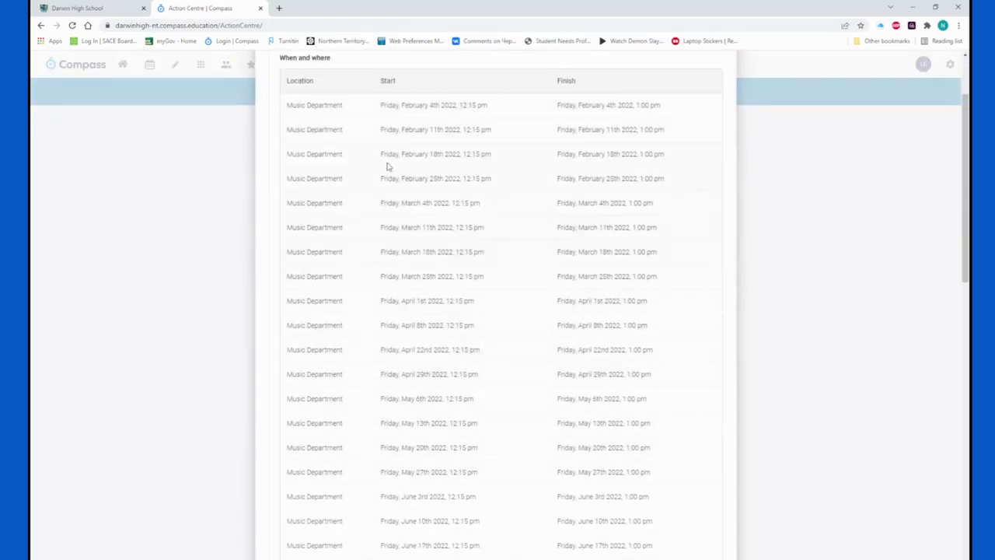
{"action": "scroll", "scroll_direction": "up", "scroll_amount": 3}
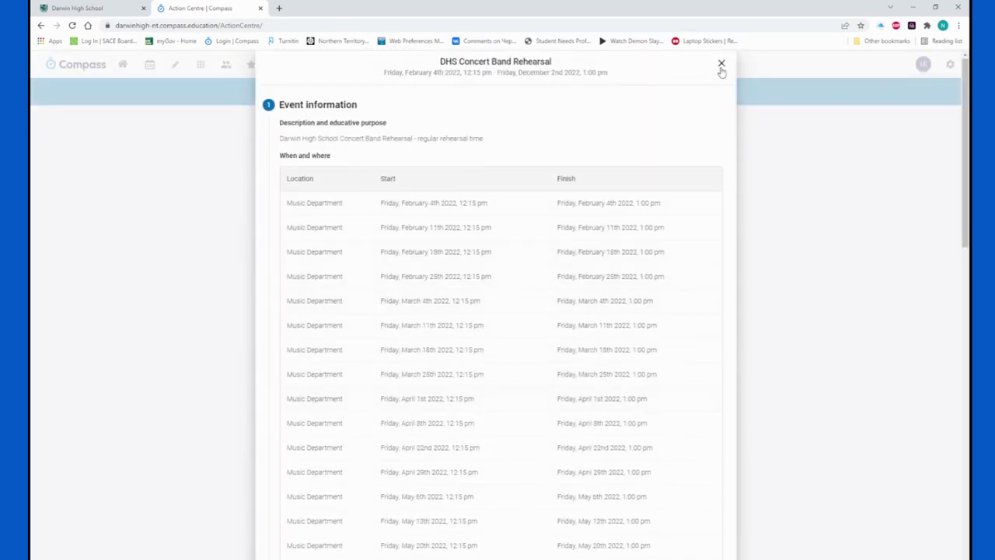
{"action": "left_click", "coordinate": [721, 62]}
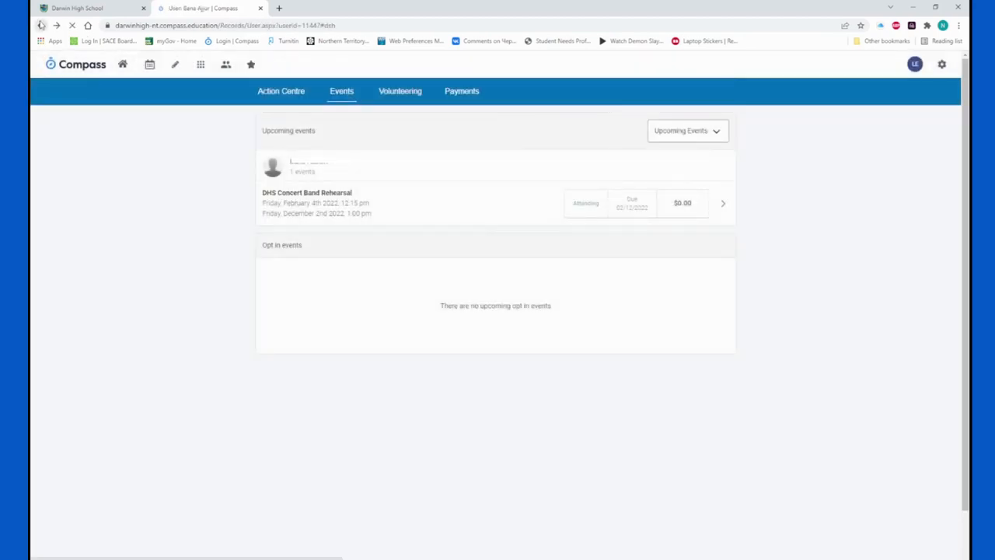
Return to the home dashboard via the Compass home icon
{"action": "left_click", "coordinate": [122, 65]}
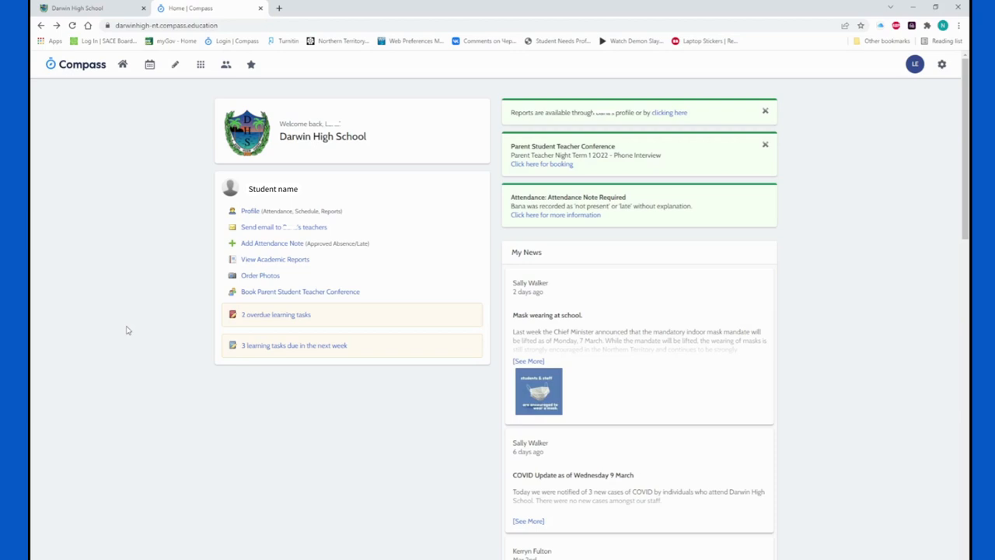
{"action": "mouse_move", "coordinate": [115, 354]}
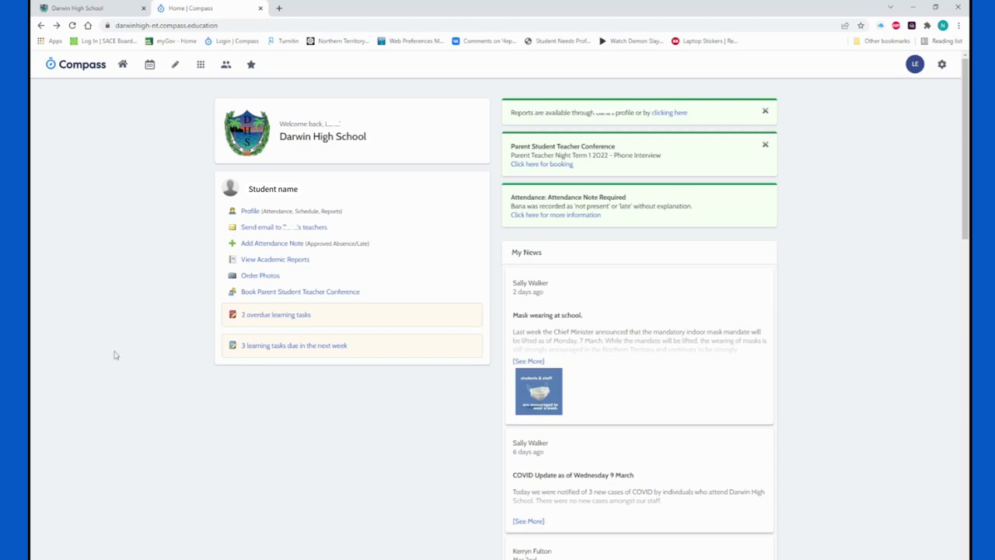
{"action": "mouse_move", "coordinate": [181, 389]}
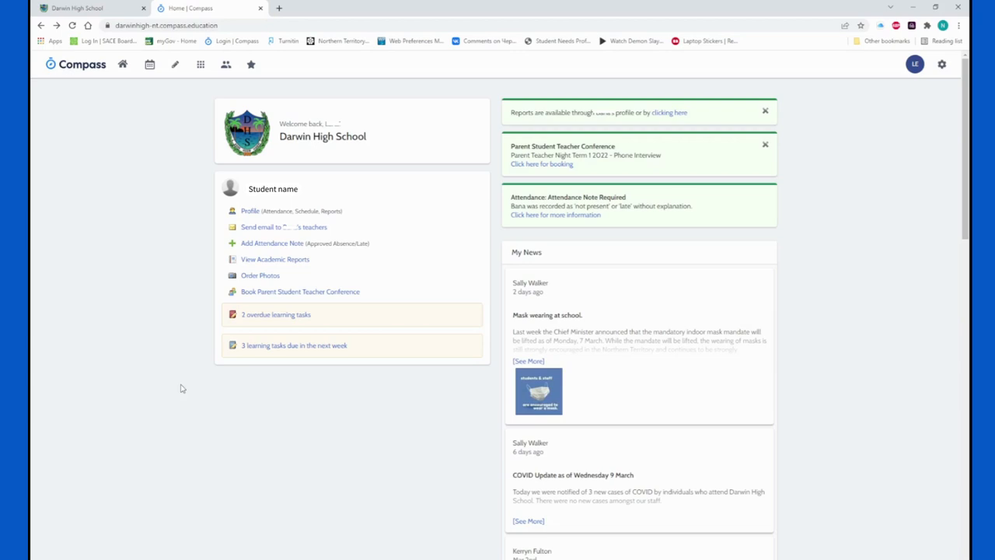
{"action": "mouse_move", "coordinate": [837, 400]}
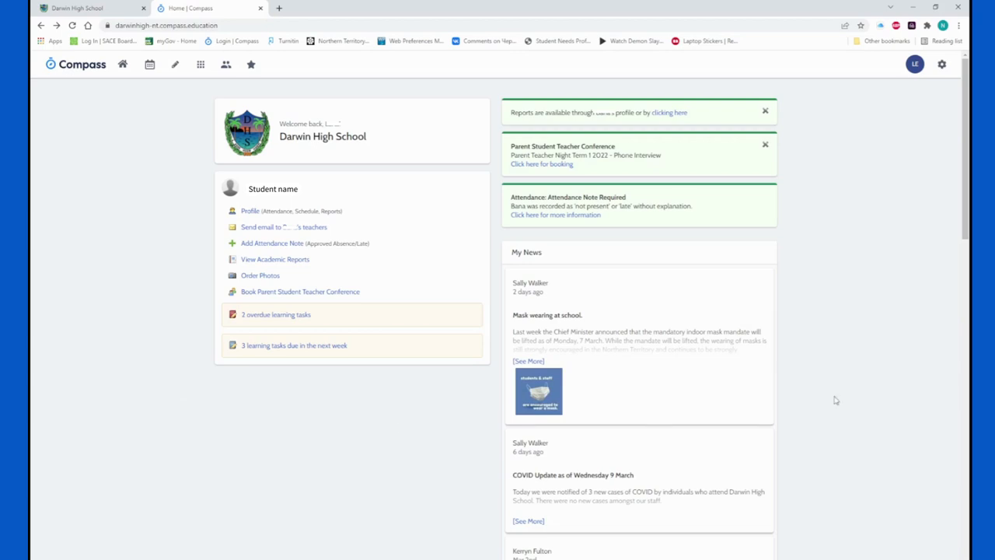